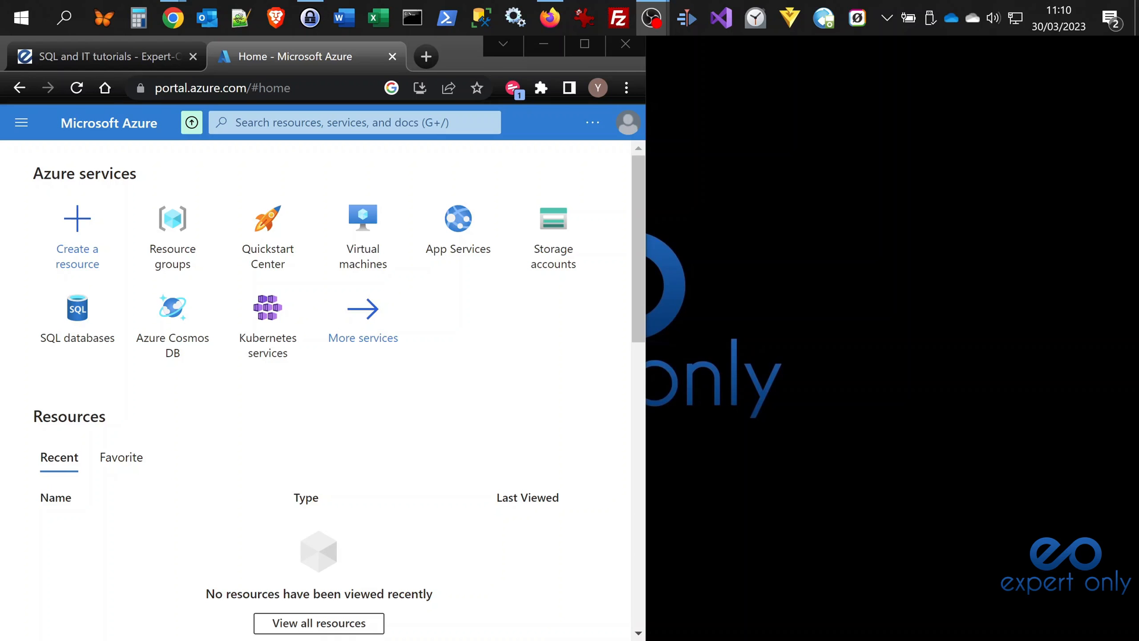
mouse_move(253, 432)
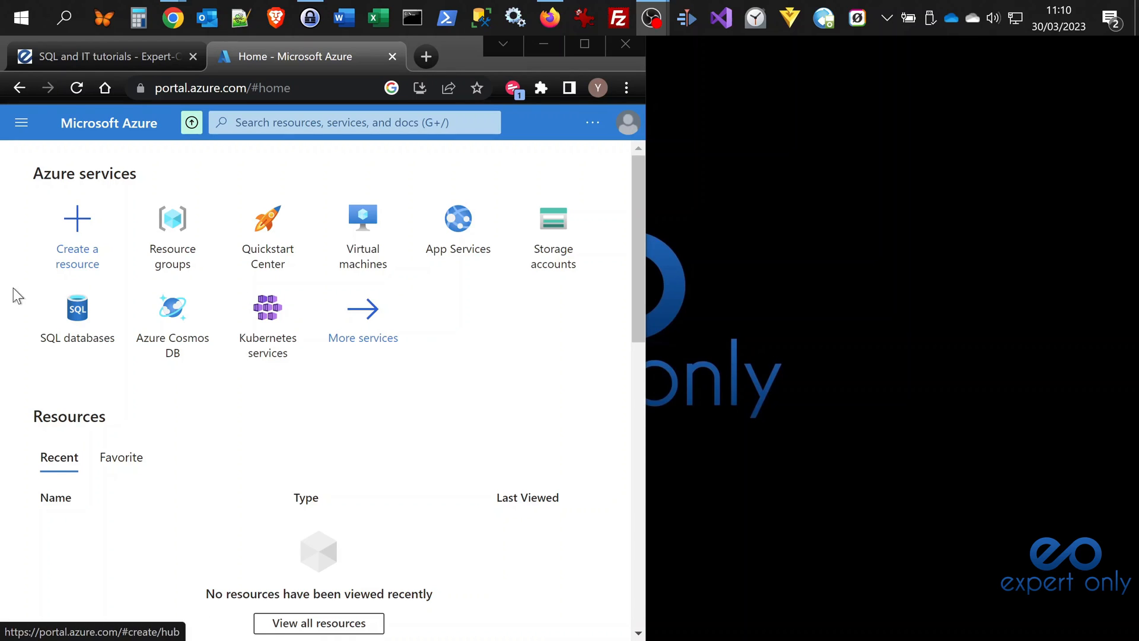
mouse_move(548, 346)
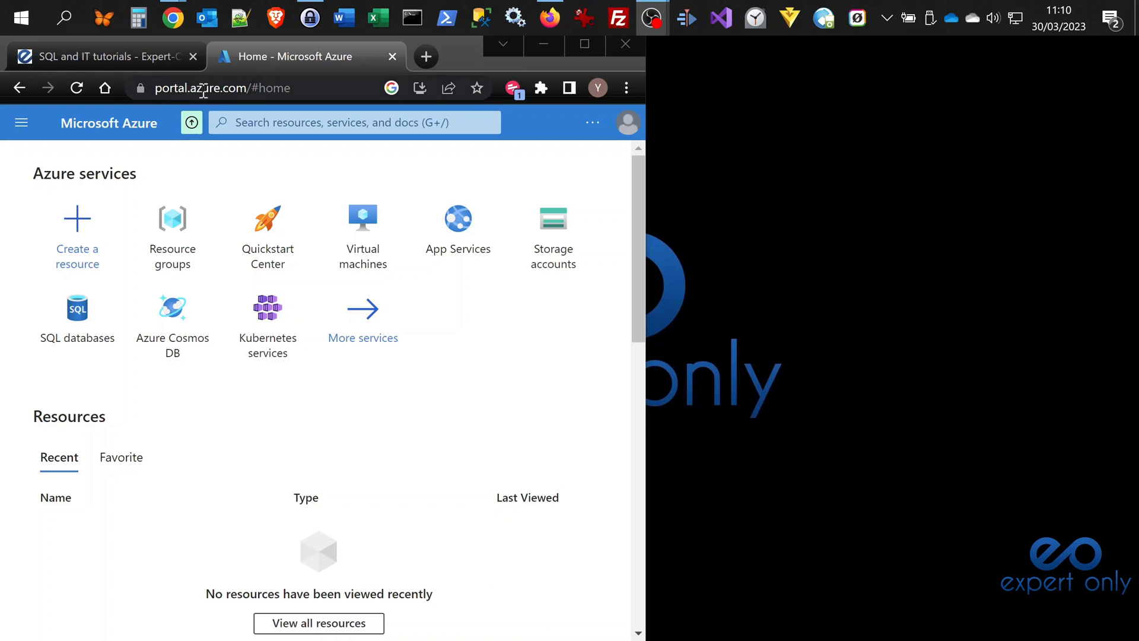
- Search the Marketplace for 'azure sql' and browse the matching offerings
left_click(291, 88)
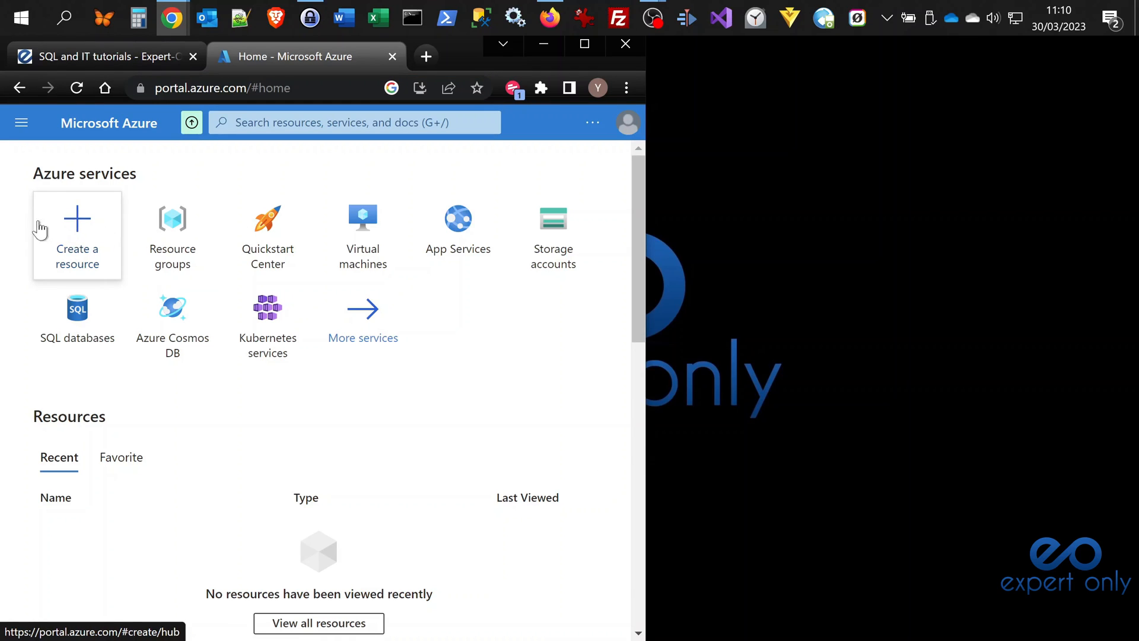
left_click(76, 235)
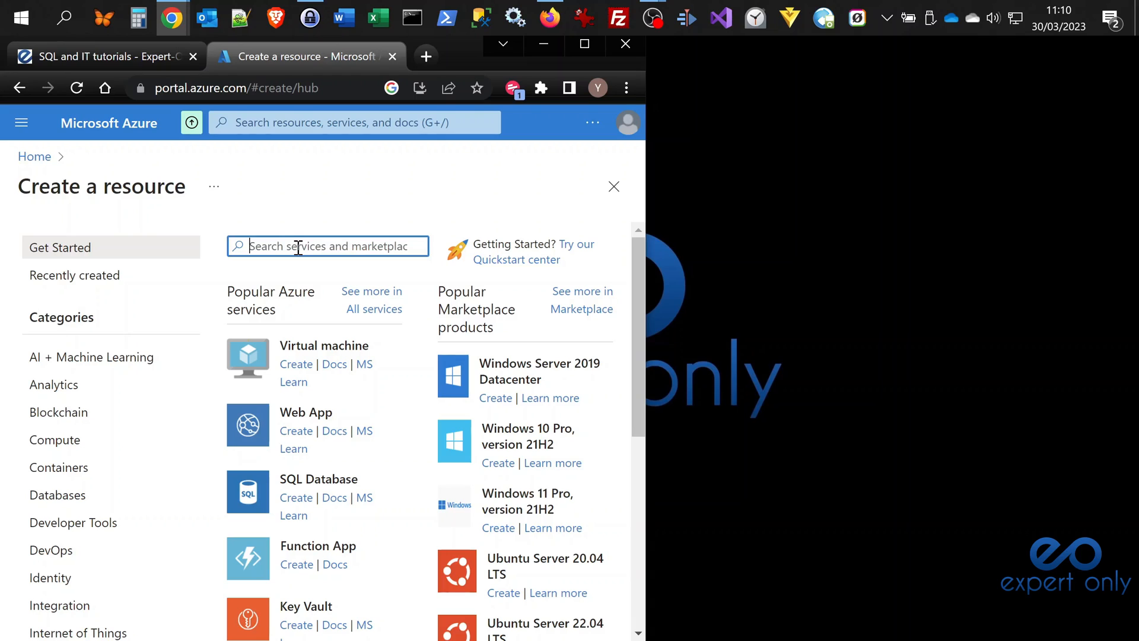
type("azure sql")
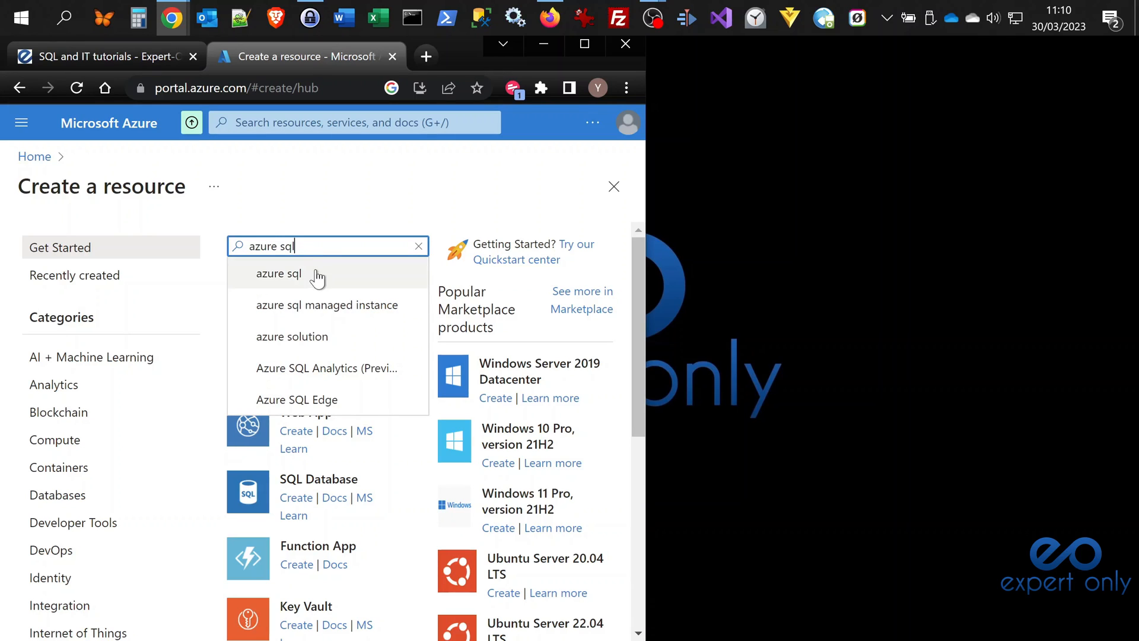
left_click(278, 274)
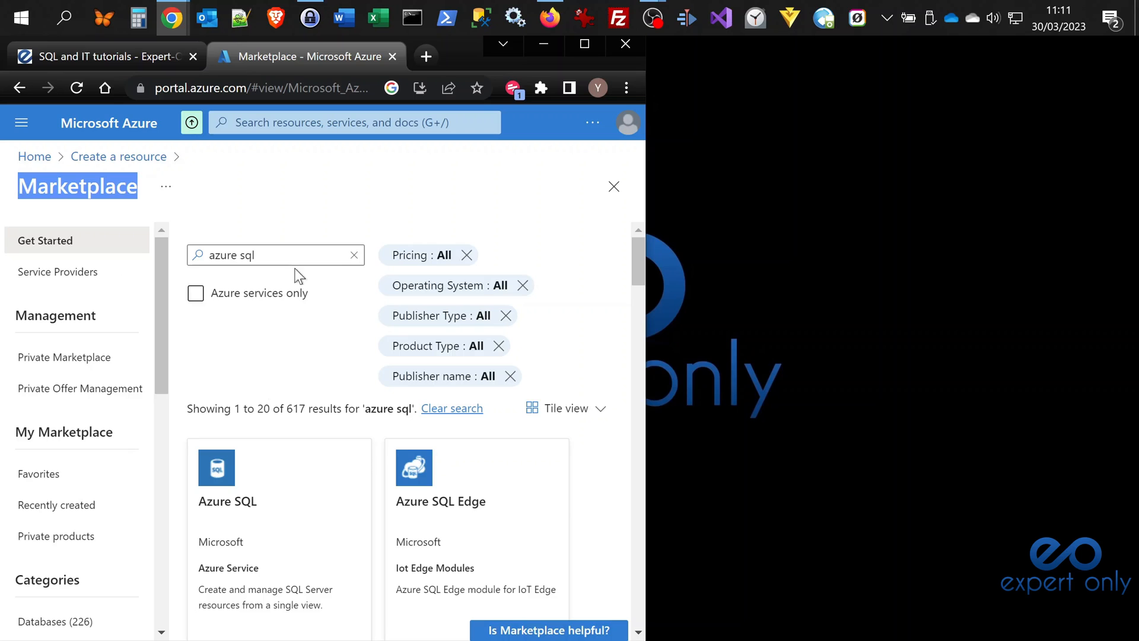
scroll("down", 3)
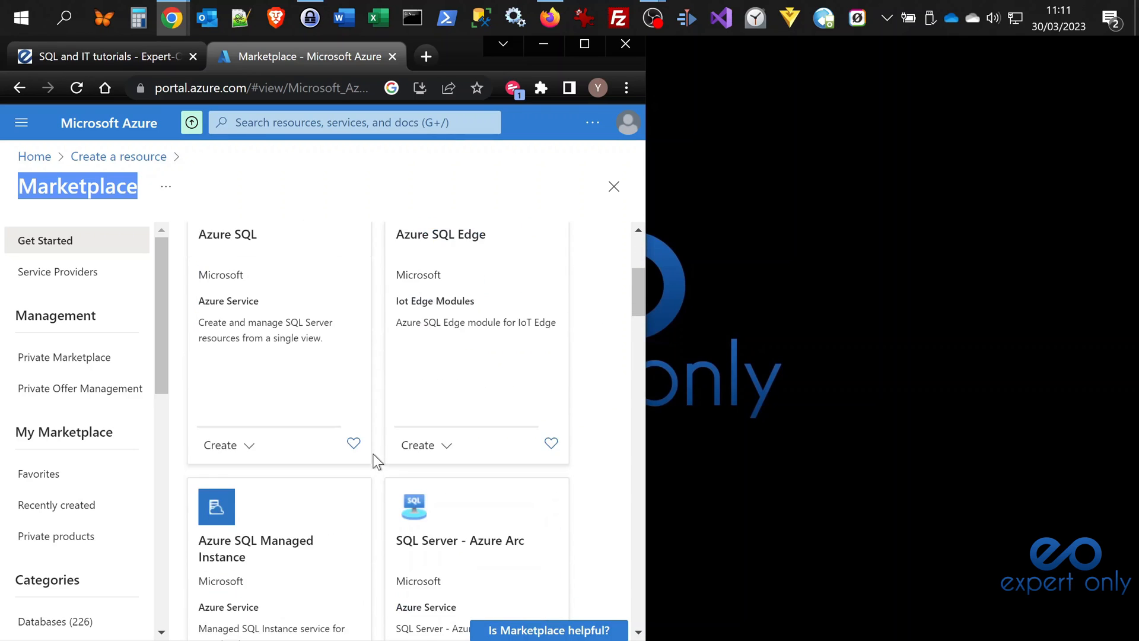
type("azure sql")
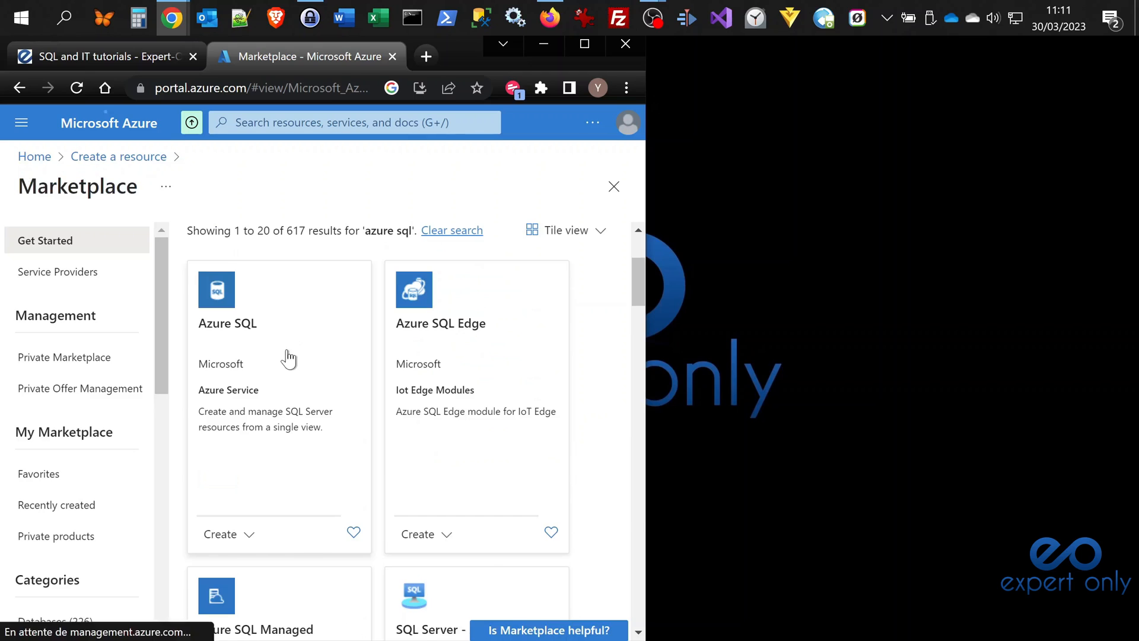
- Open the Azure SQL service and set the SQL databases resource type to Single database
left_click(255, 305)
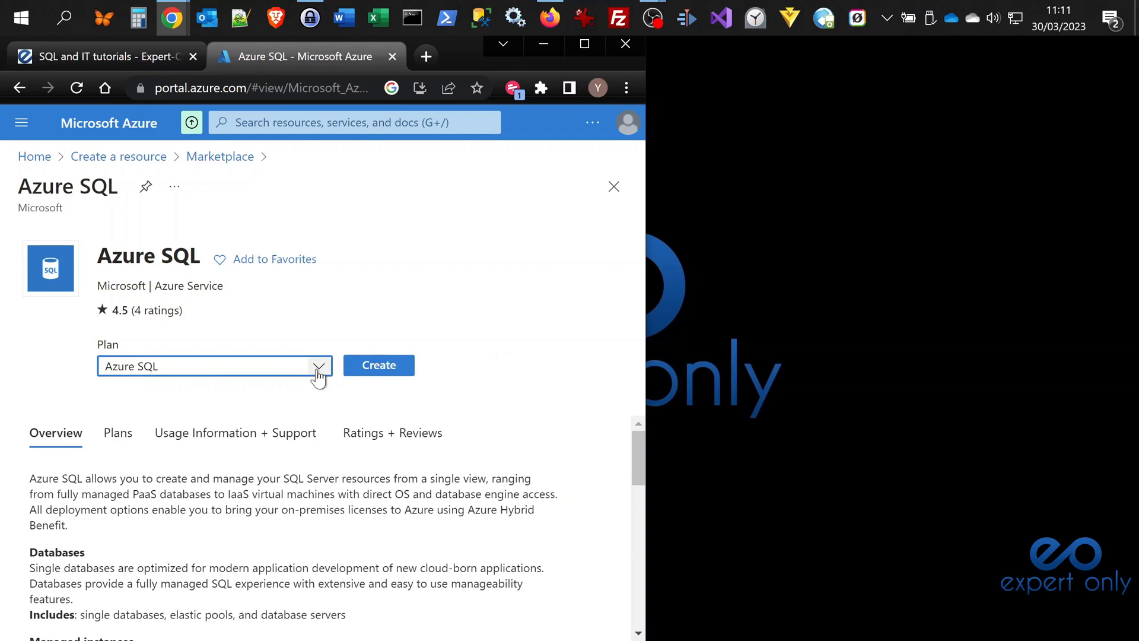
mouse_move(518, 290)
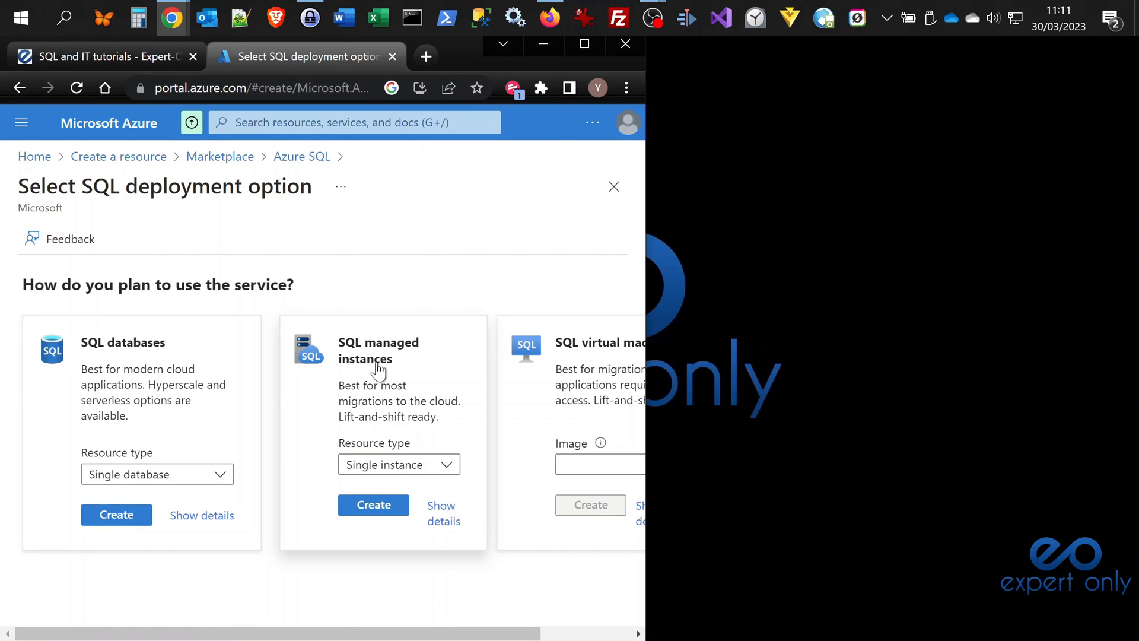
mouse_move(311, 284)
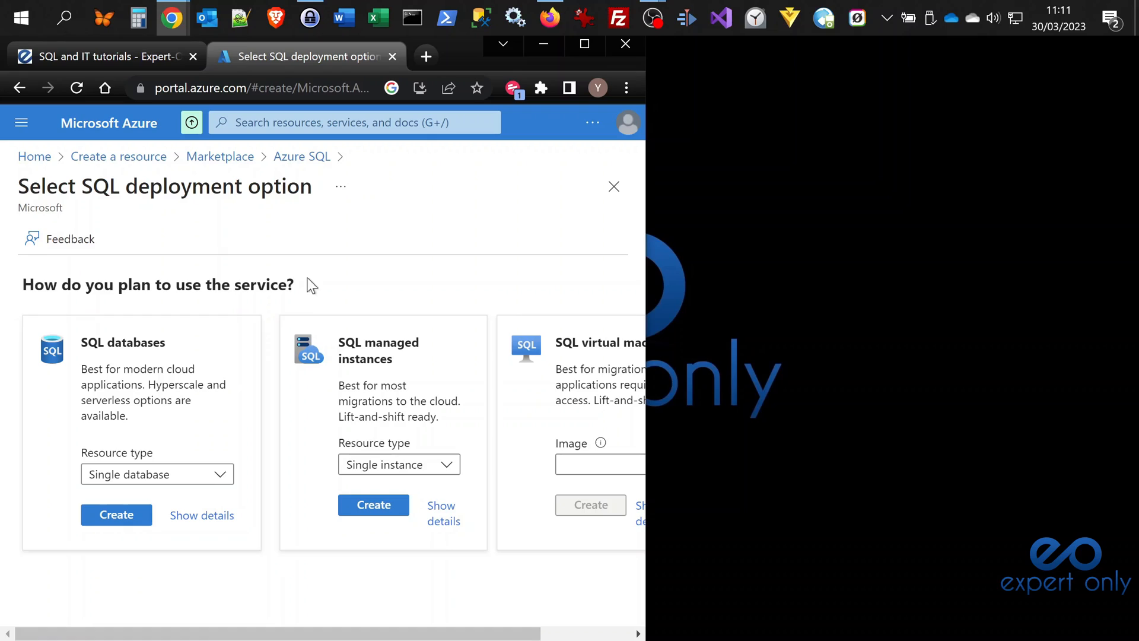
mouse_move(10, 580)
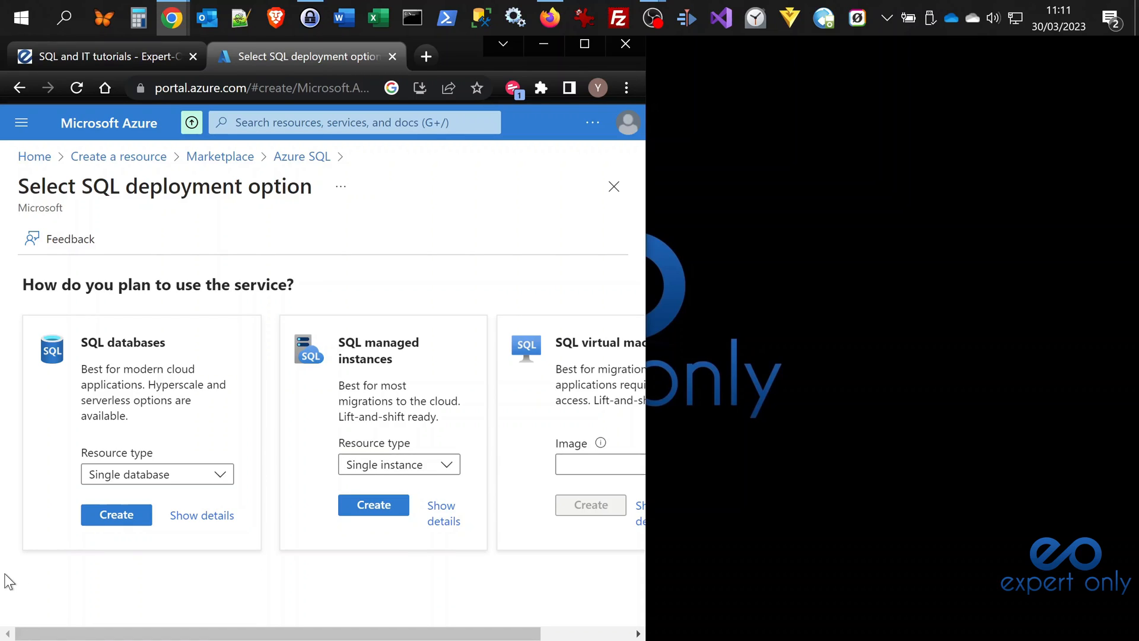
mouse_move(258, 459)
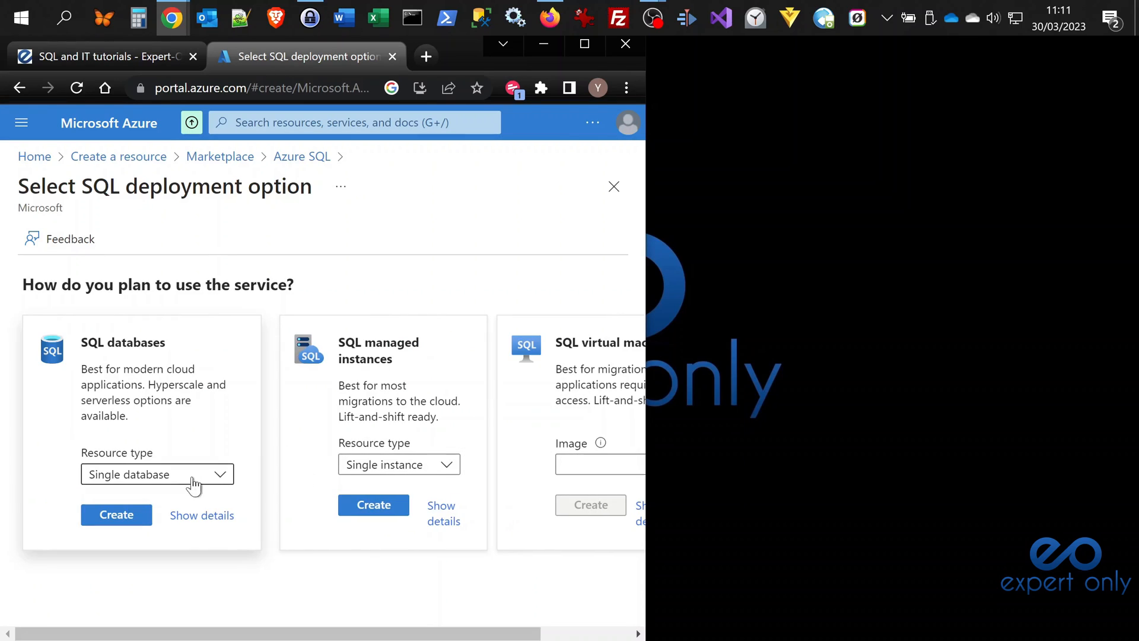
left_click(157, 474)
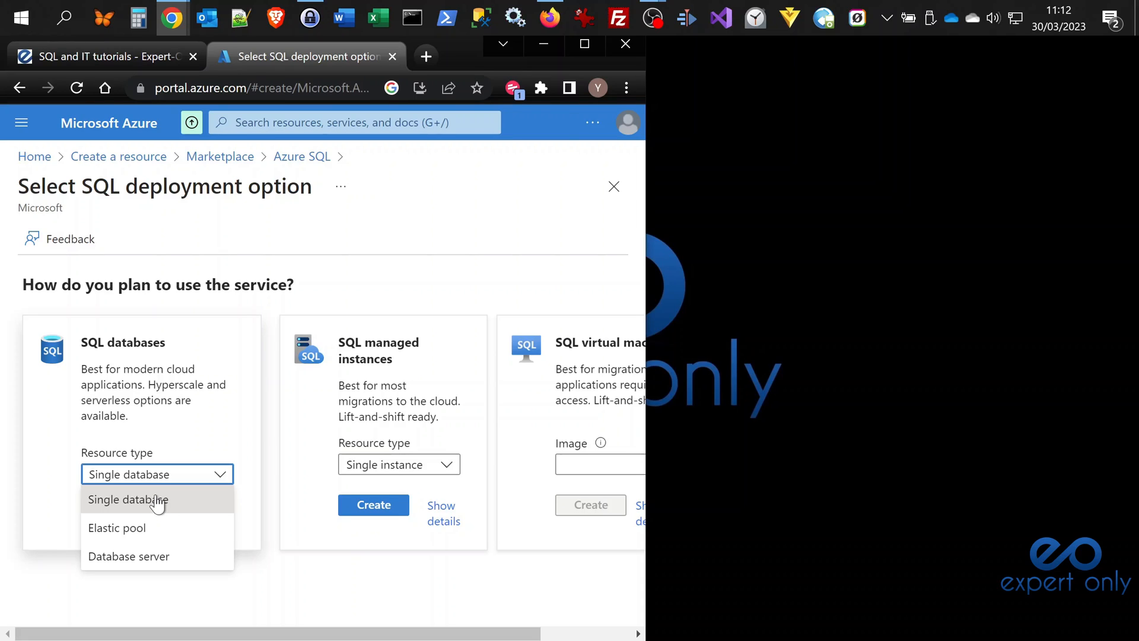
left_click(127, 500)
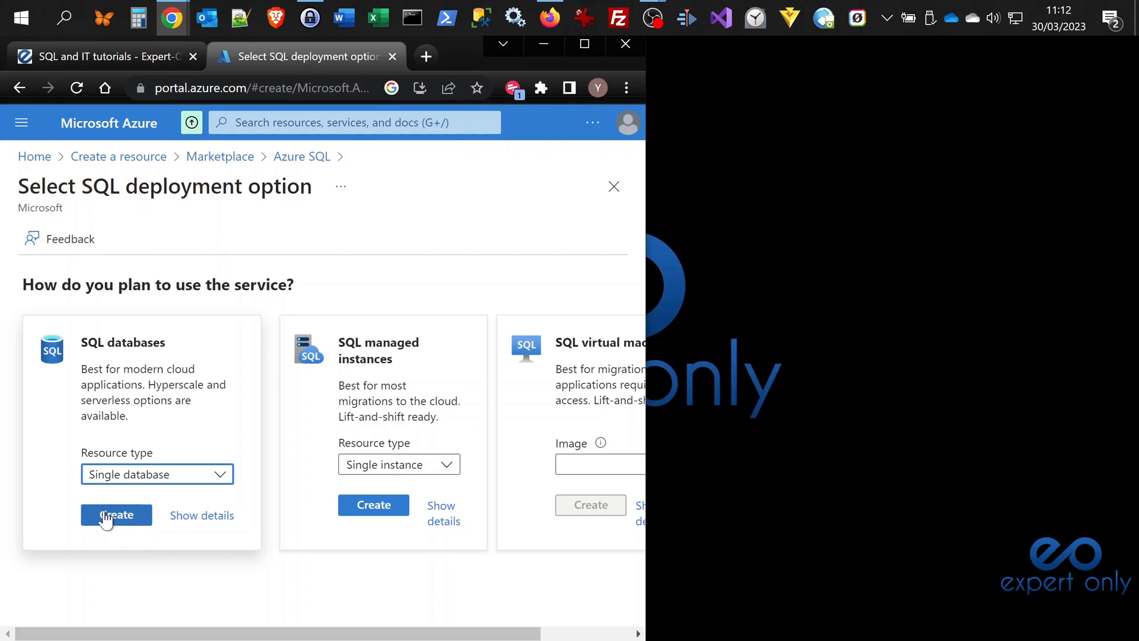
- Start creating a single SQL database under Azure subscription 1
left_click(117, 515)
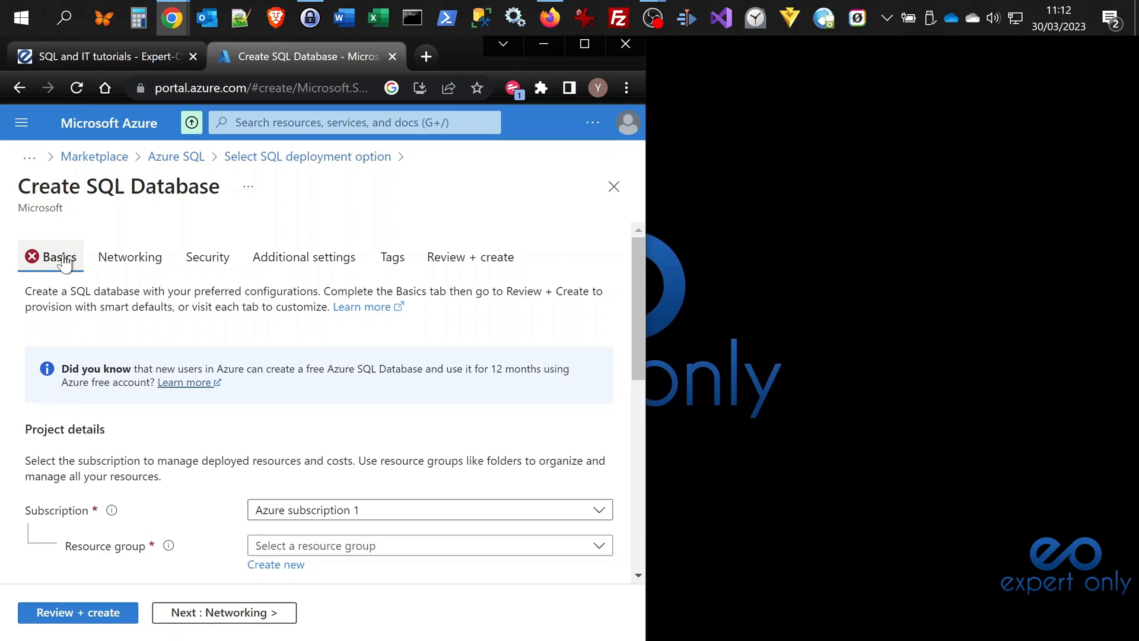
scroll("down", 3)
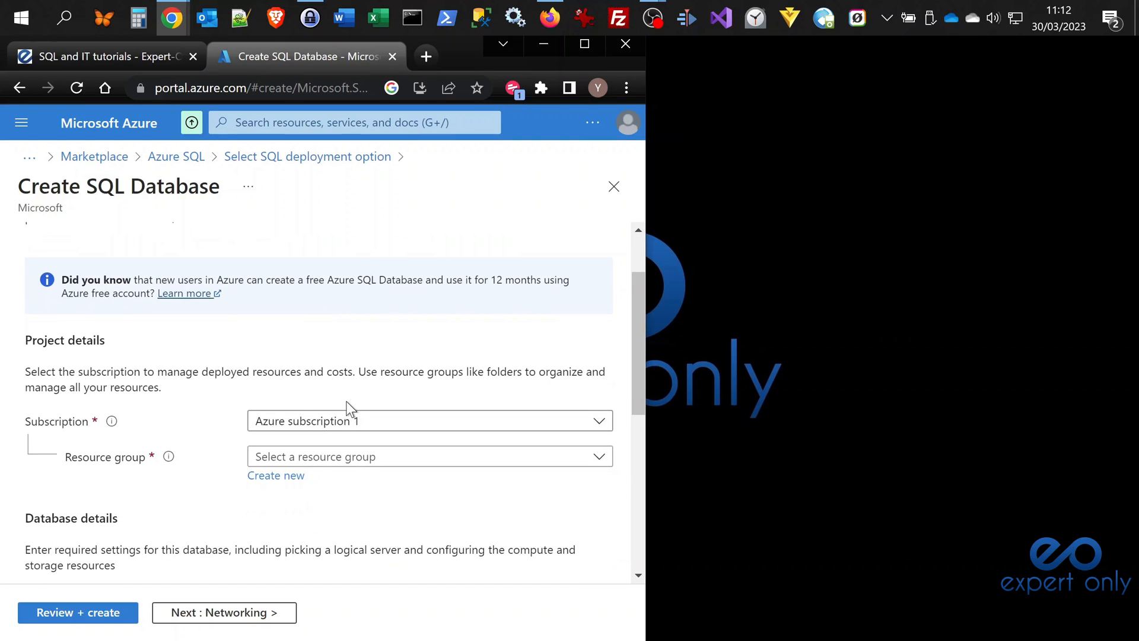
scroll("down", 3)
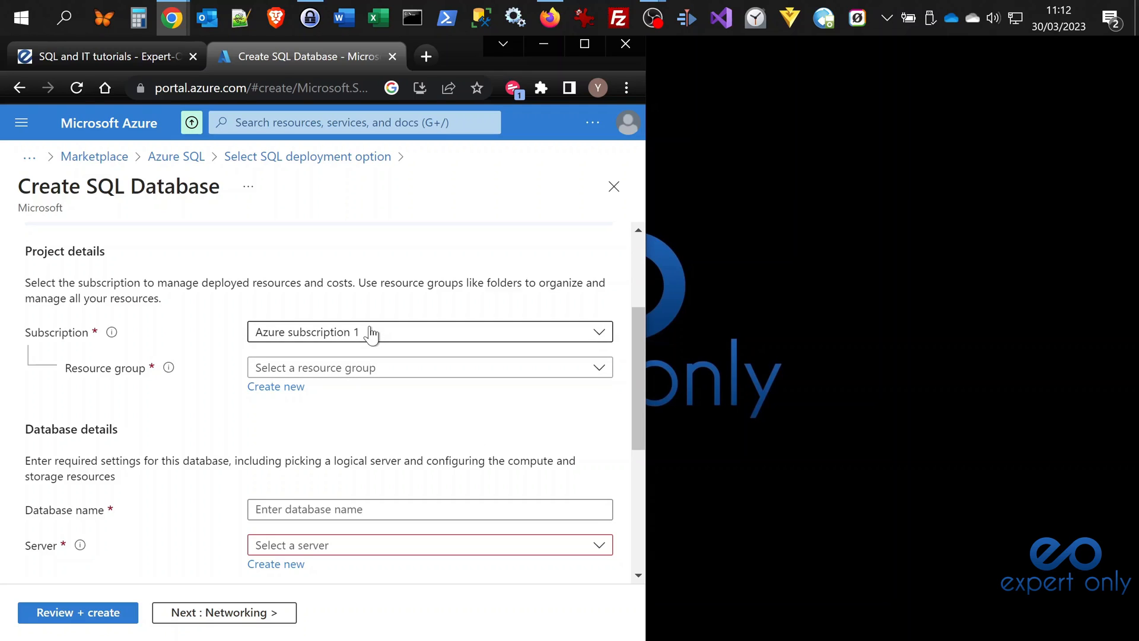
left_click(429, 331)
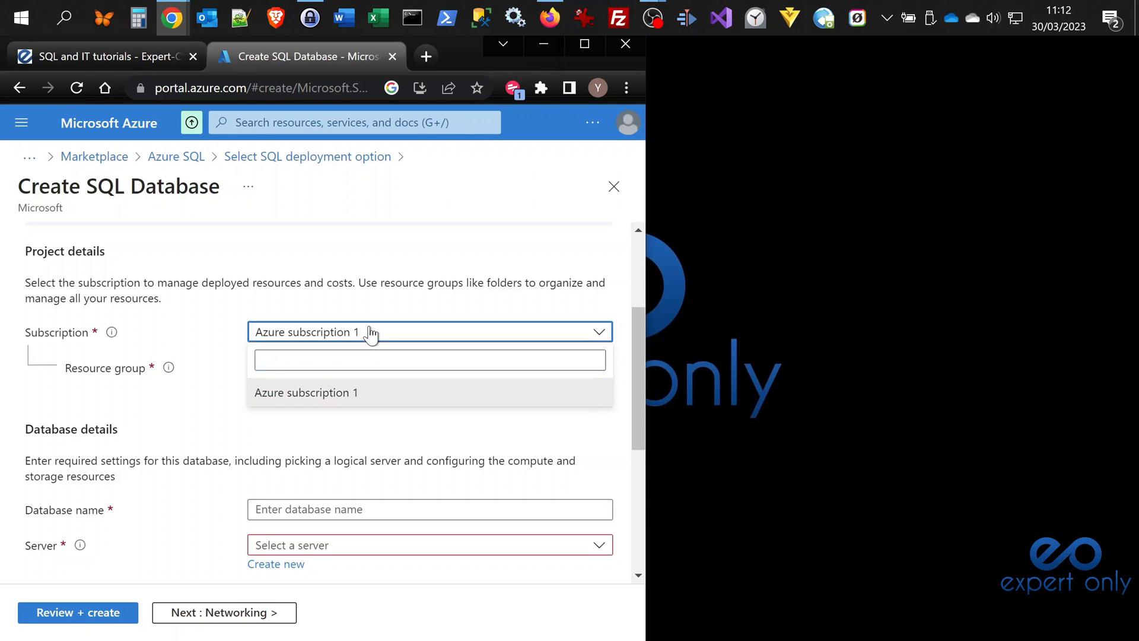
left_click(306, 392)
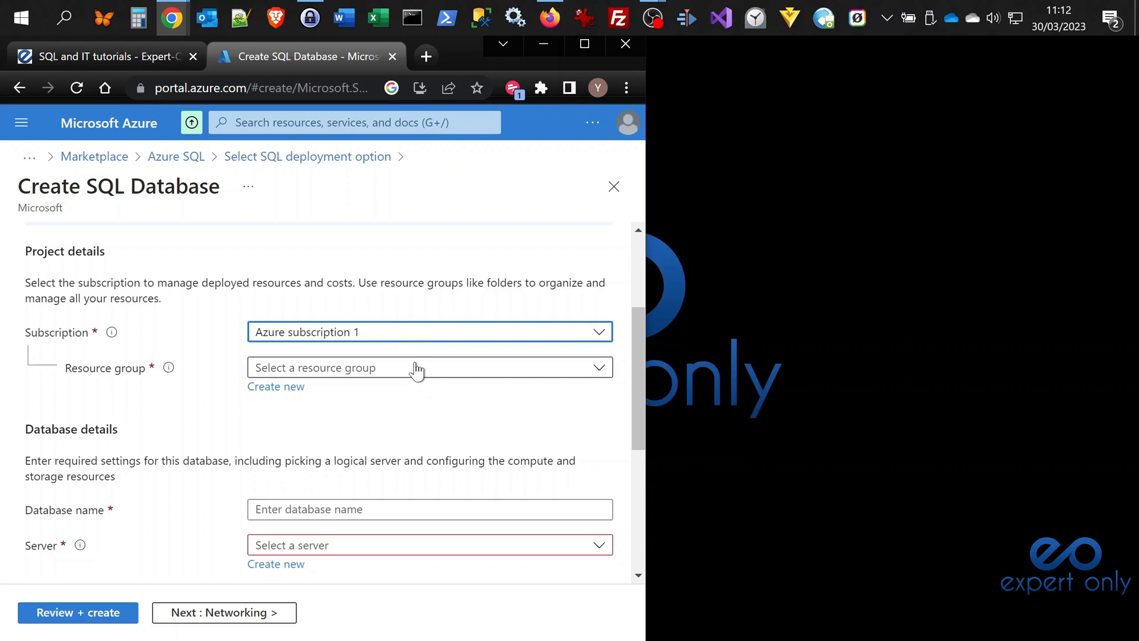
- Create a new resource group named SQLTraining
left_click(429, 367)
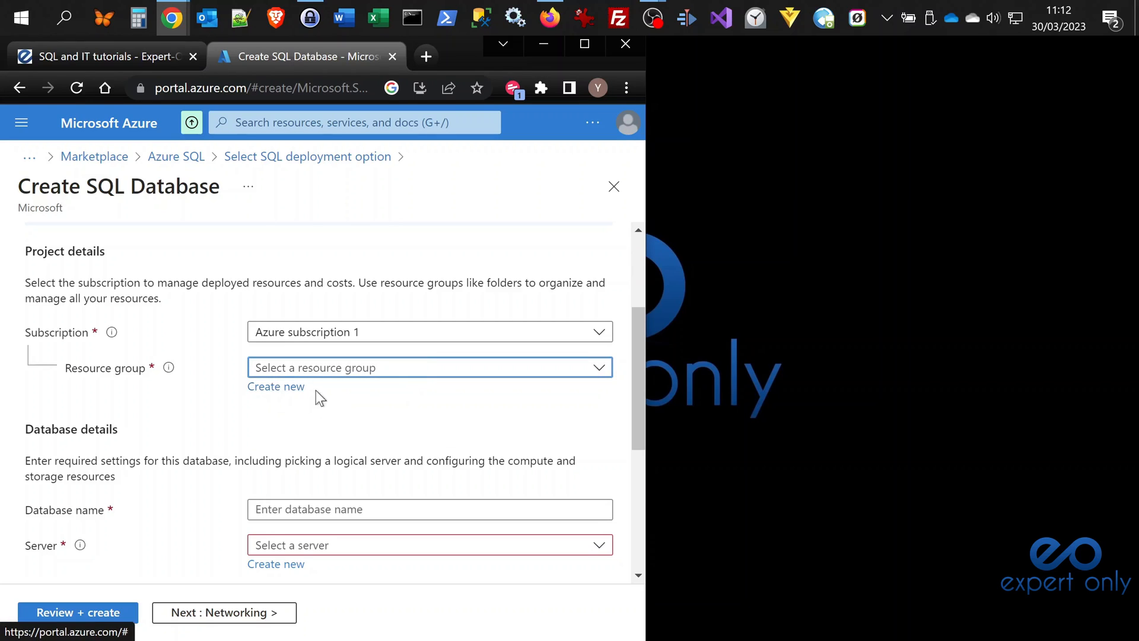
left_click(275, 386)
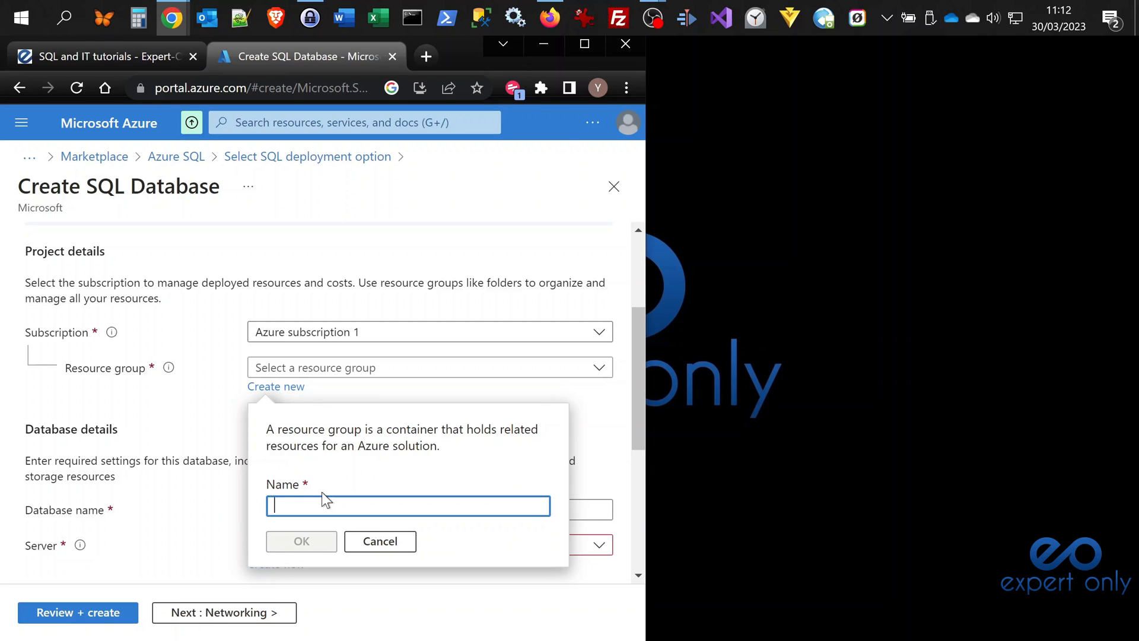
type("SQLTrai")
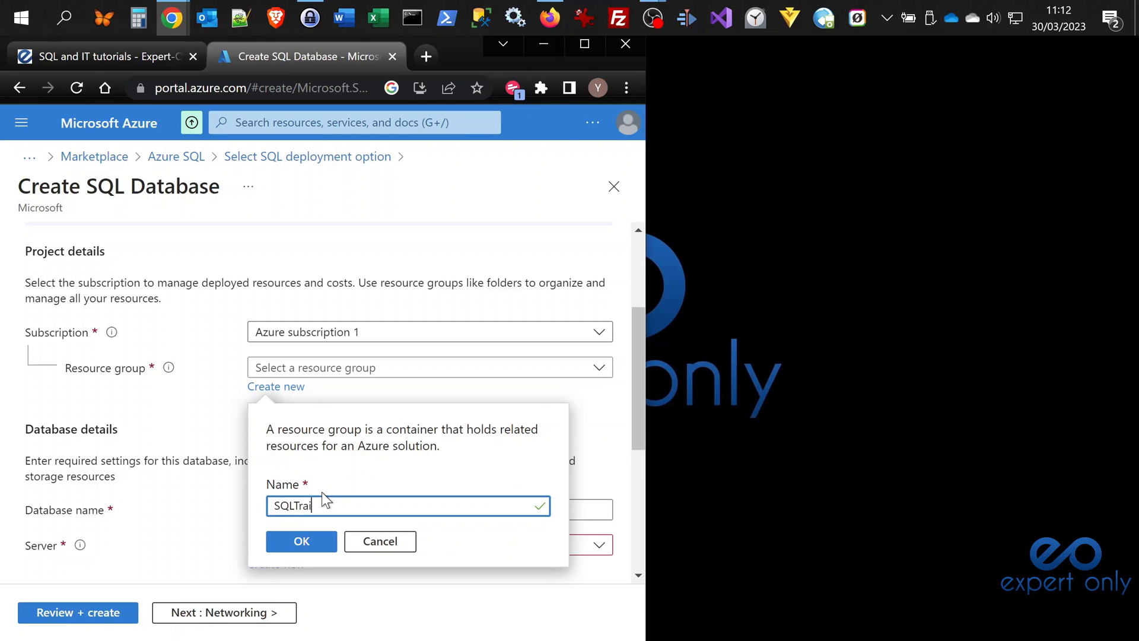
type("ning")
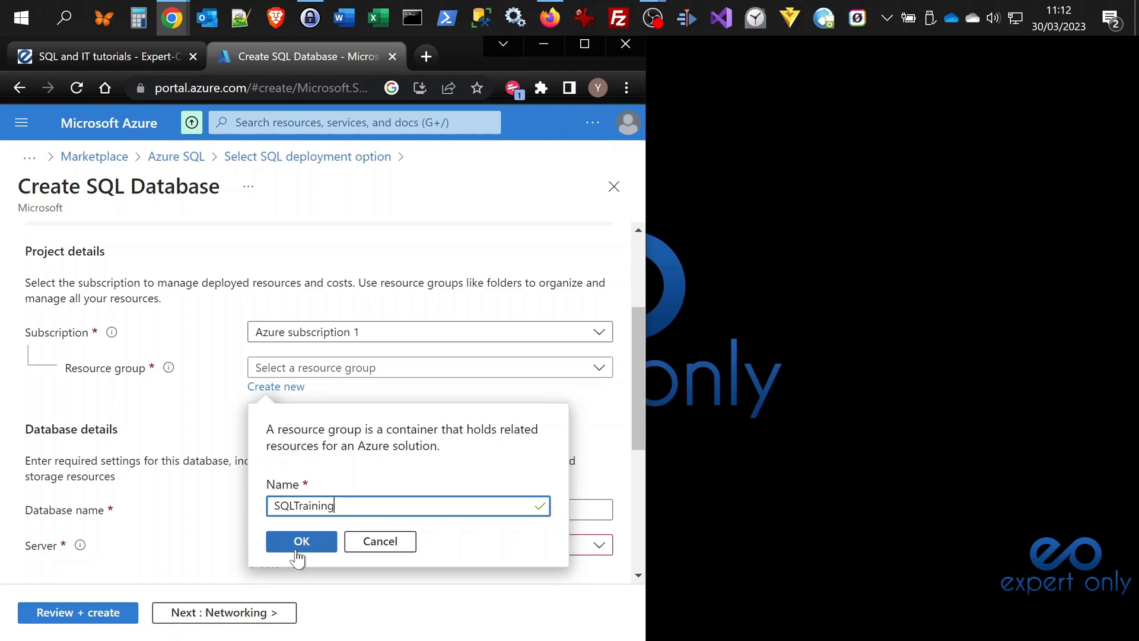
left_click(301, 541)
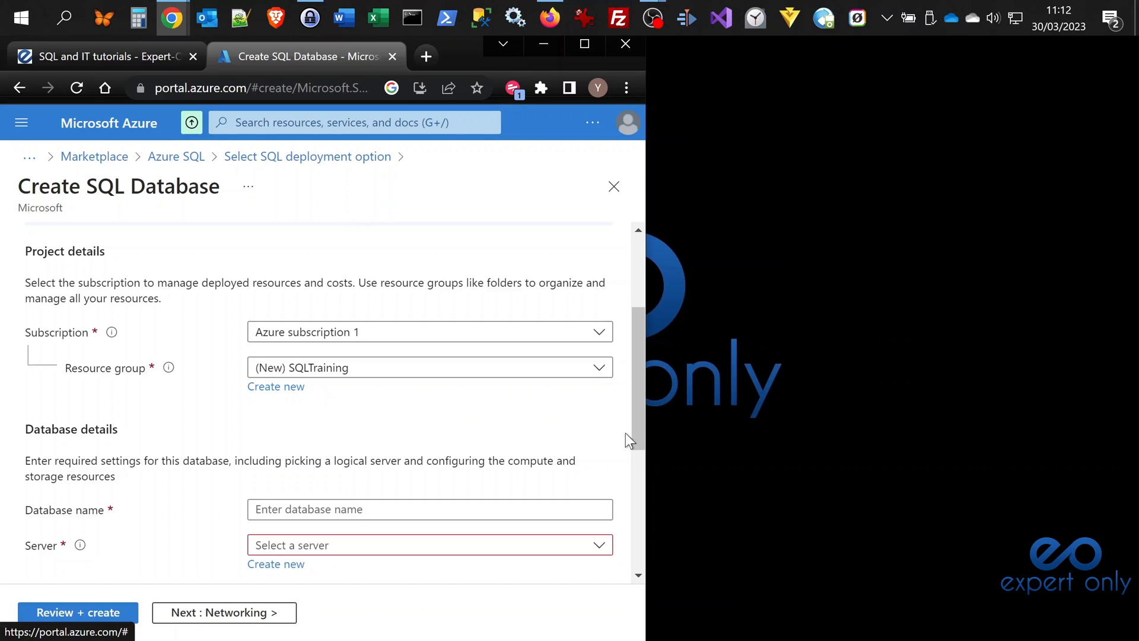
- Enter expertonlydb as the database name on the Basics tab
scroll("down", 3)
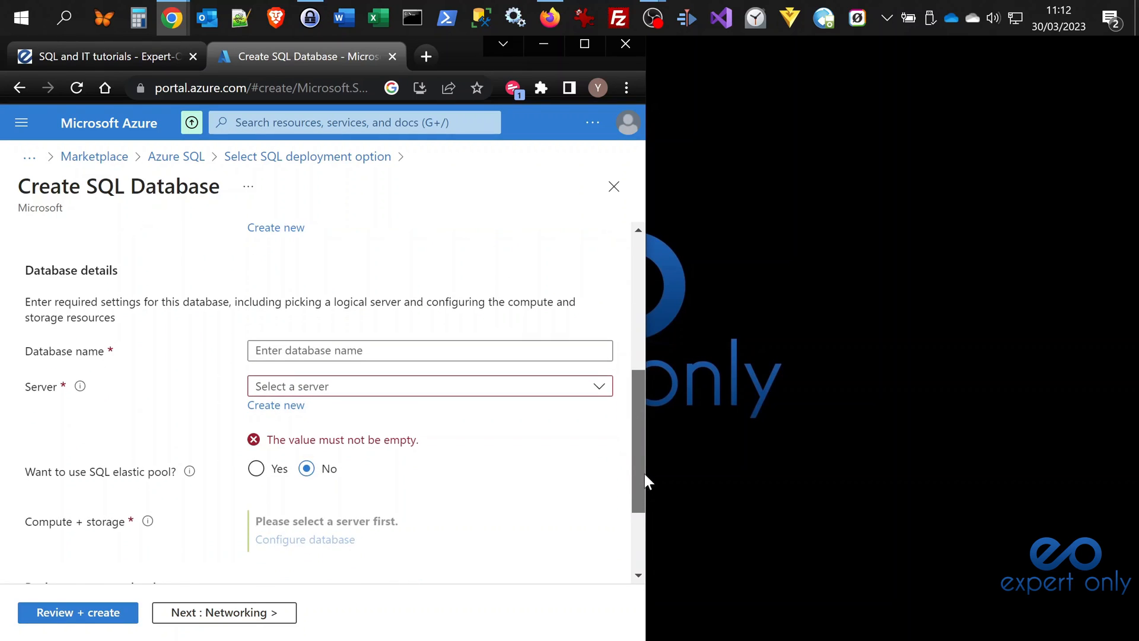
scroll("down", 3)
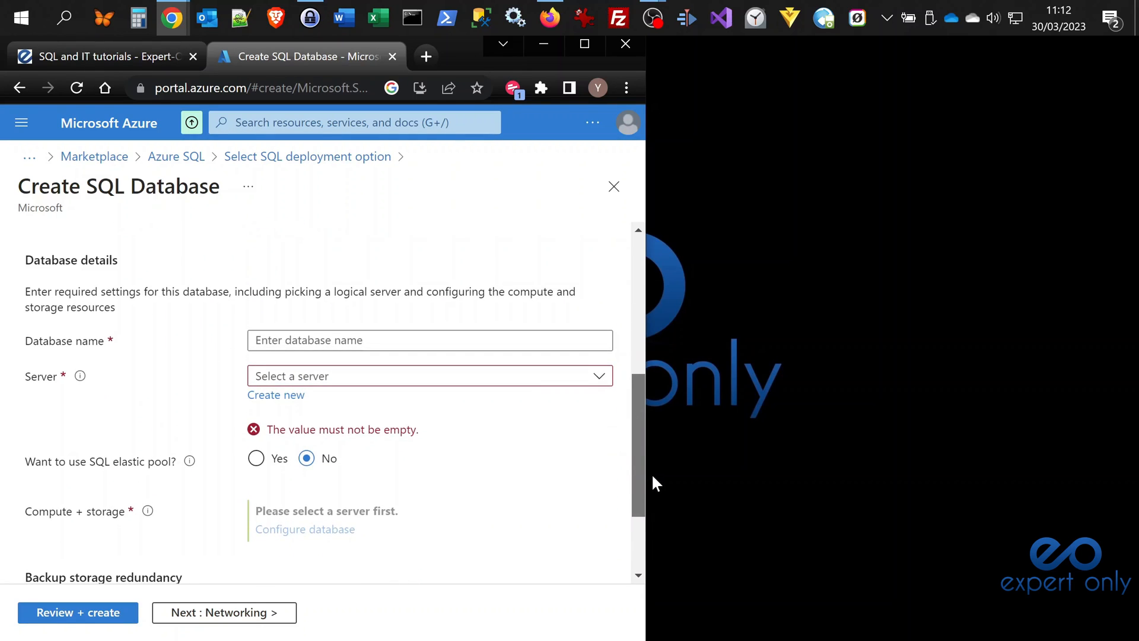
double_click(71, 259)
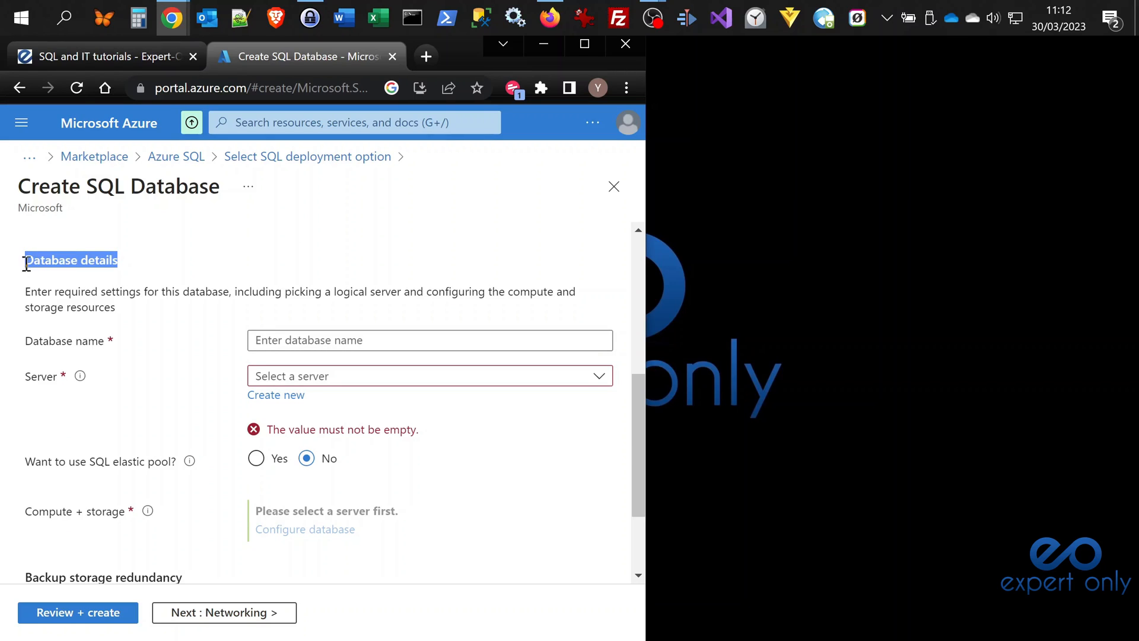
left_click(430, 340)
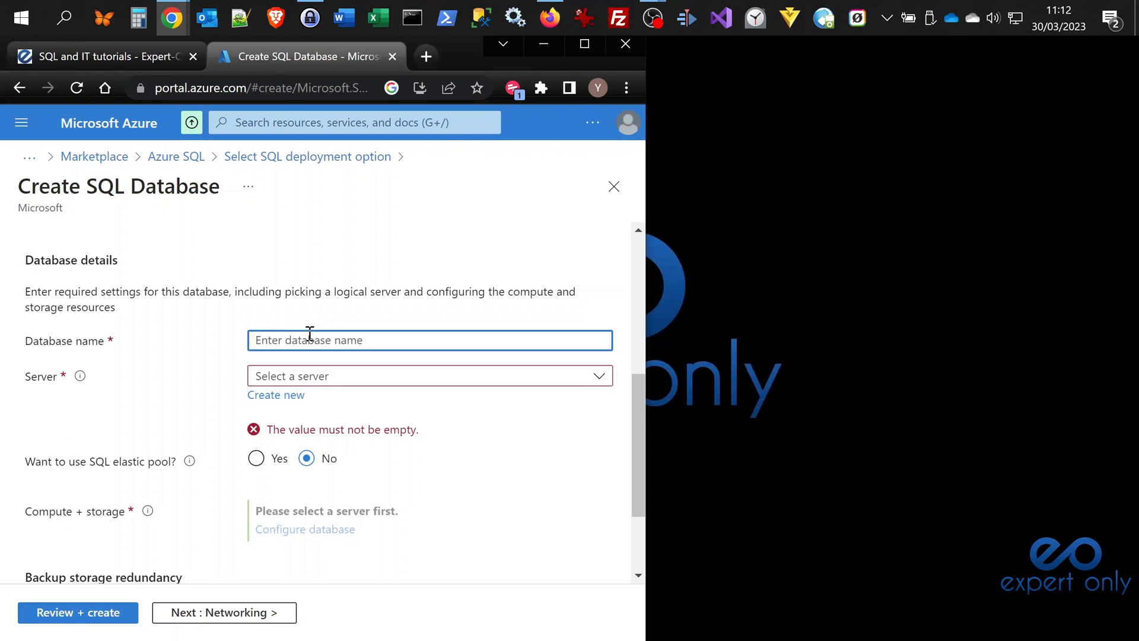
type("expertonlydb")
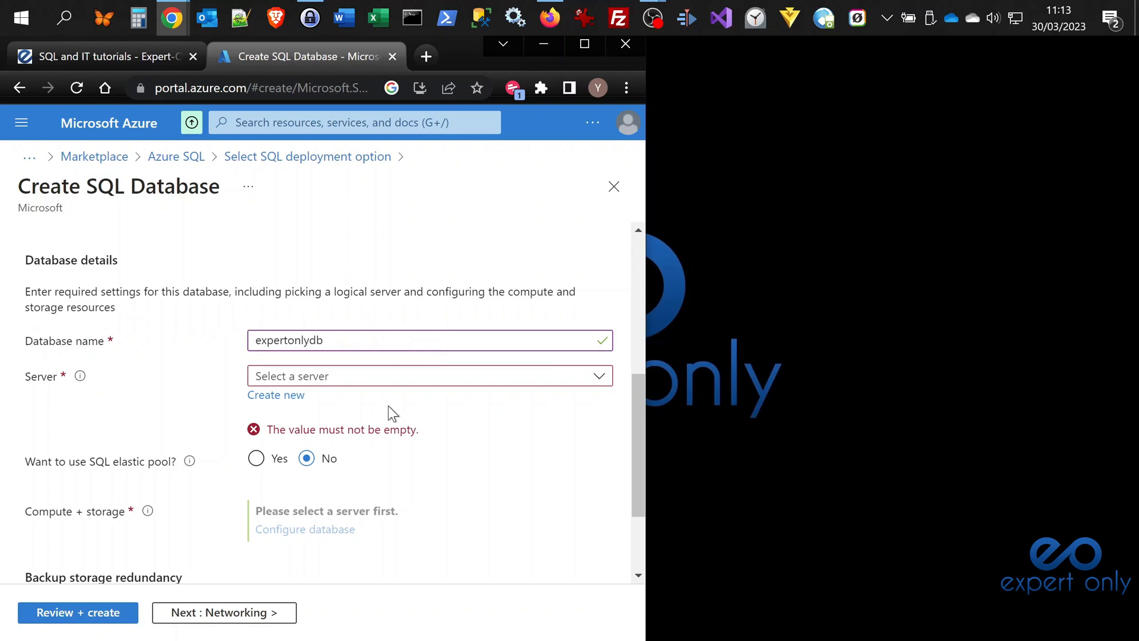
- Define a new server named expertonlyserver located in (Europe) North Europe
left_click(275, 394)
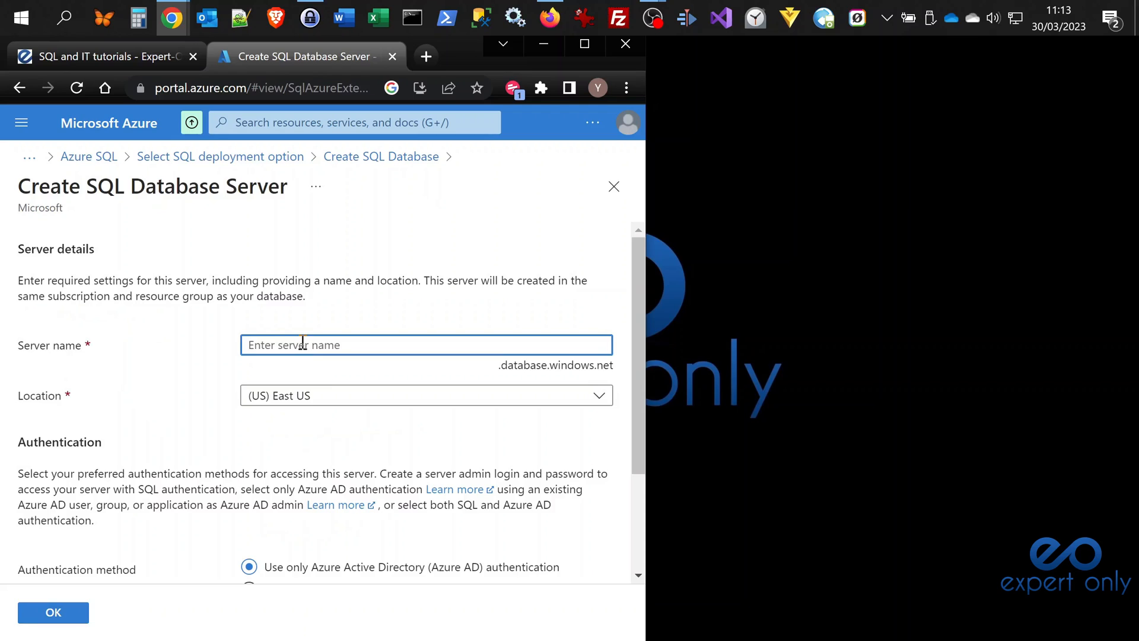
type("expertonlyserver")
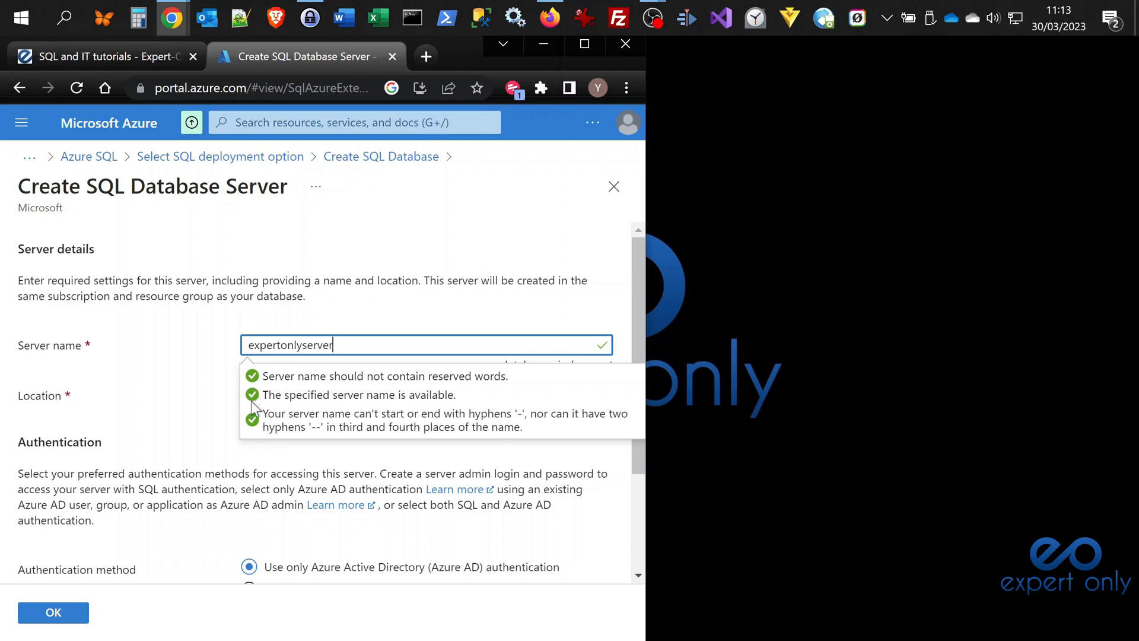
left_click(427, 396)
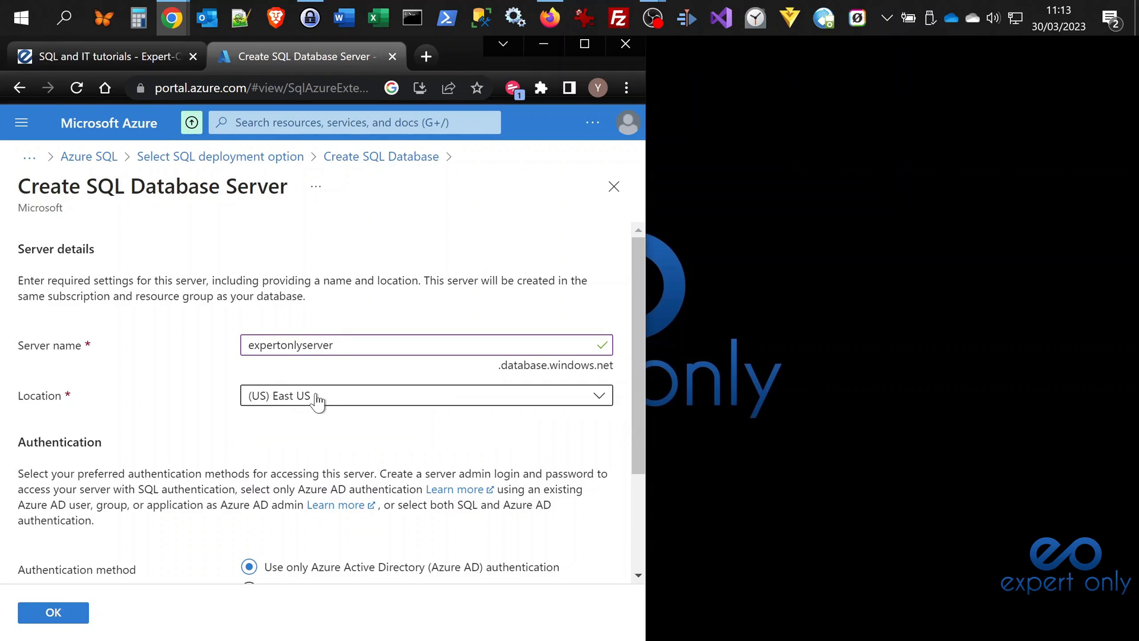
left_click(426, 395)
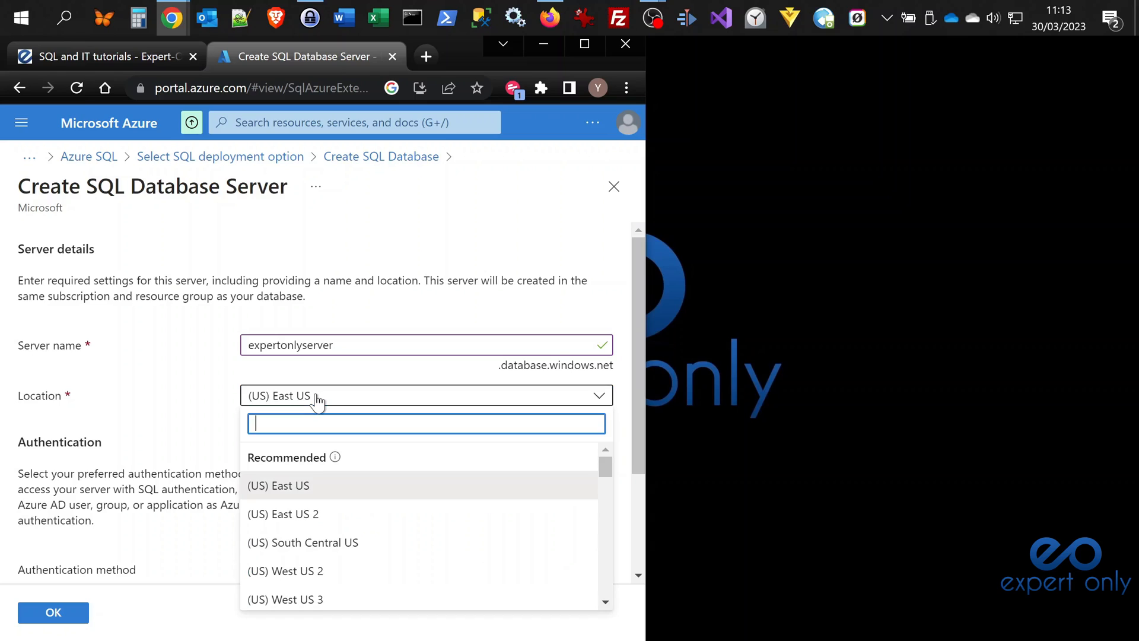
type("n")
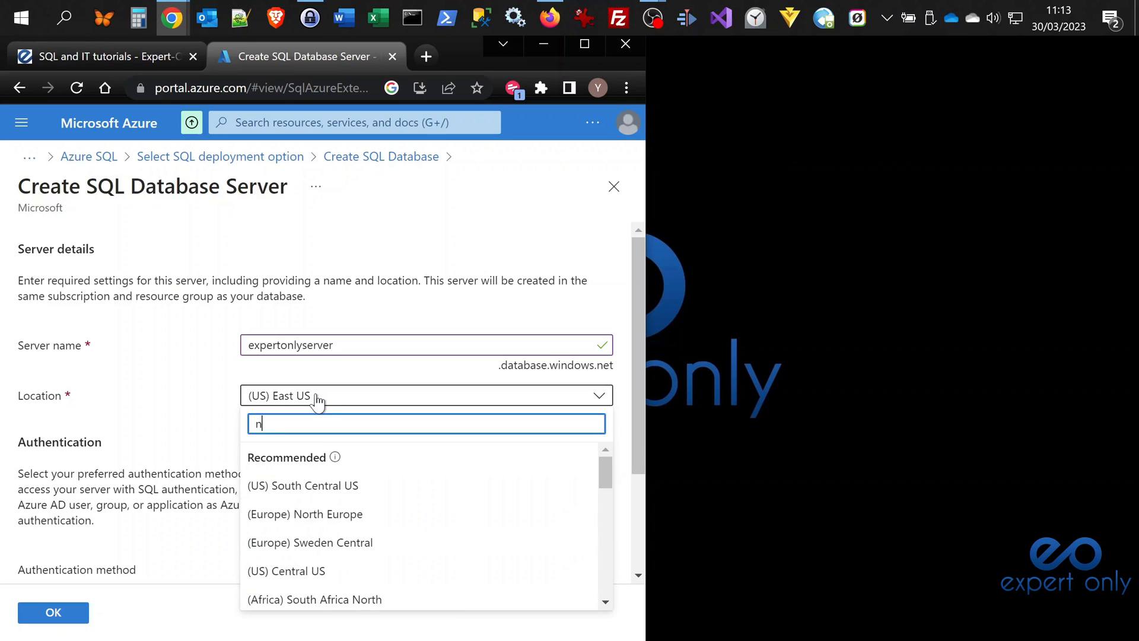
type("orth")
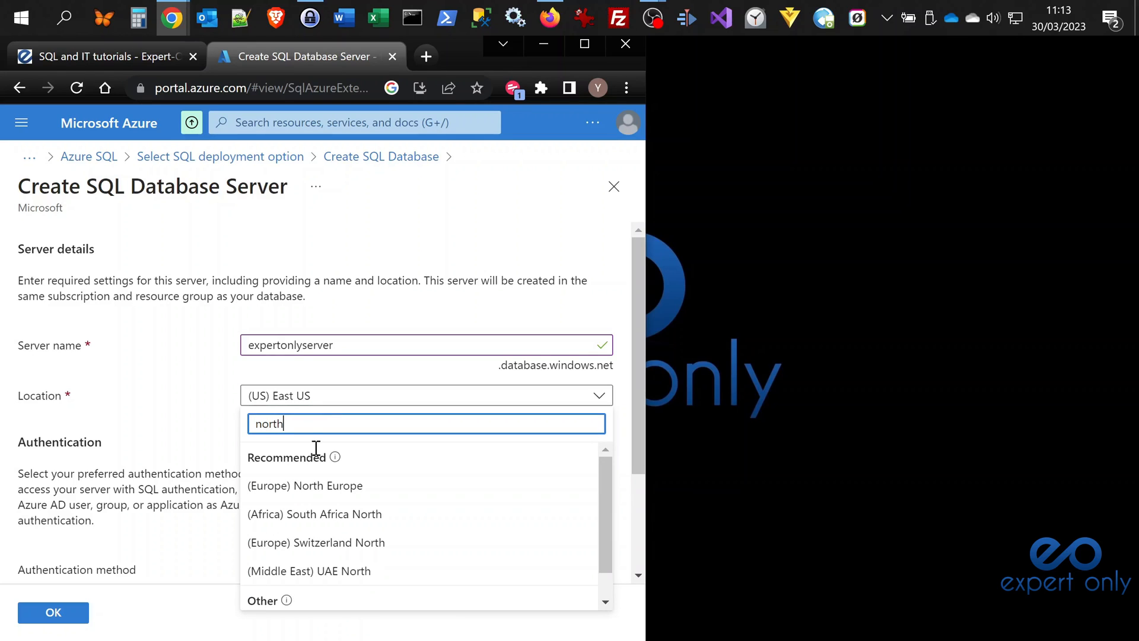
left_click(304, 485)
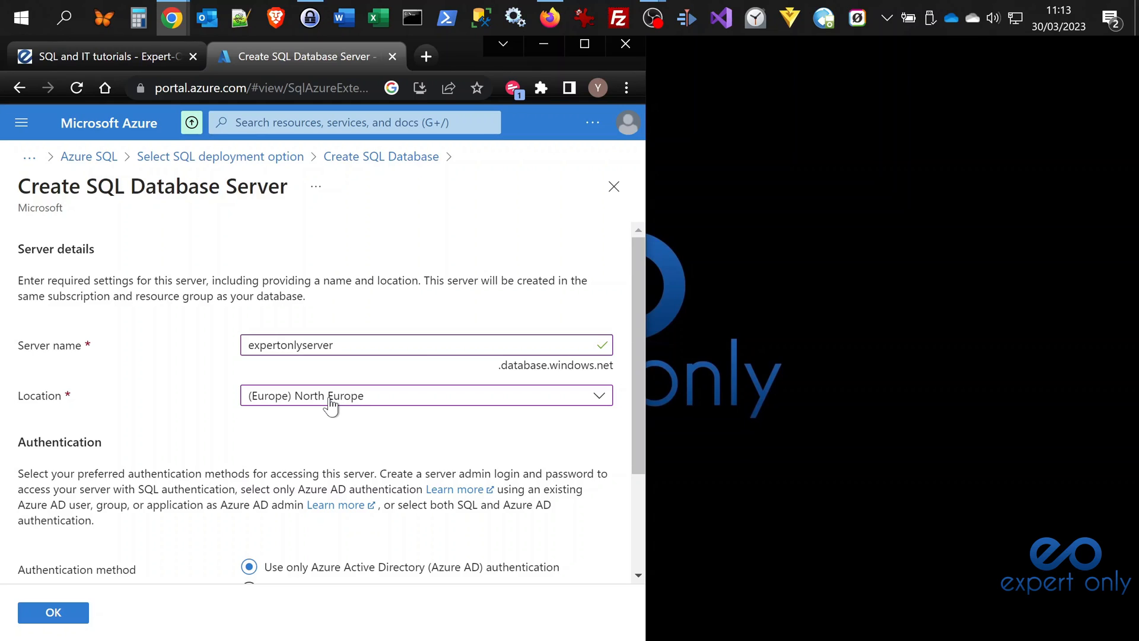
mouse_move(331, 405)
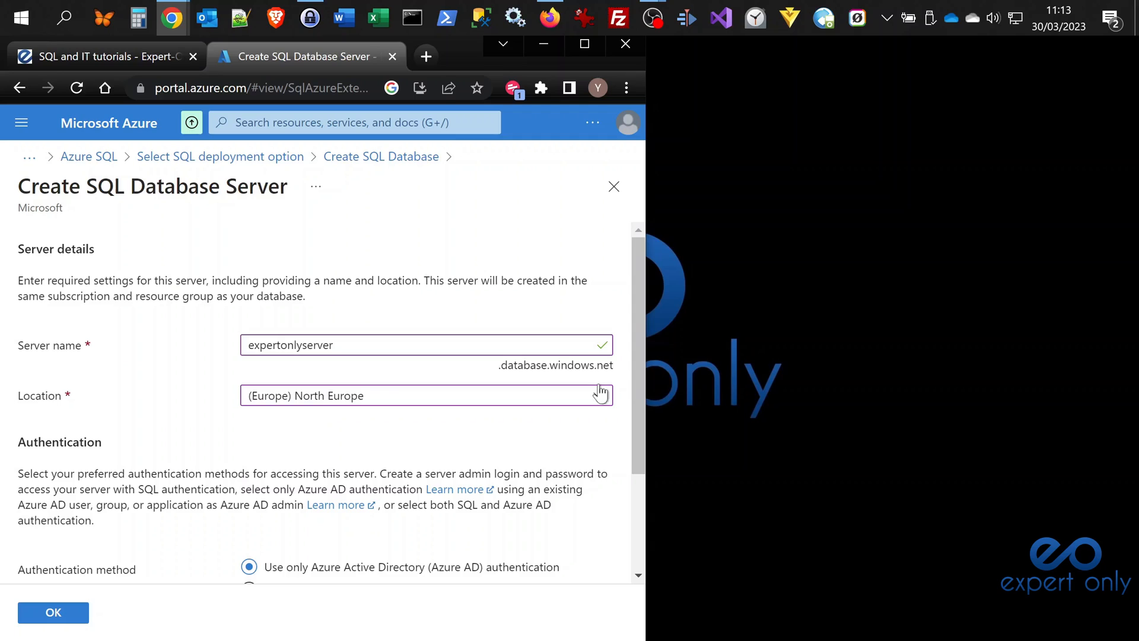
mouse_move(617, 372)
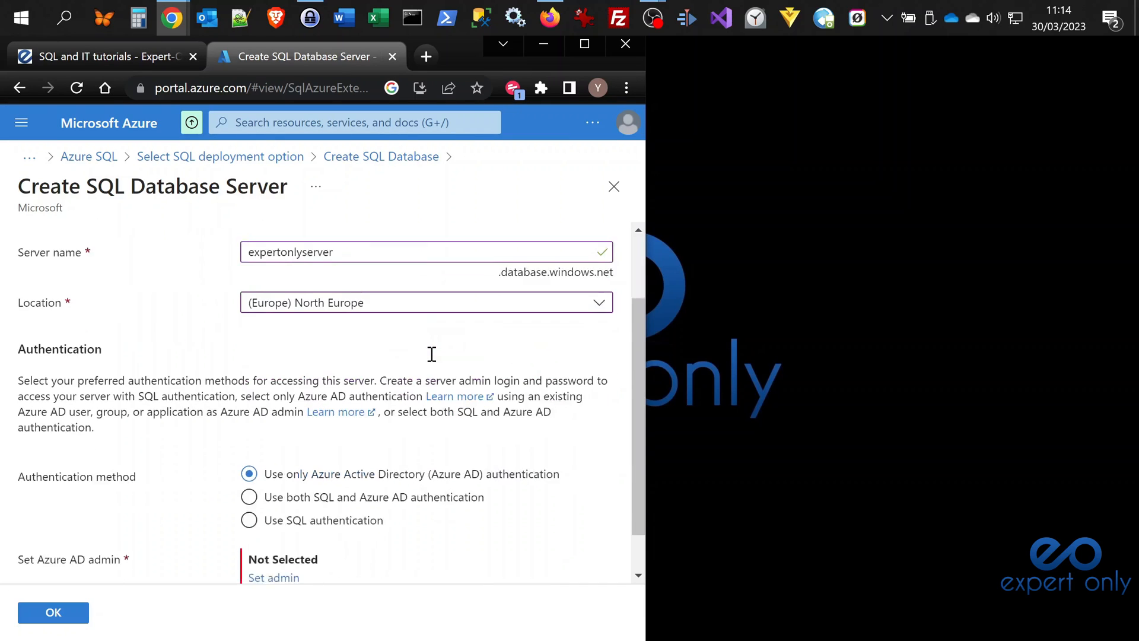
- Use SQL authentication with admin login admindb and a confirmed password, then submit the server
scroll("down", 3)
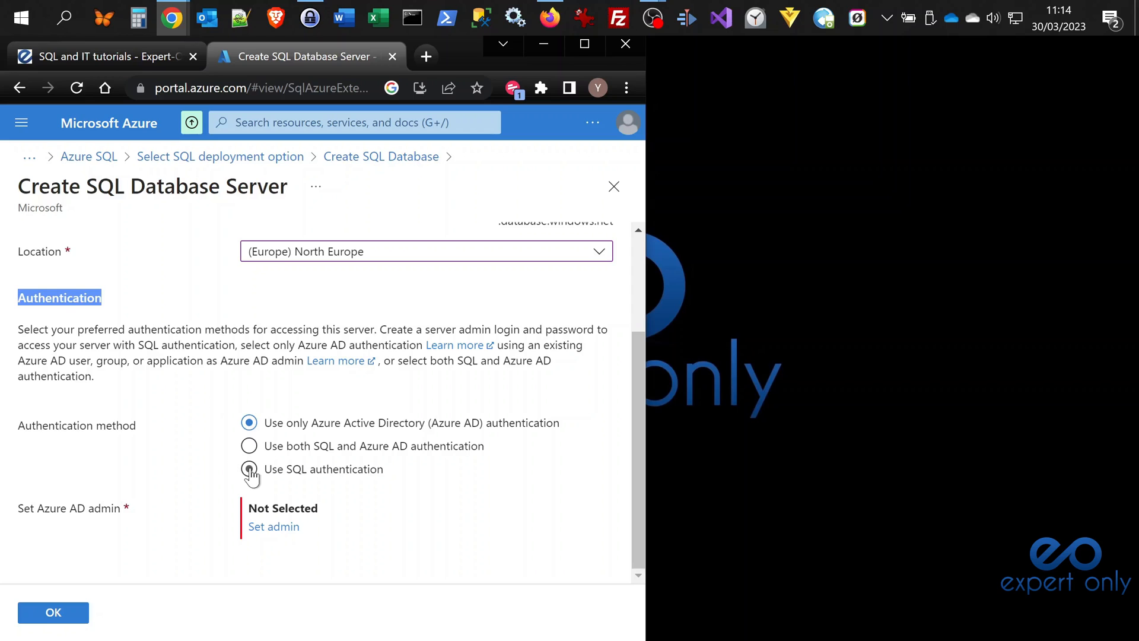
left_click(249, 469)
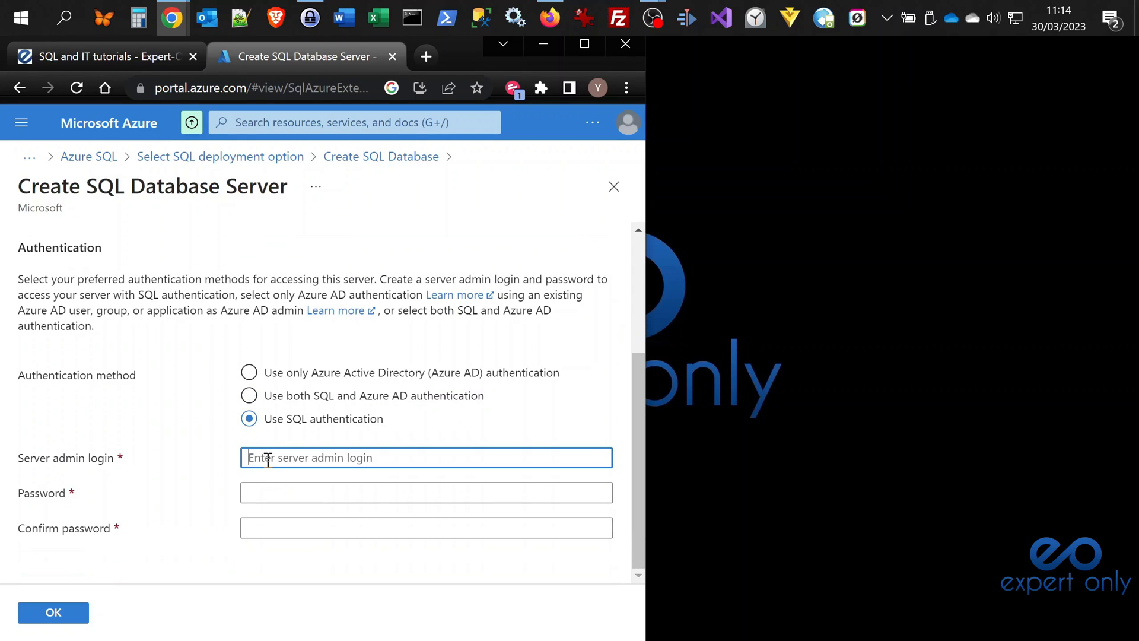
type("A")
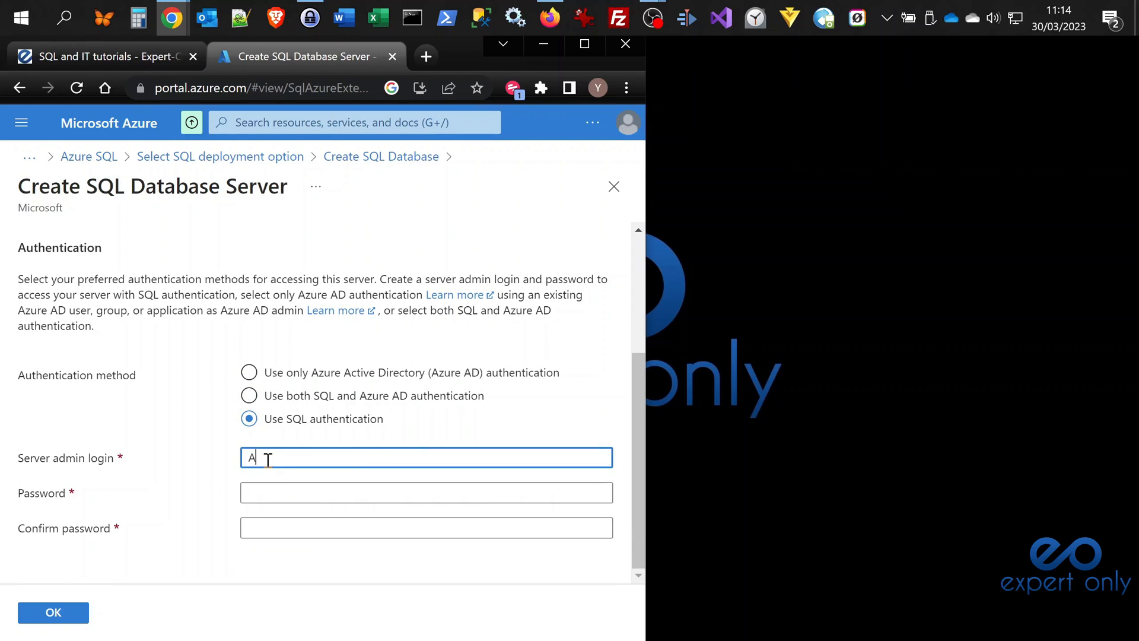
type("dmin")
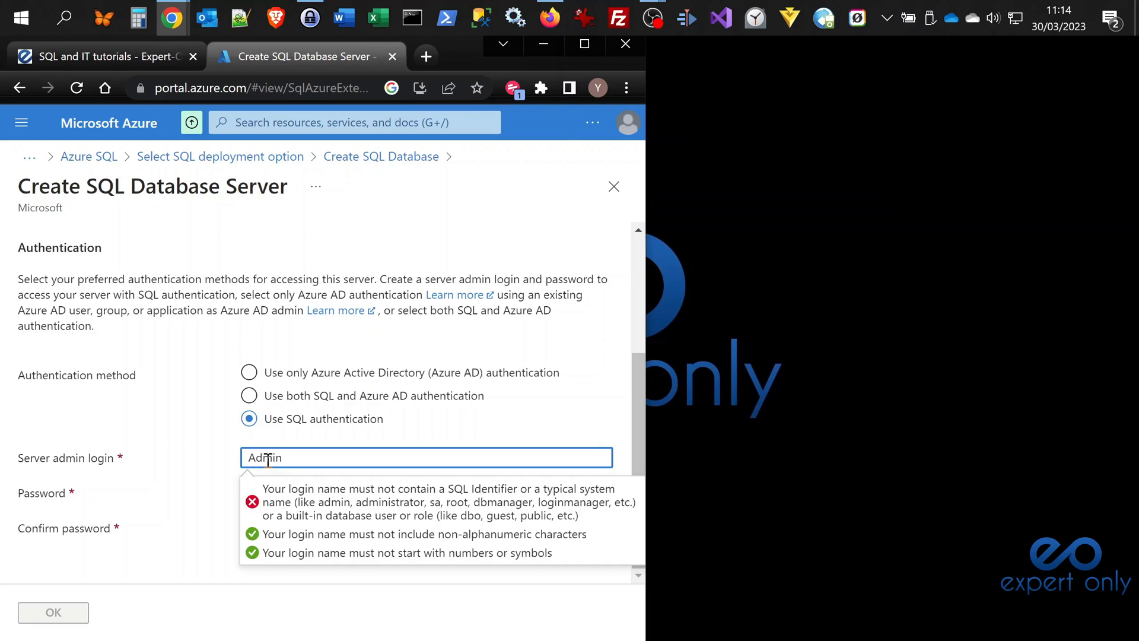
type("db")
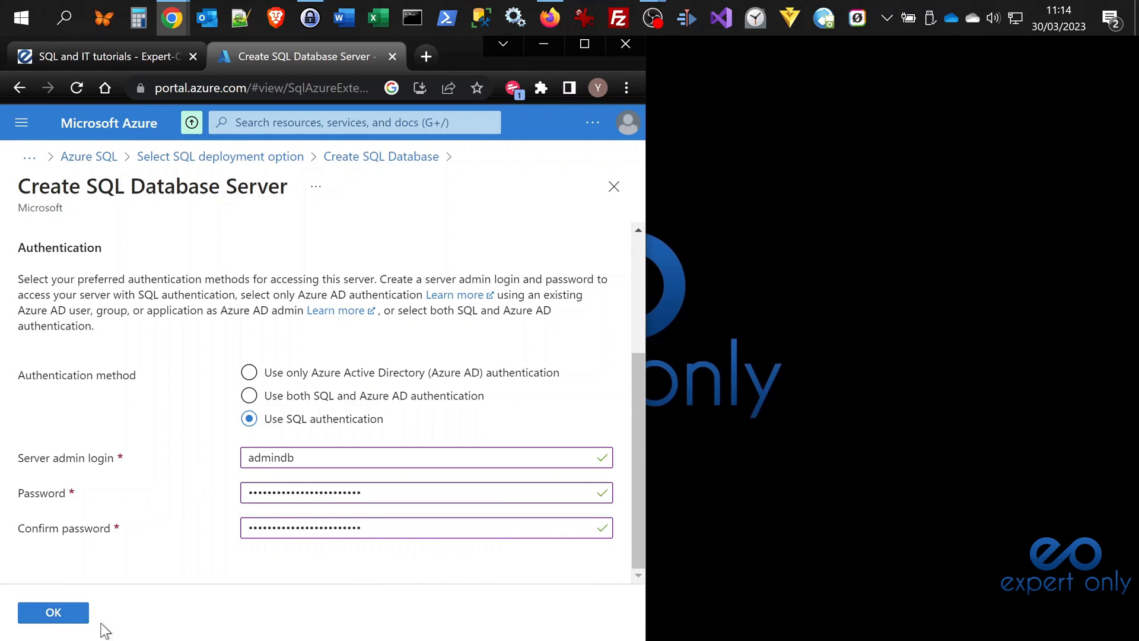
left_click(52, 612)
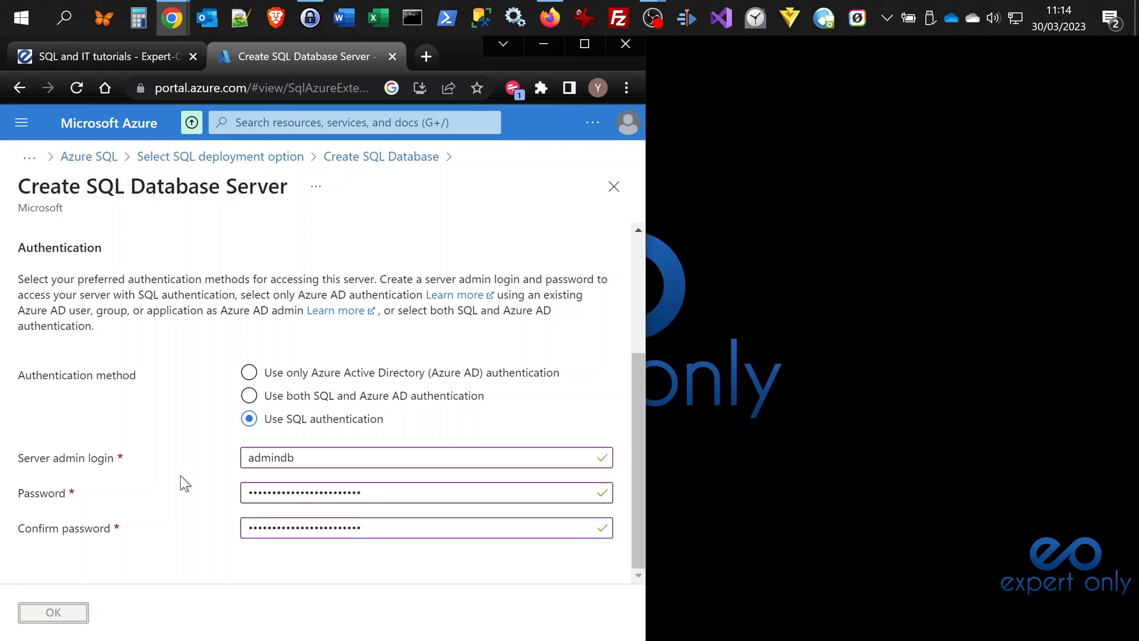
- Attach expertonlyserver to the database and open the Compute + storage configuration
left_click(53, 612)
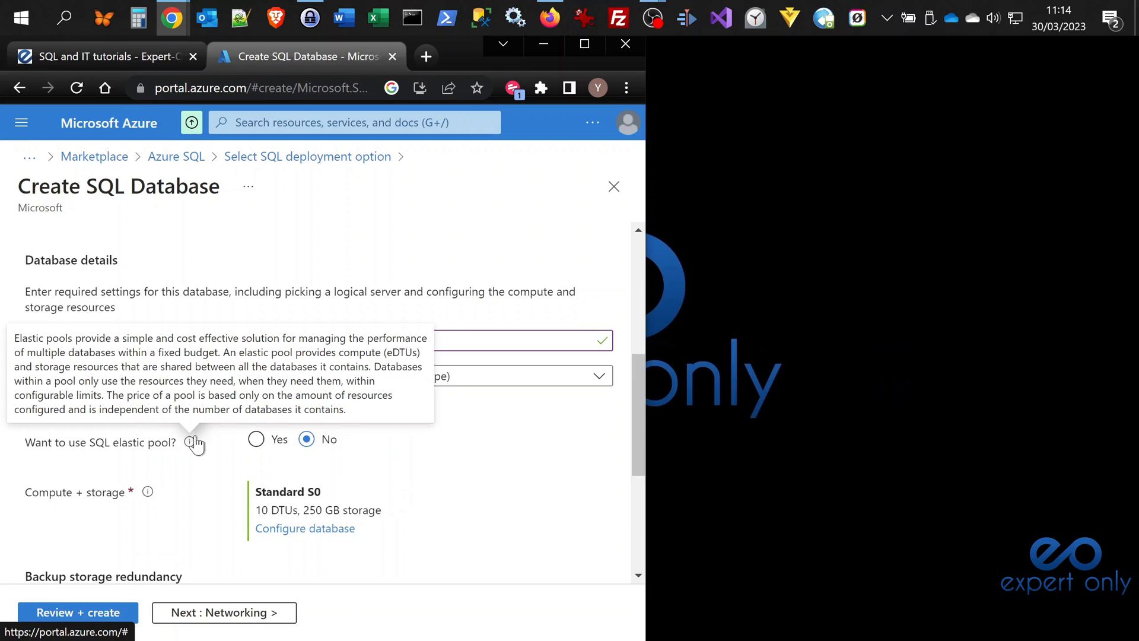
mouse_move(104, 248)
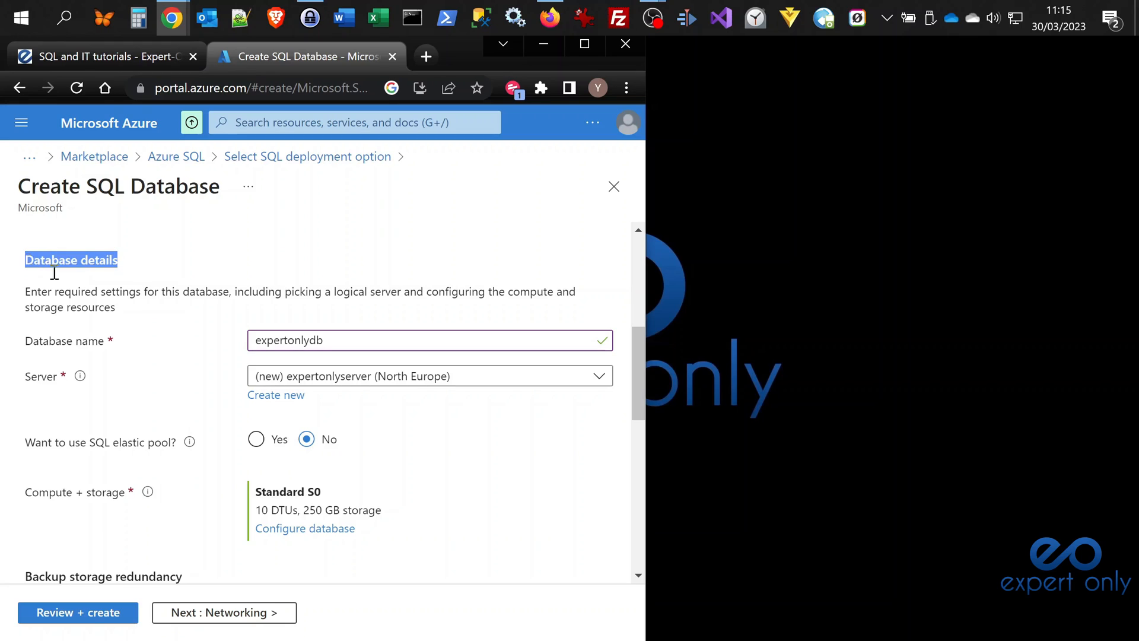
scroll("down", 3)
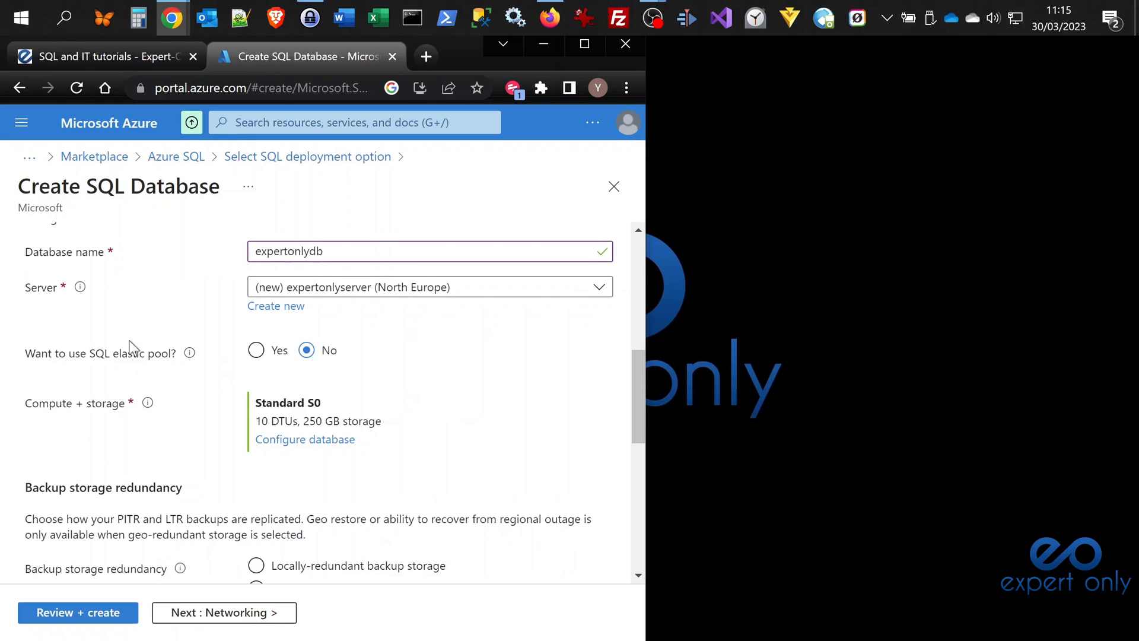
mouse_move(299, 444)
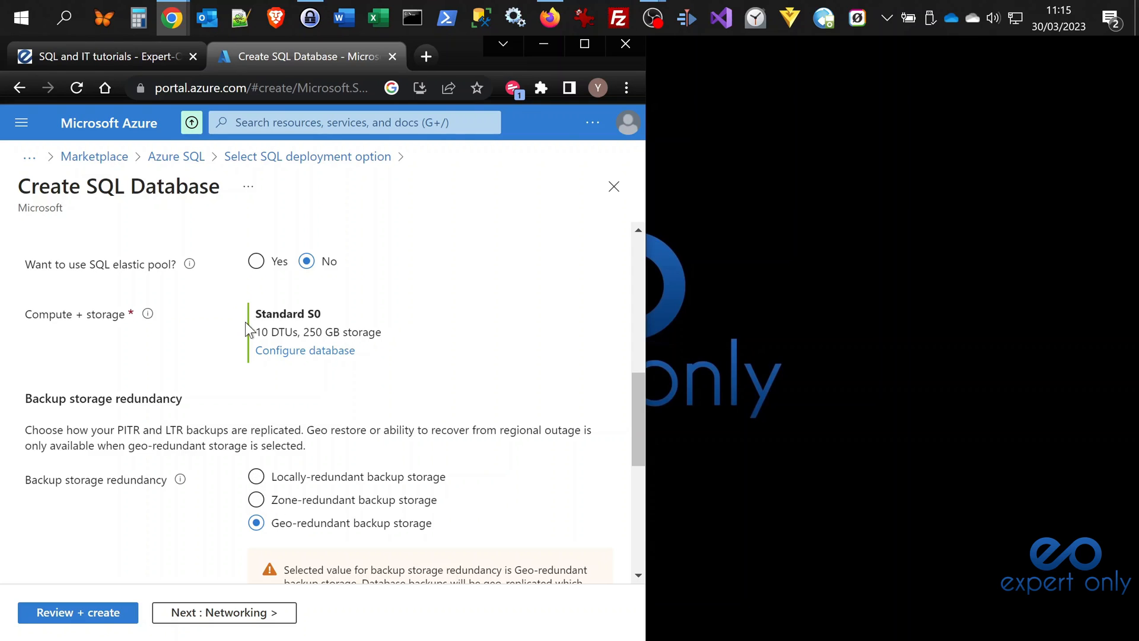
left_click(304, 350)
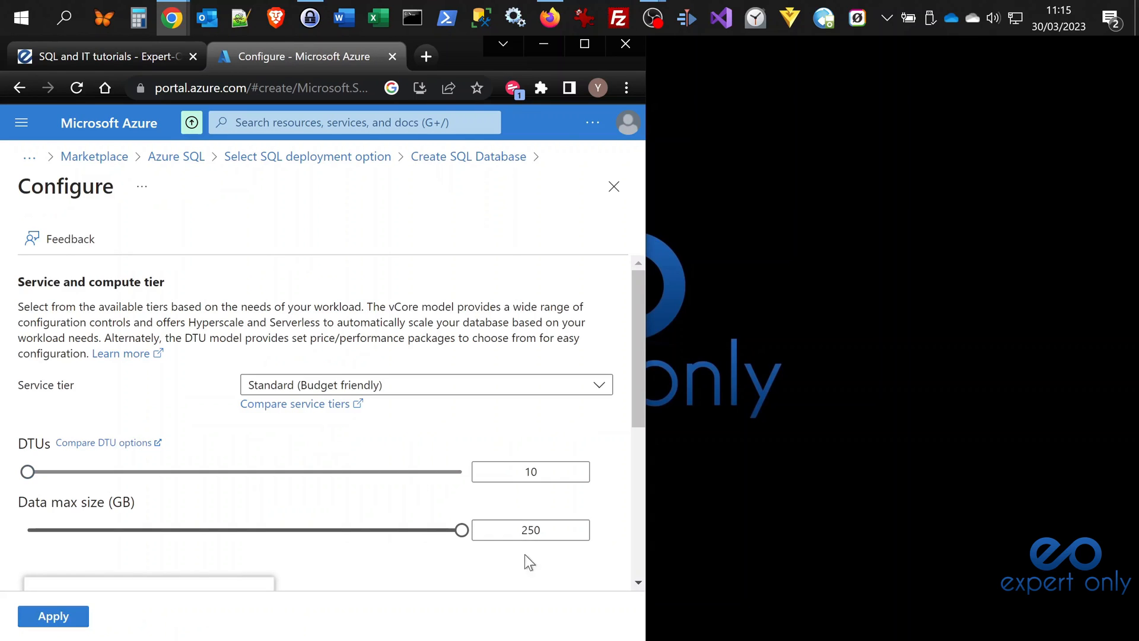
- Choose the Basic service tier with 2 GB storage and apply it
left_click(426, 386)
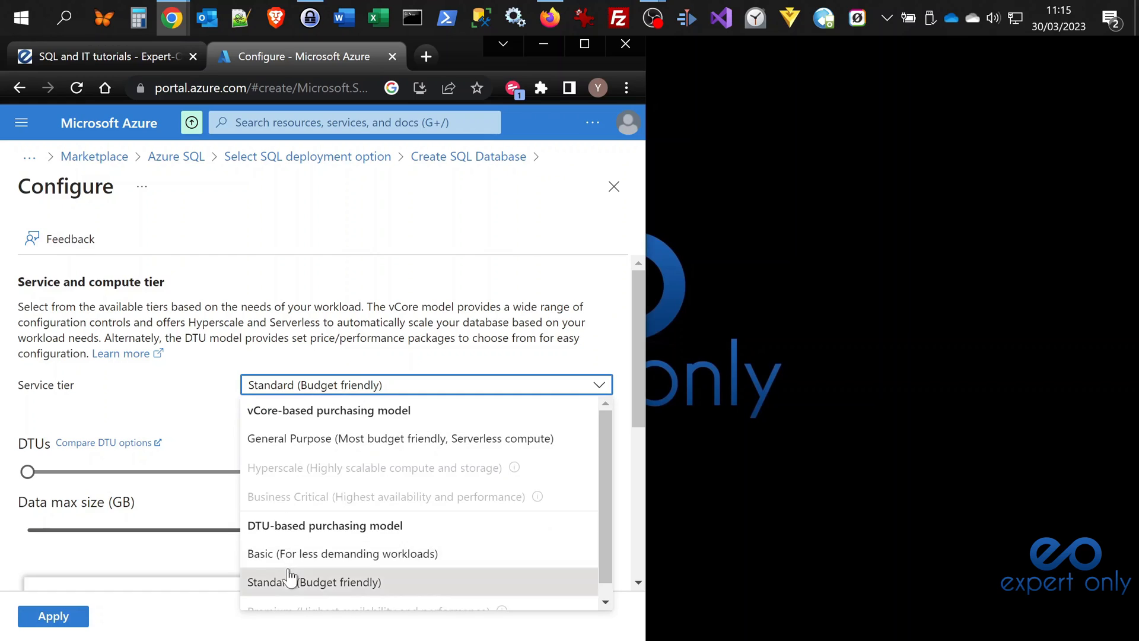
scroll("down", 3)
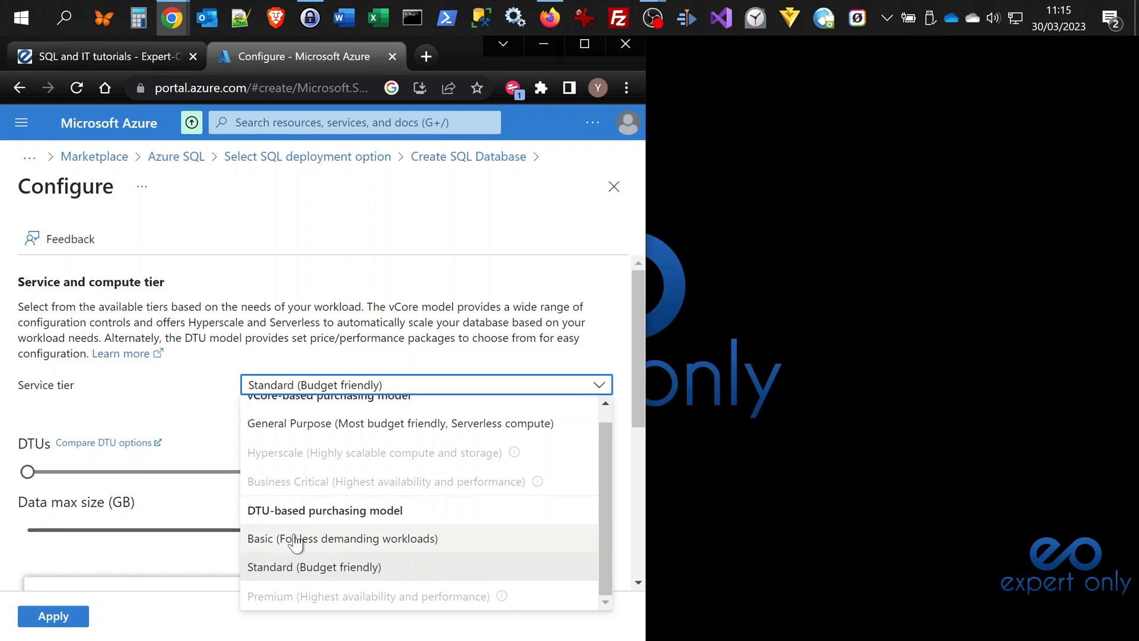
left_click(342, 539)
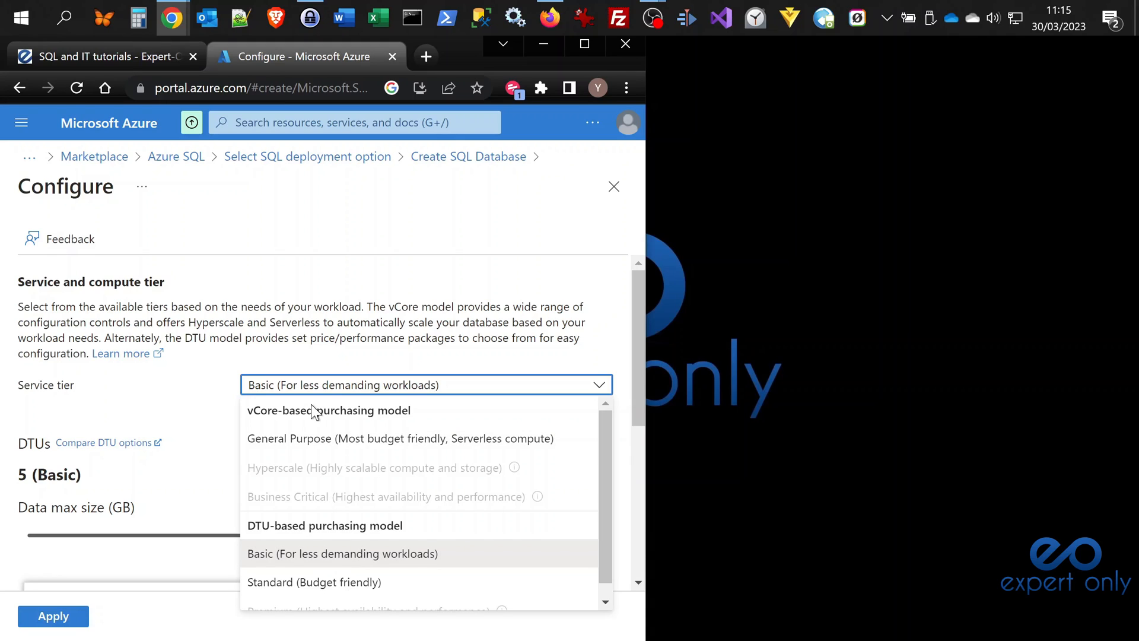
mouse_move(304, 553)
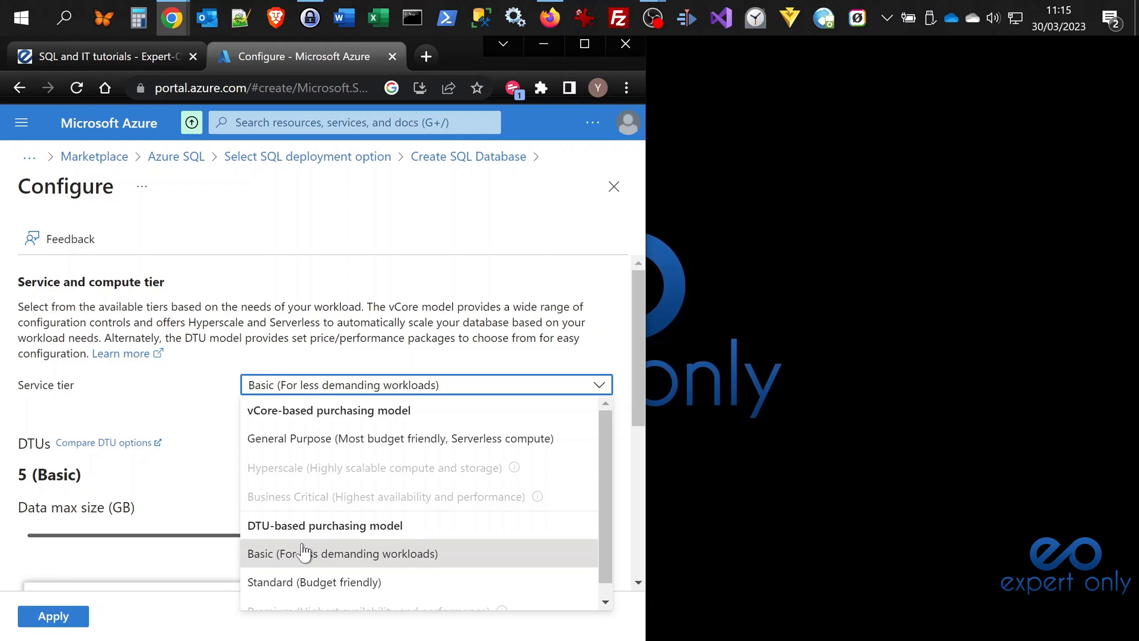
mouse_move(305, 553)
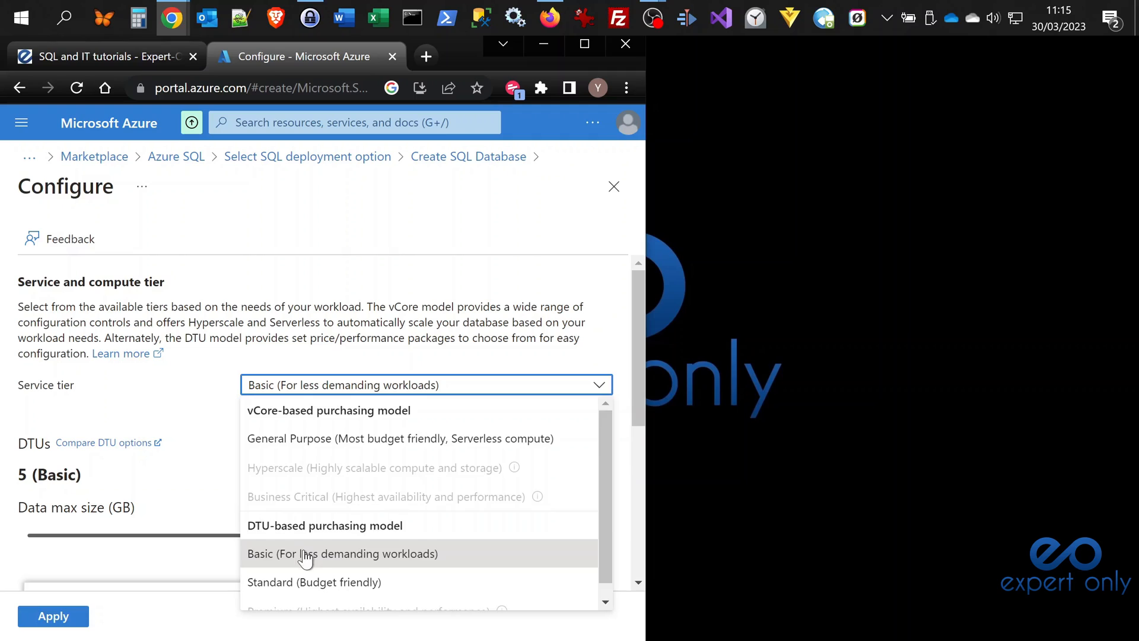
left_click(343, 553)
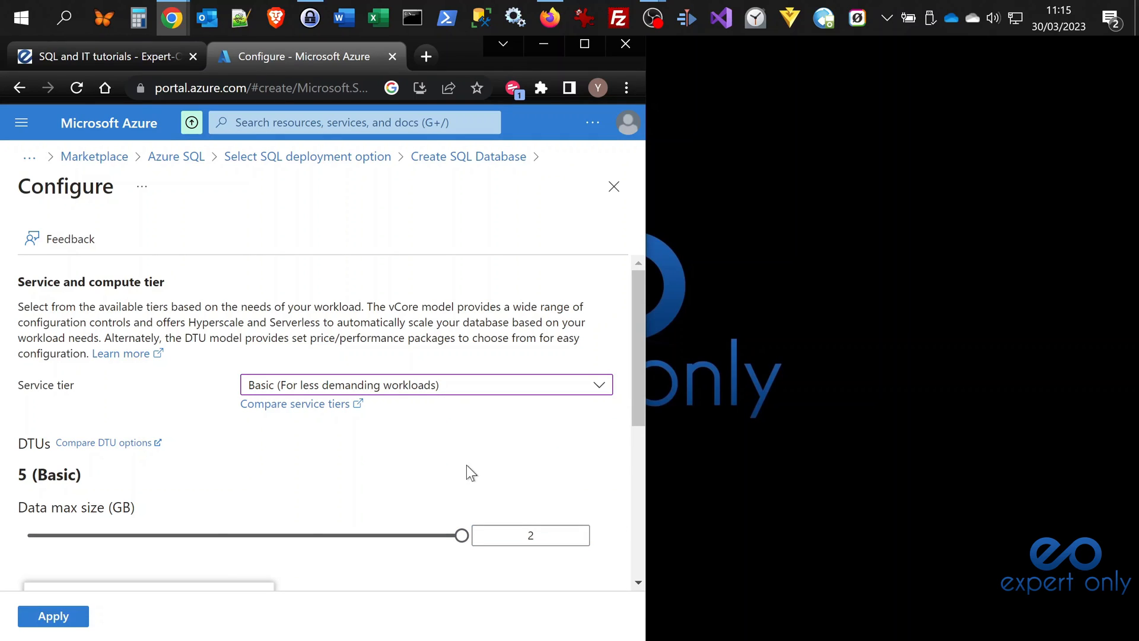
scroll("down", 3)
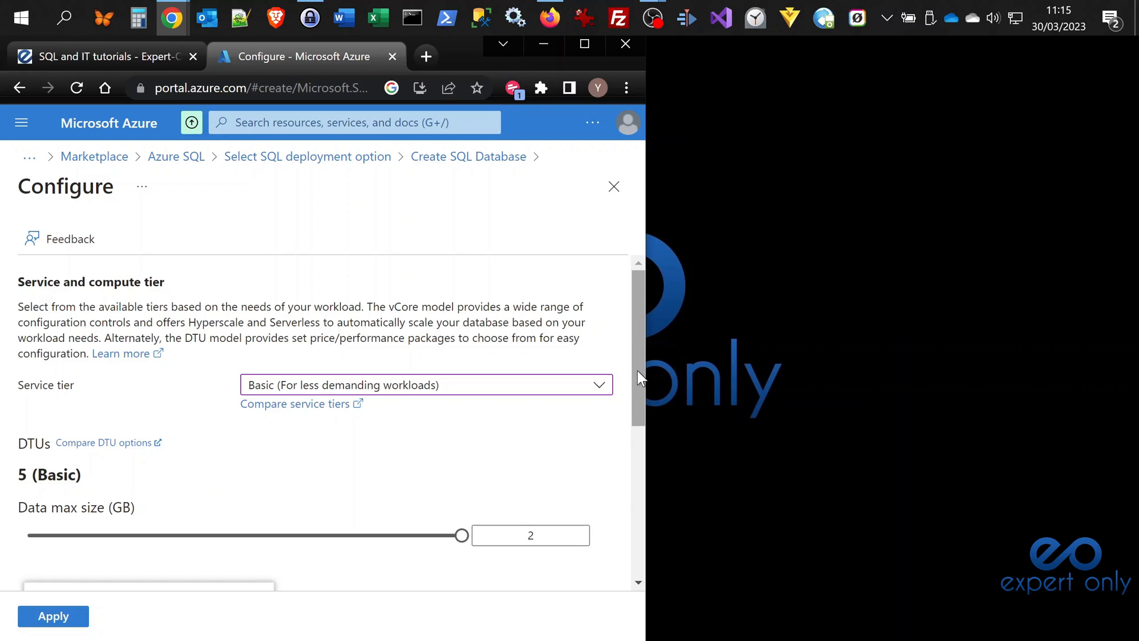
mouse_move(642, 376)
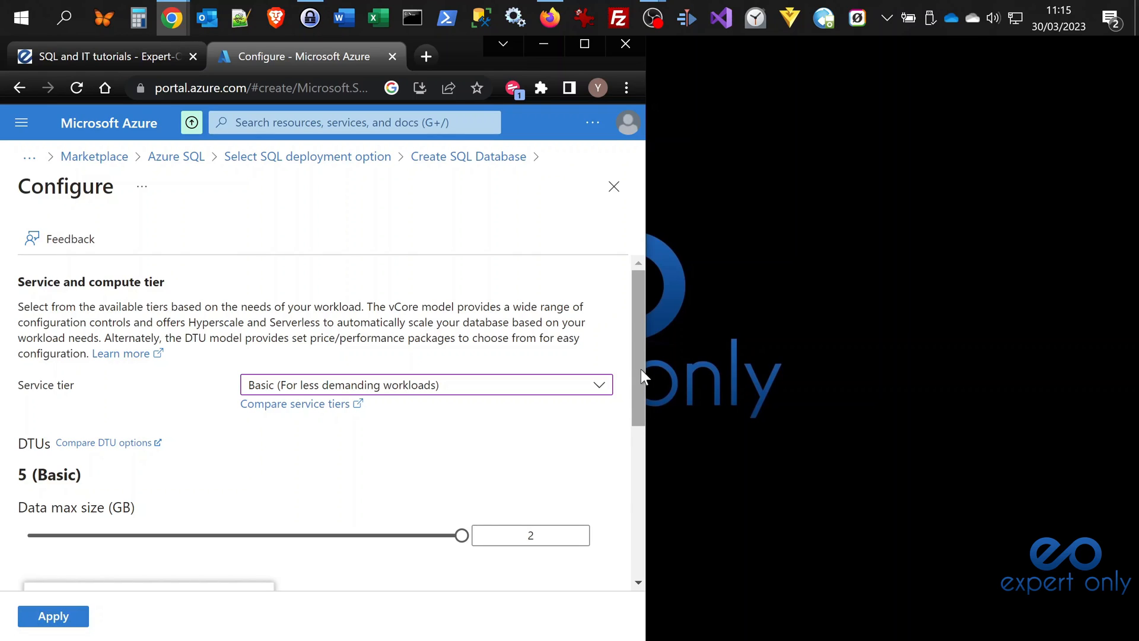
scroll("down", 3)
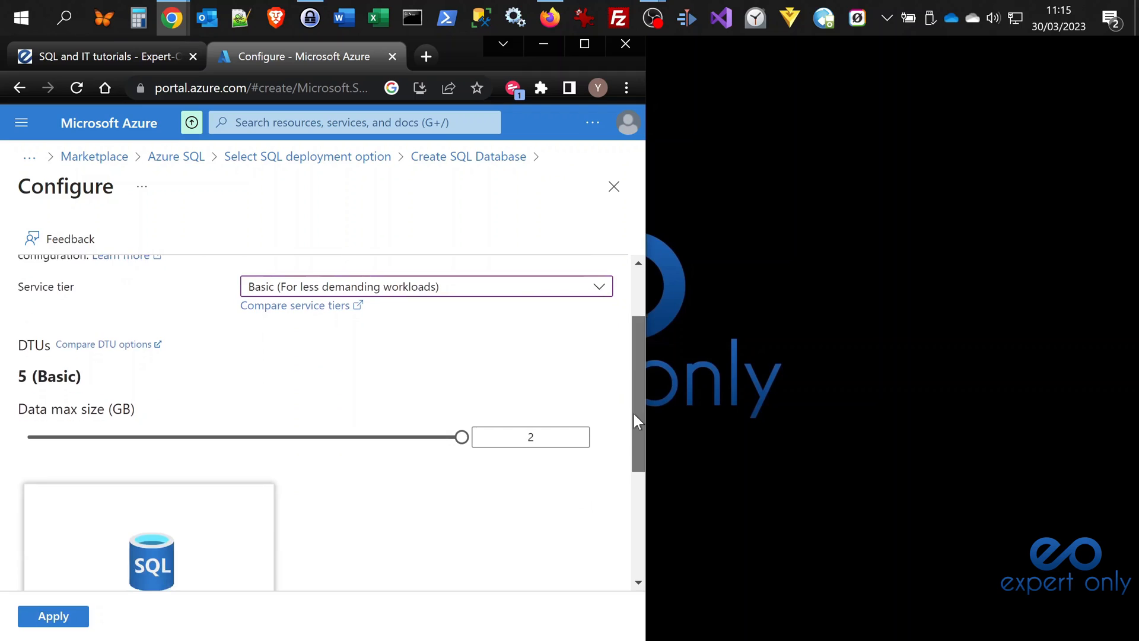
scroll("down", 3)
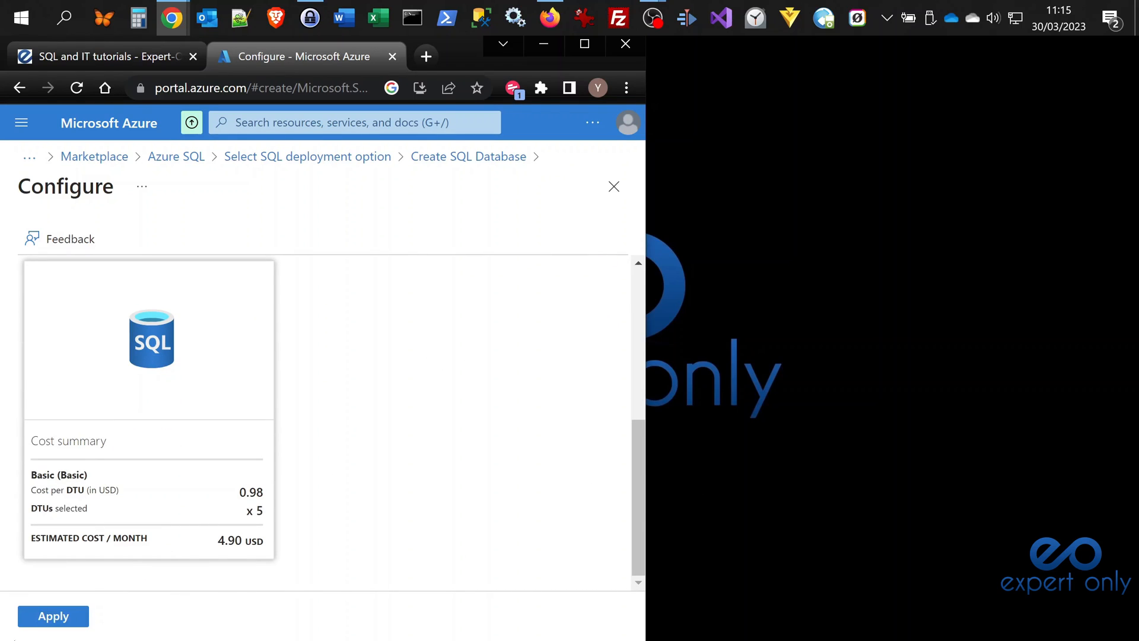
left_click(52, 616)
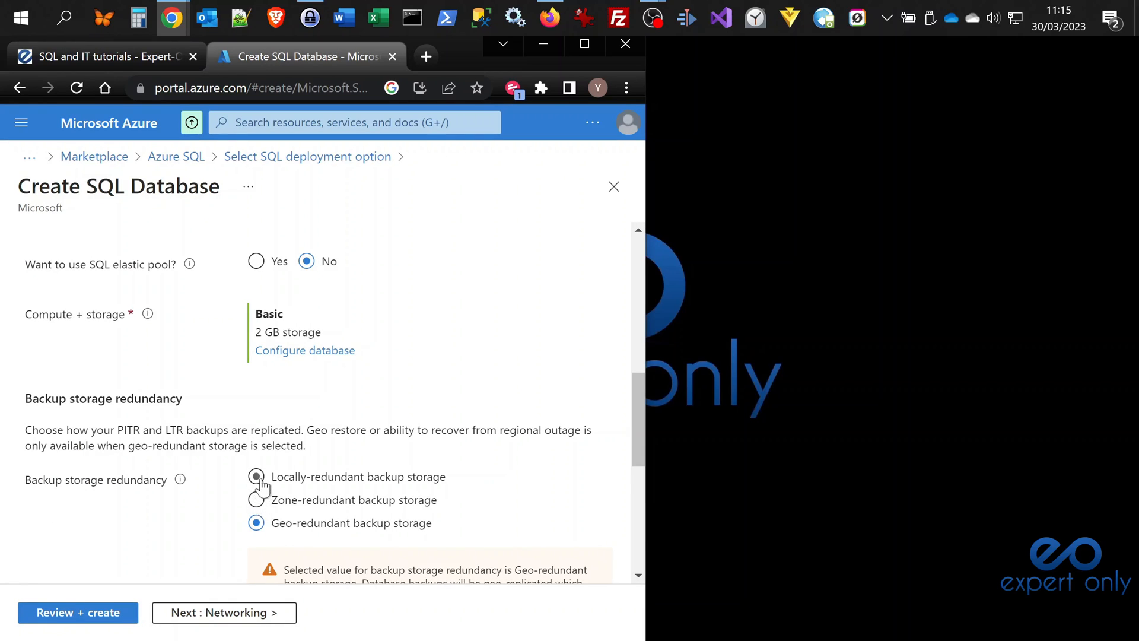
- Select locally-redundant backup storage and continue to the Networking tab
left_click(255, 476)
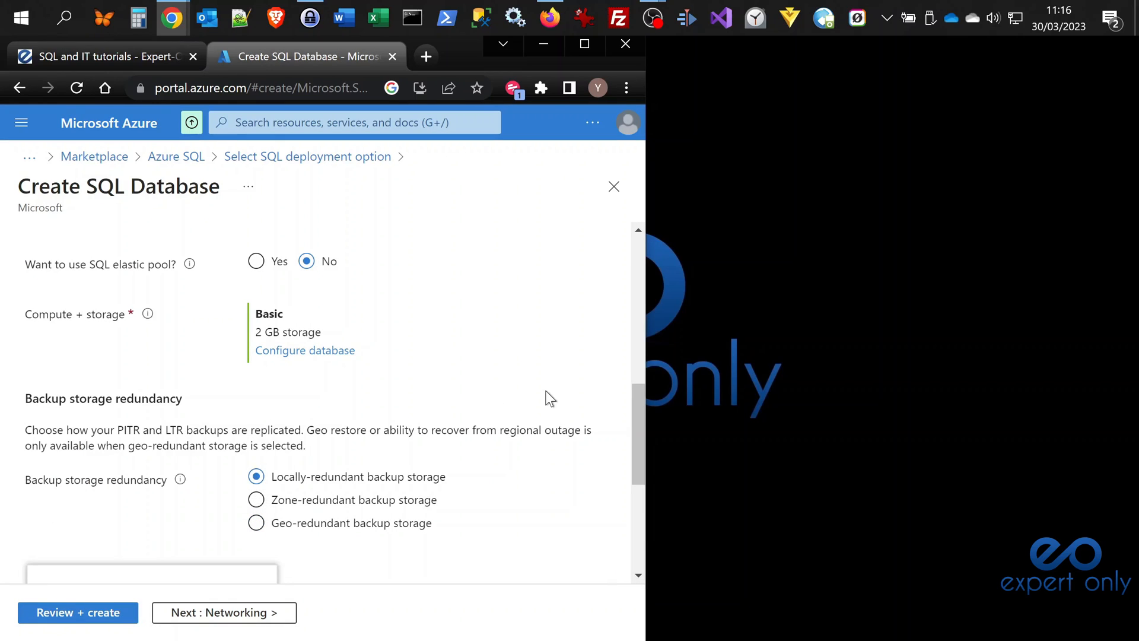
scroll("down", 3)
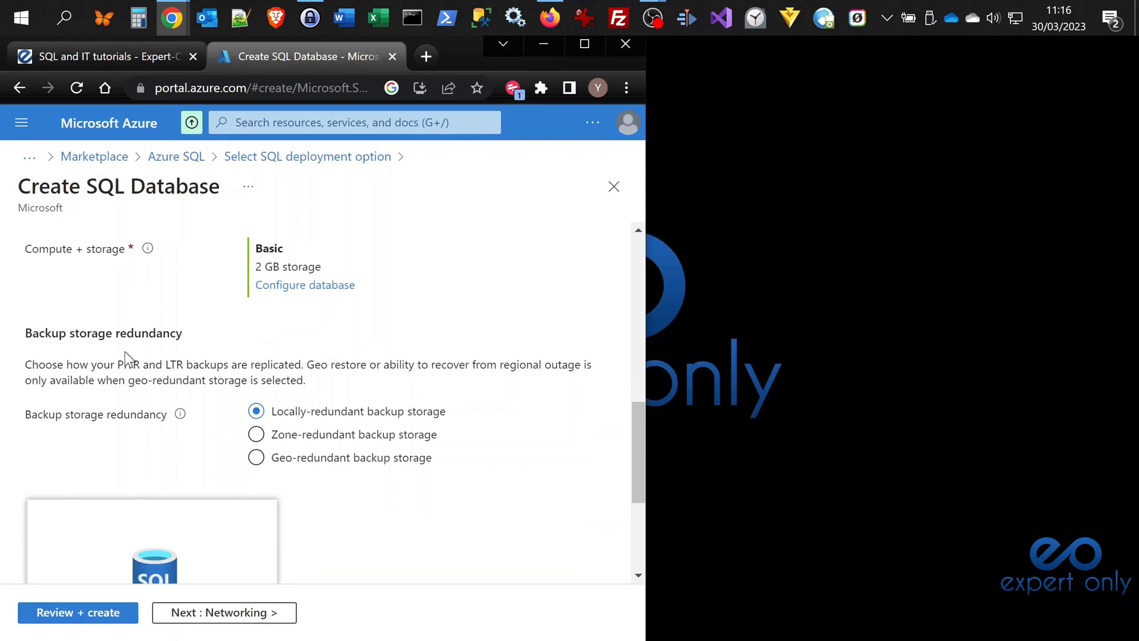
scroll("down", 3)
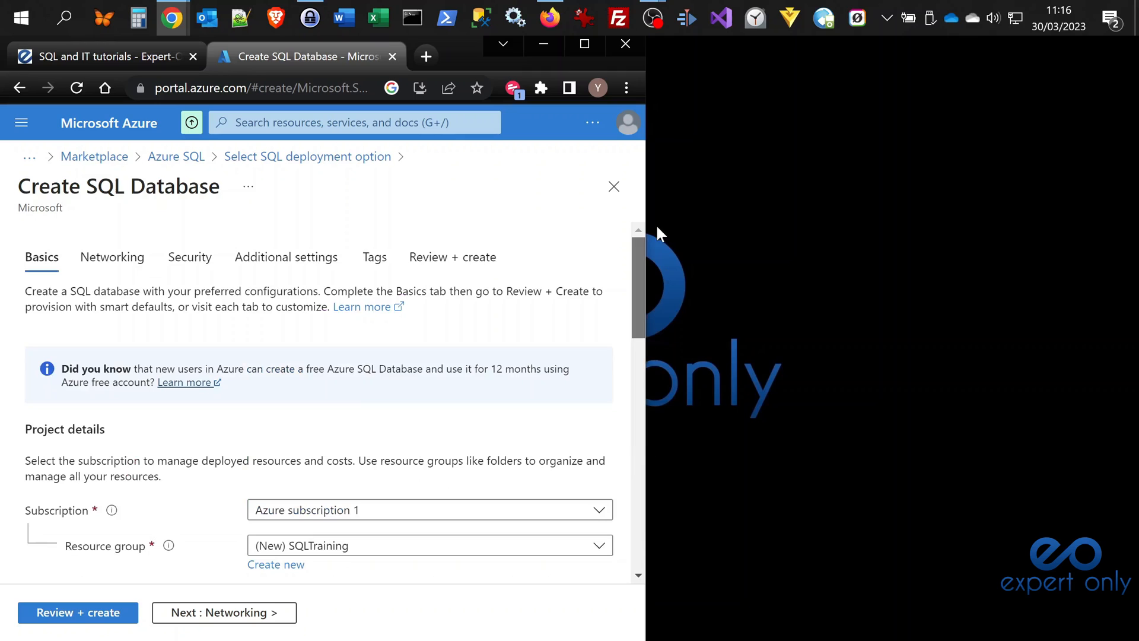
scroll("down", 3)
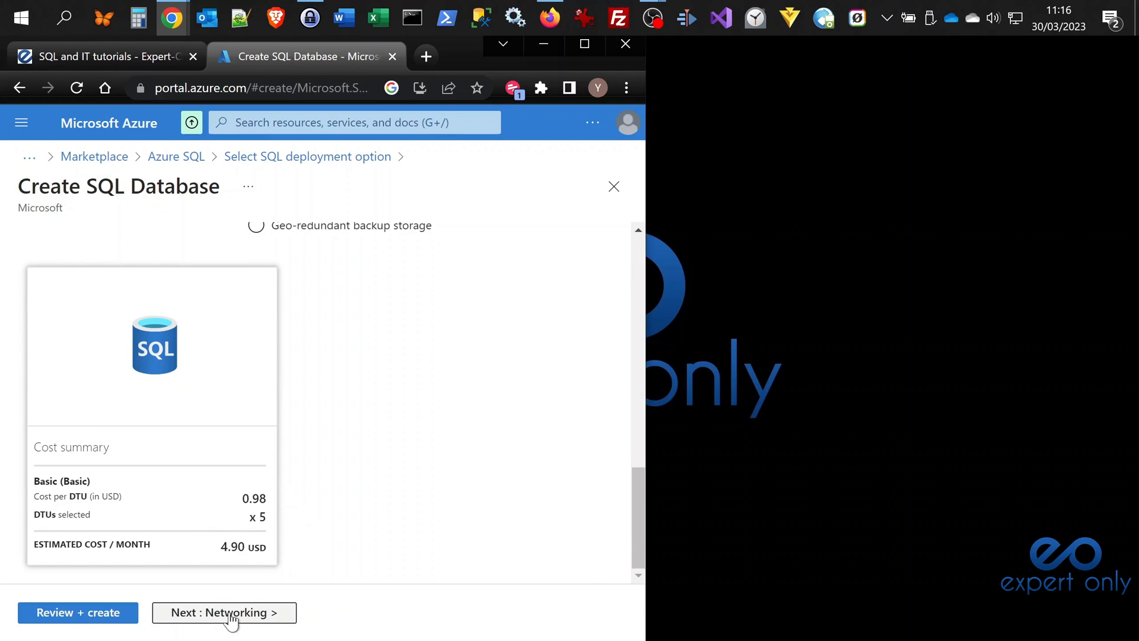
left_click(224, 613)
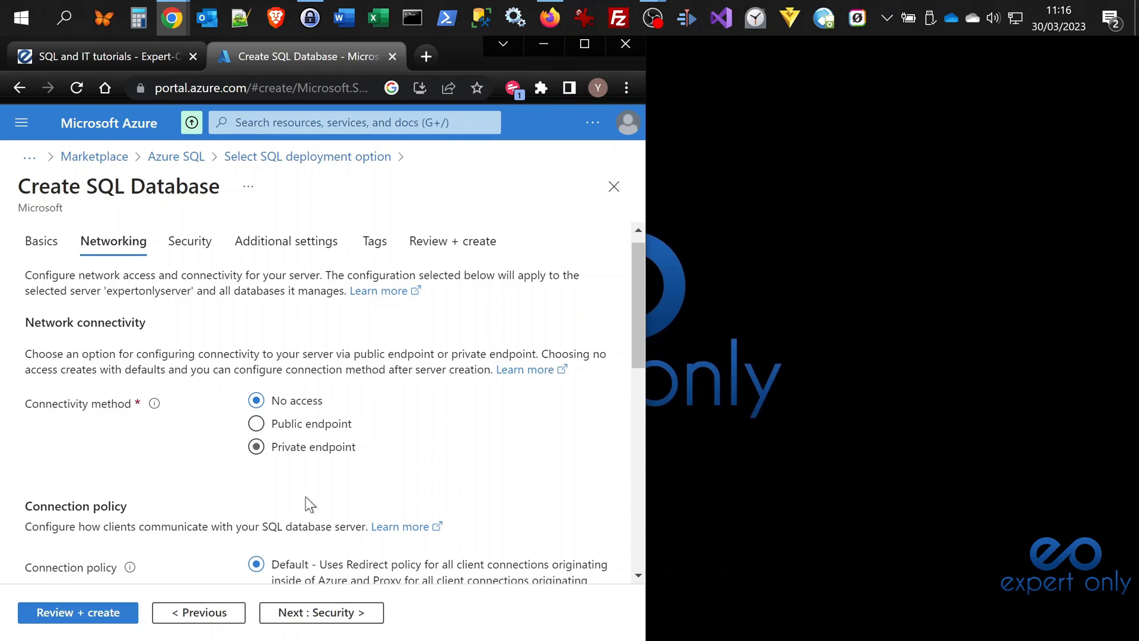
- Use a public endpoint and allow Azure services and the current client IP through the firewall
left_click(256, 423)
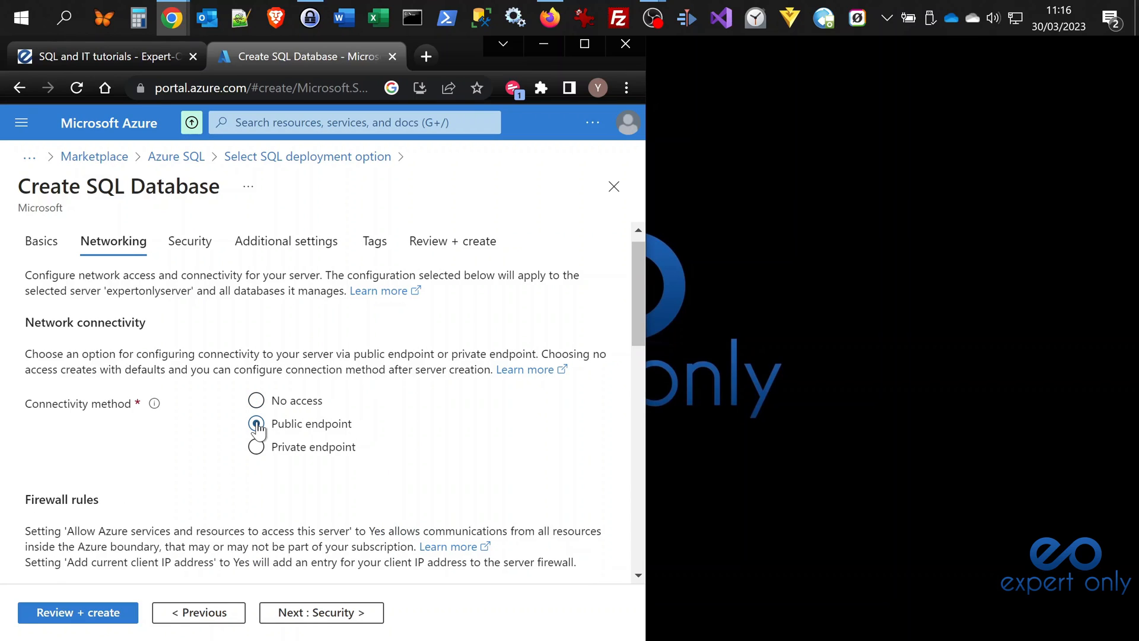
left_click(255, 424)
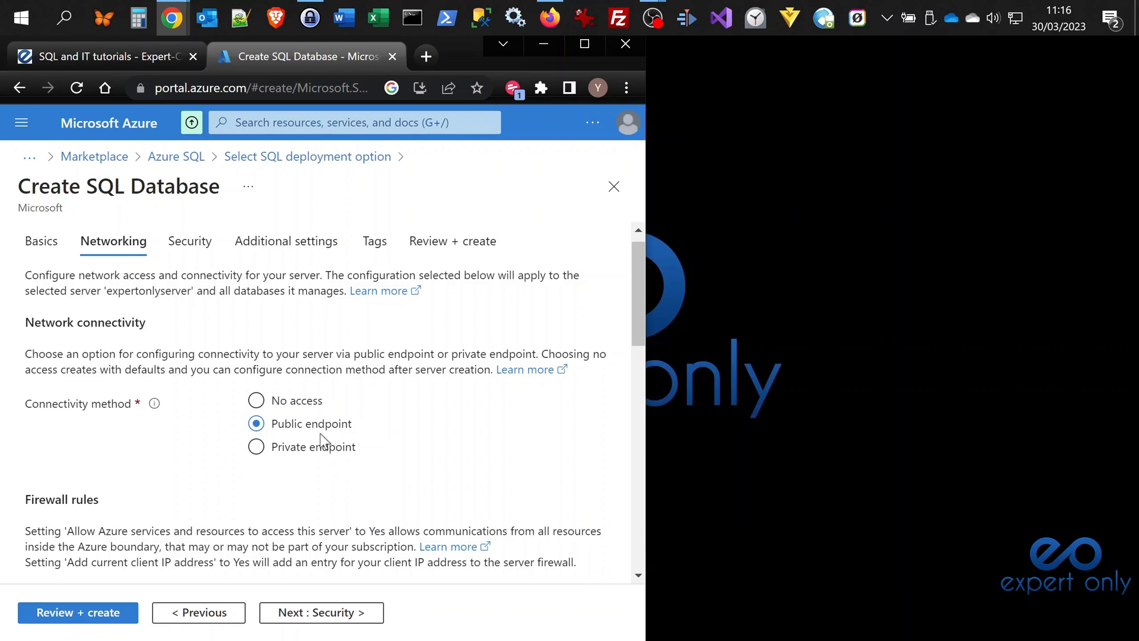
scroll("down", 3)
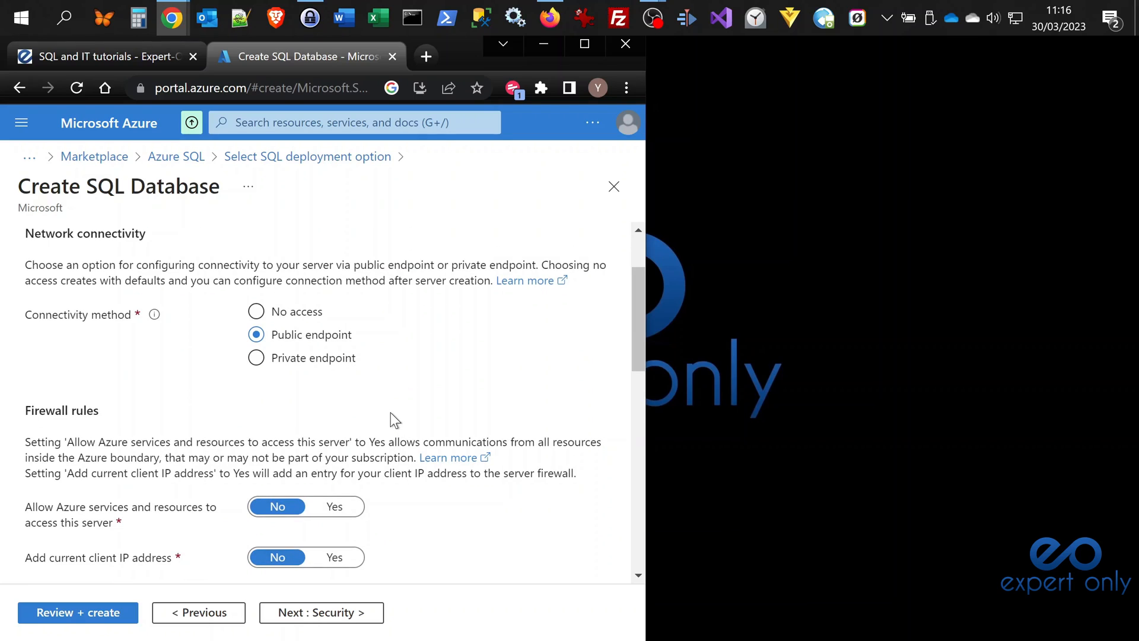
scroll("down", 3)
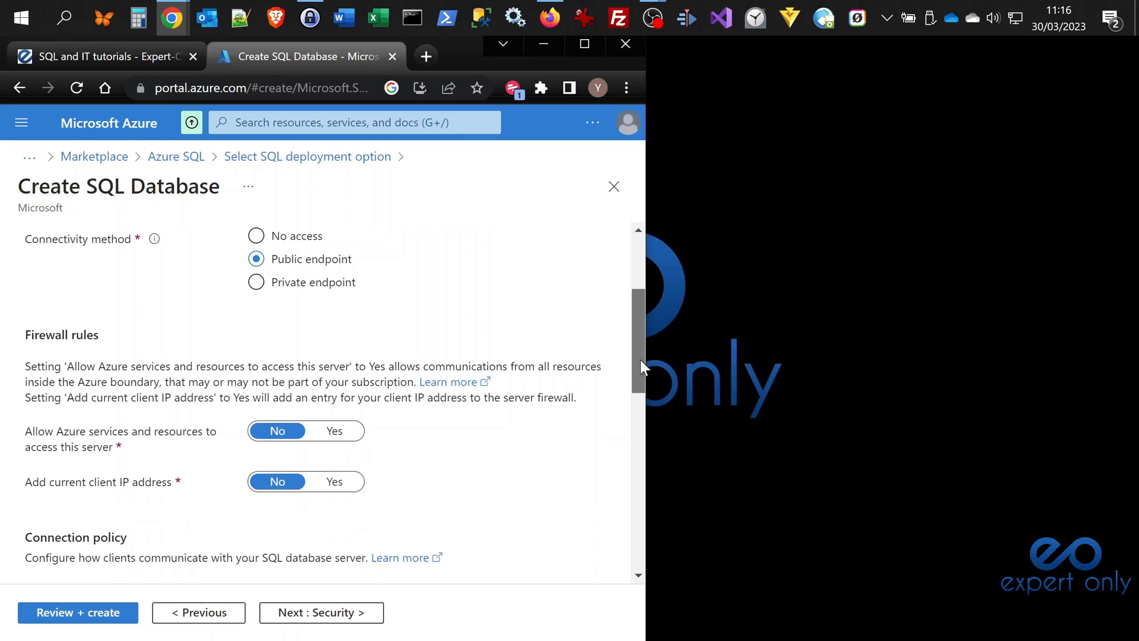
scroll("down", 3)
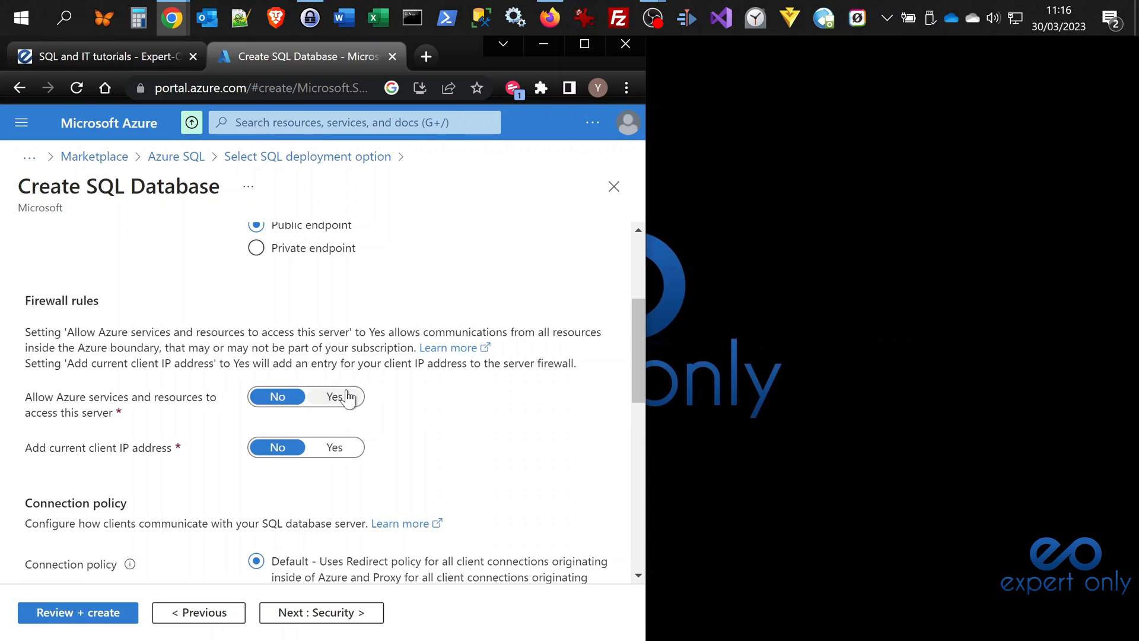
left_click(334, 396)
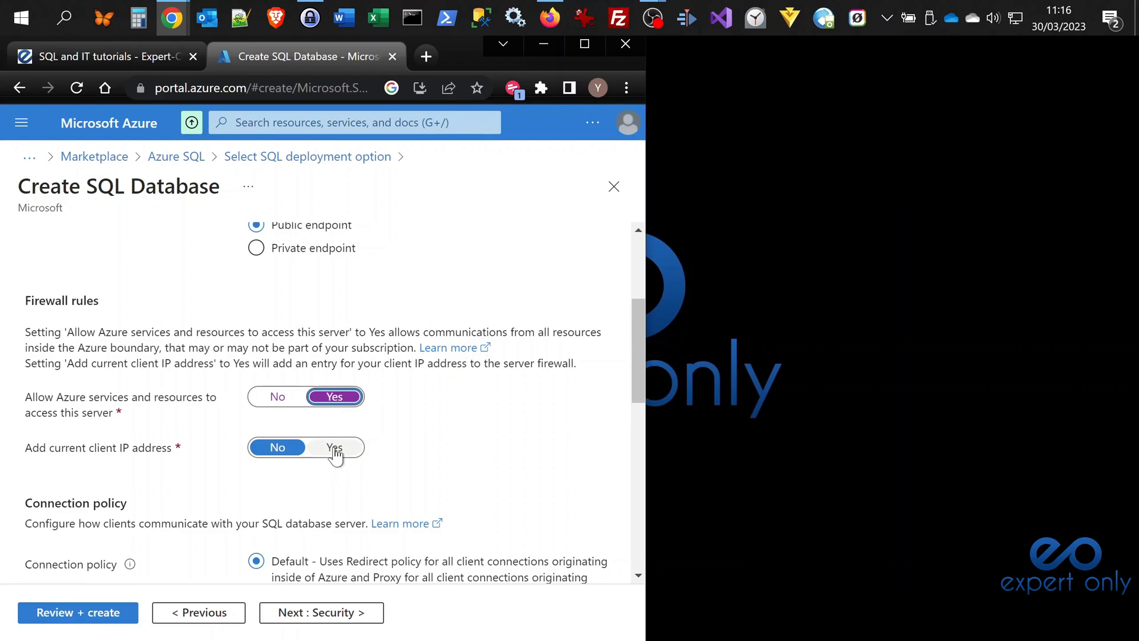
left_click(334, 447)
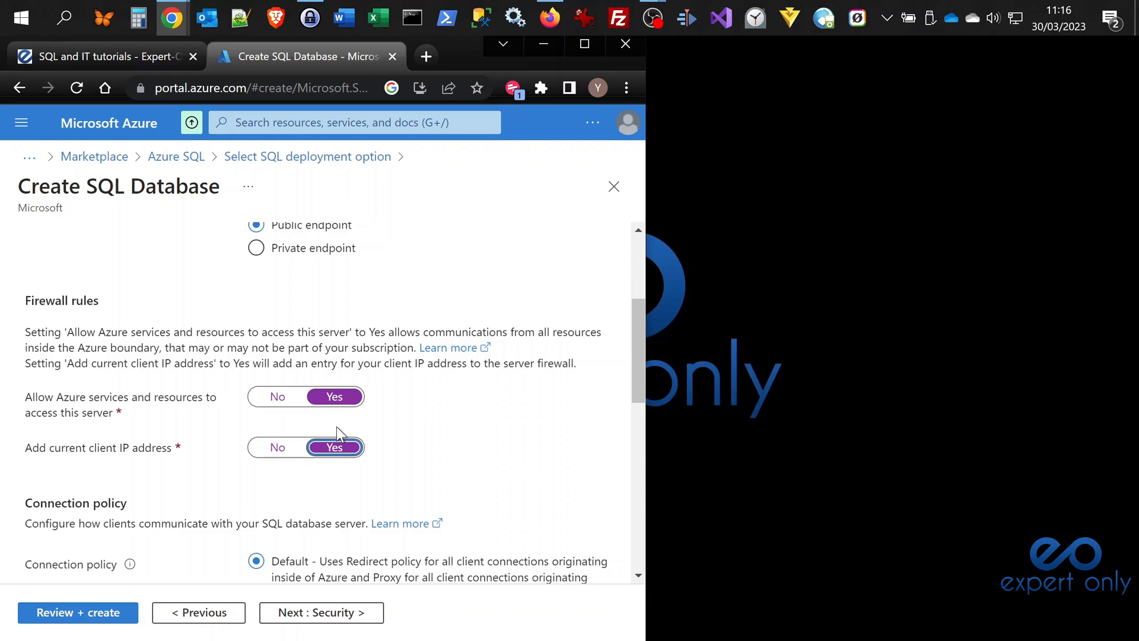
- Continue to the Security tab
scroll("down", 3)
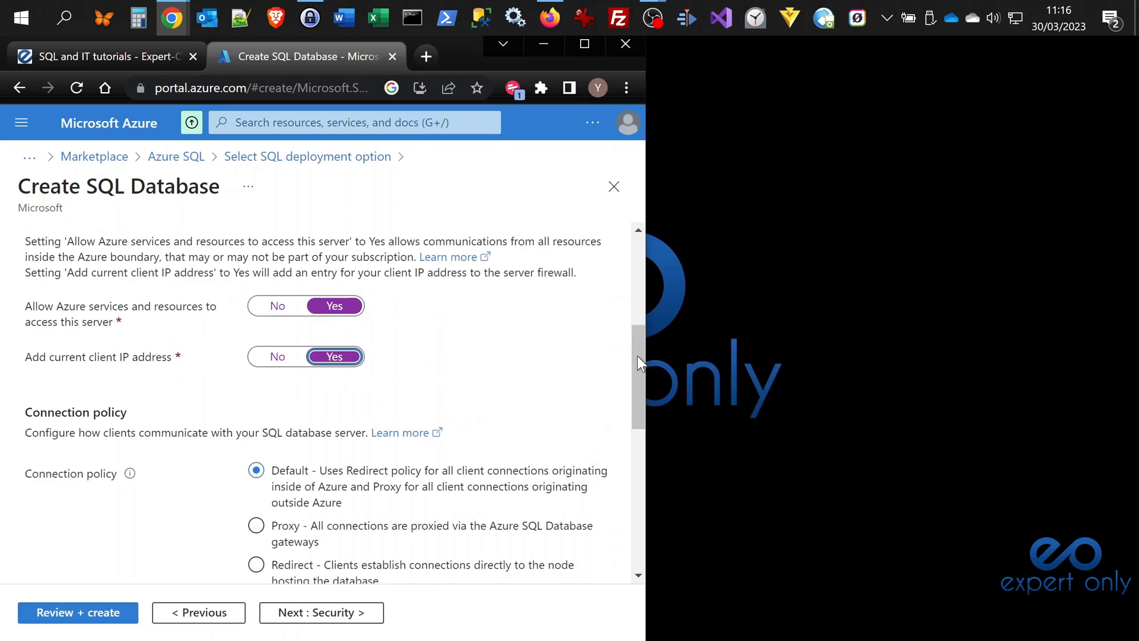
scroll("down", 3)
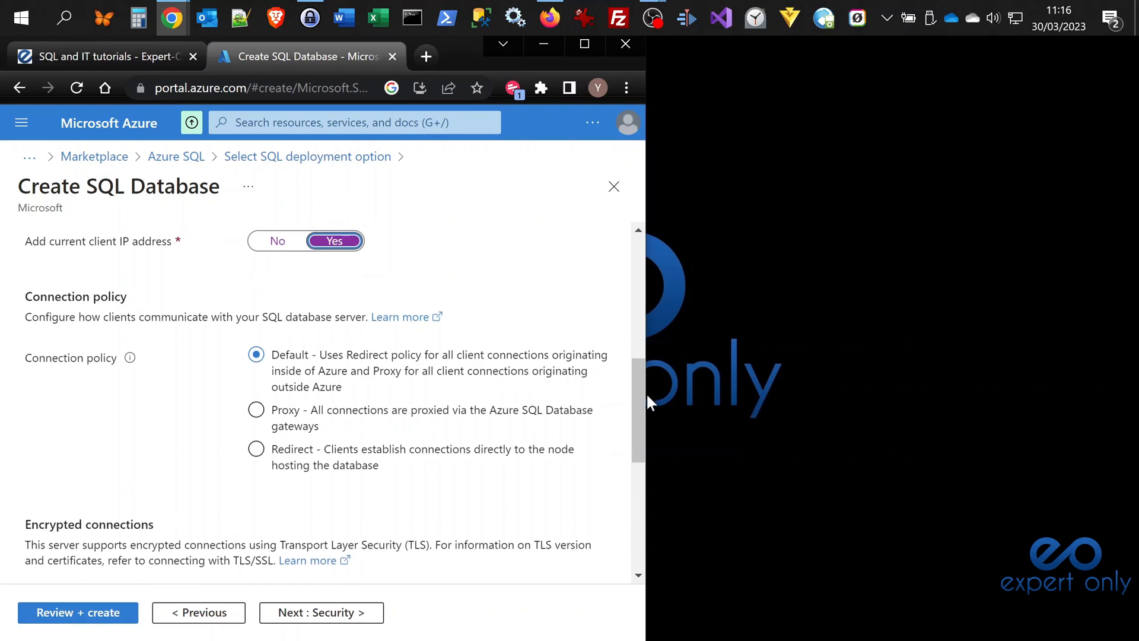
scroll("down", 3)
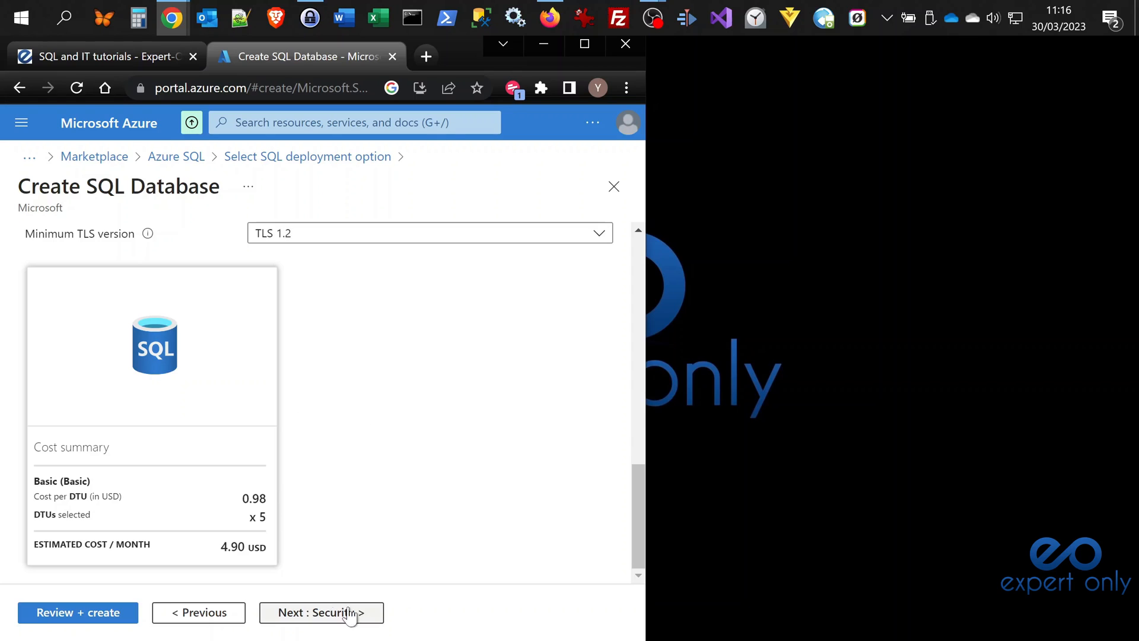
left_click(320, 612)
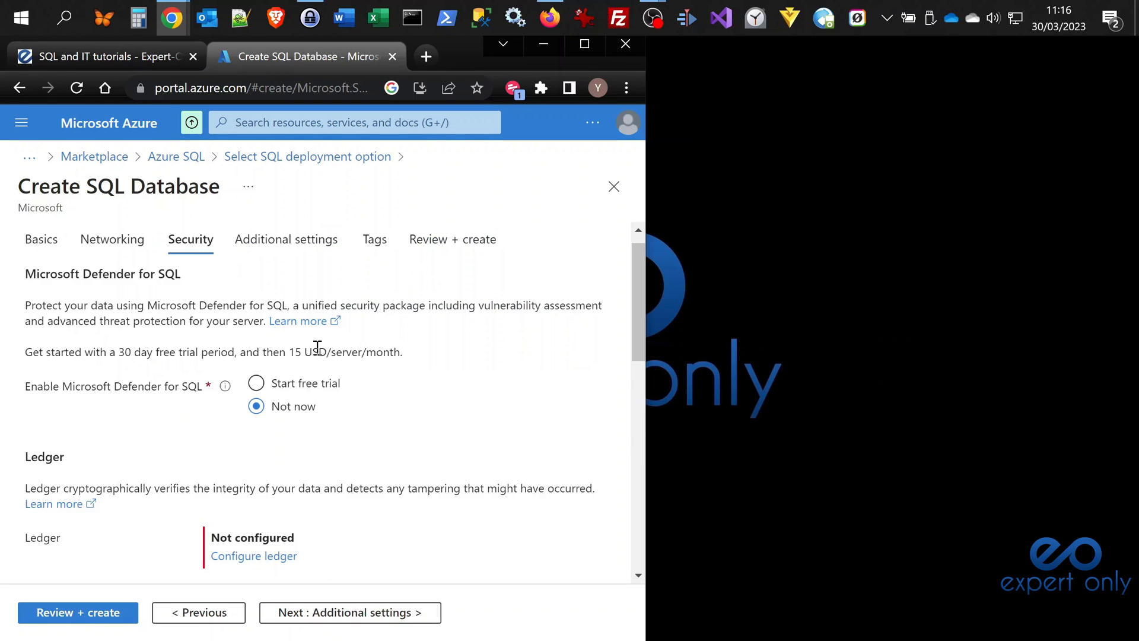
mouse_move(237, 405)
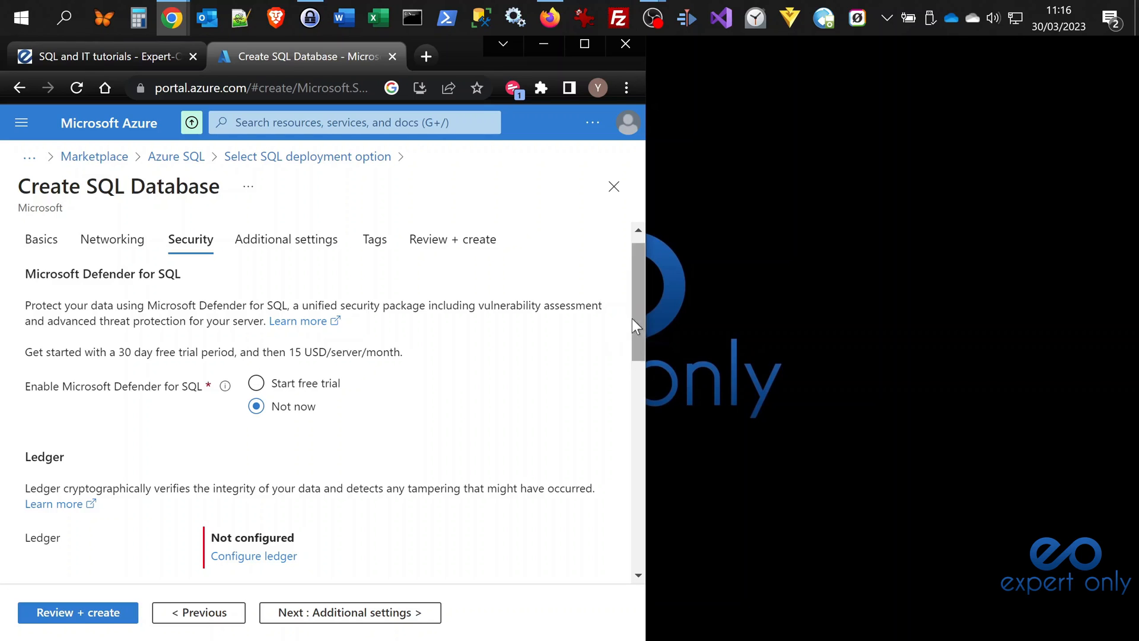
- Keep the default Security tab settings and continue to Additional settings
scroll("down", 3)
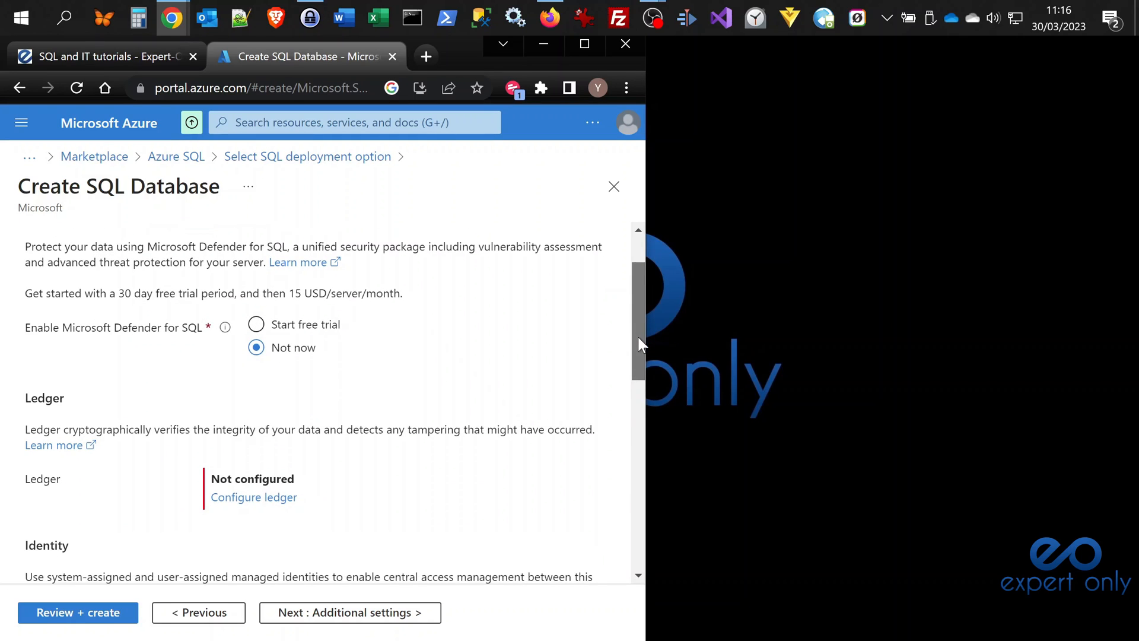
scroll("down", 3)
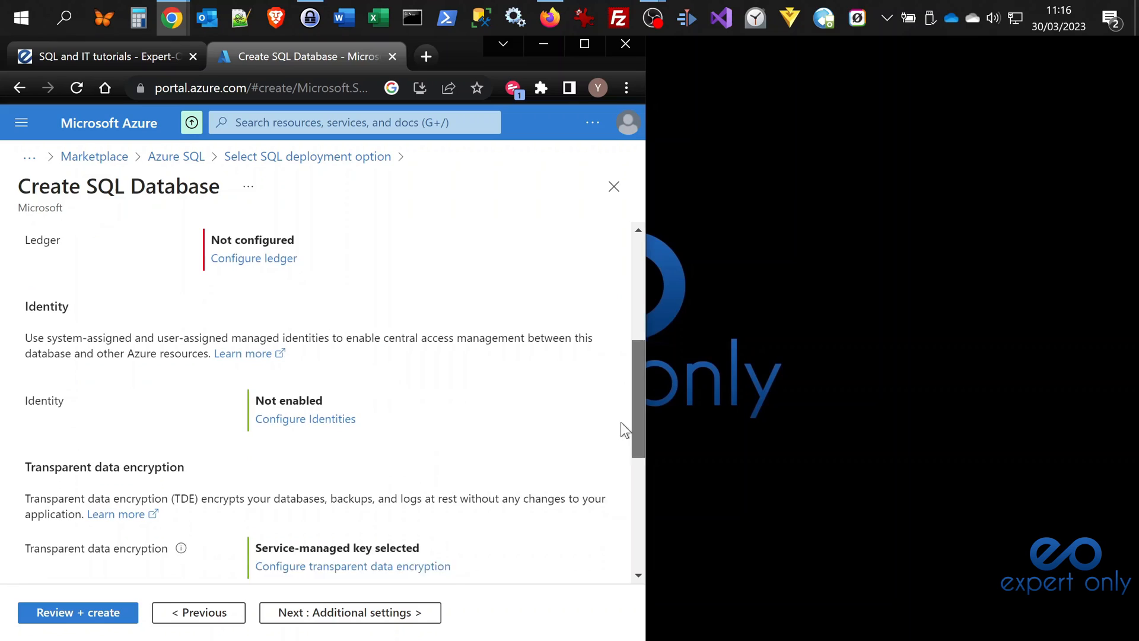
scroll("down", 3)
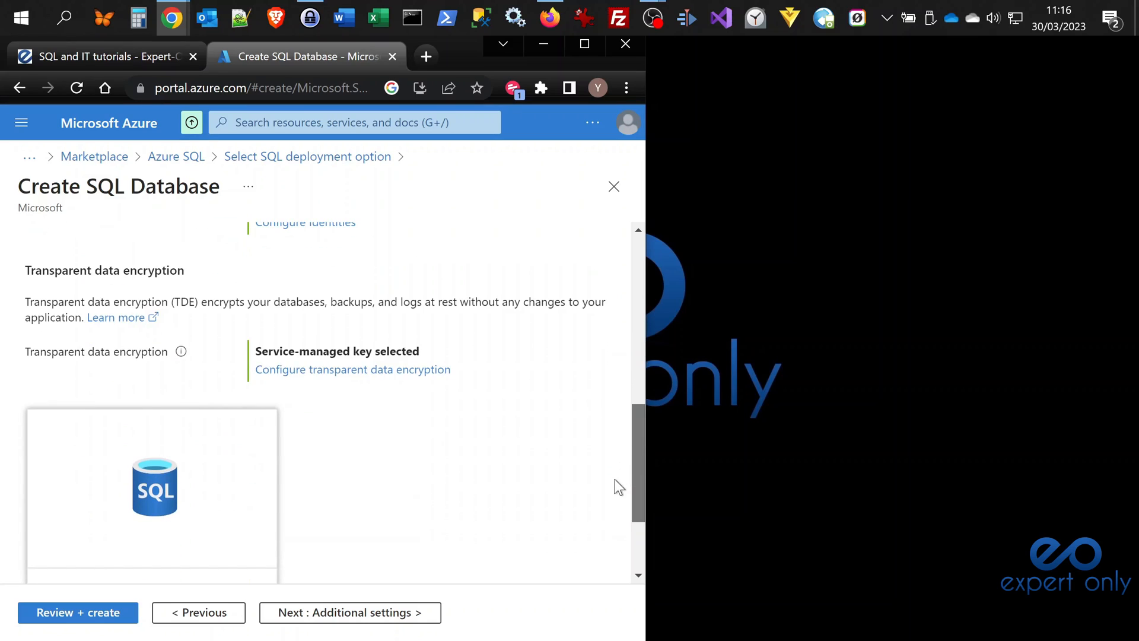
scroll("down", 3)
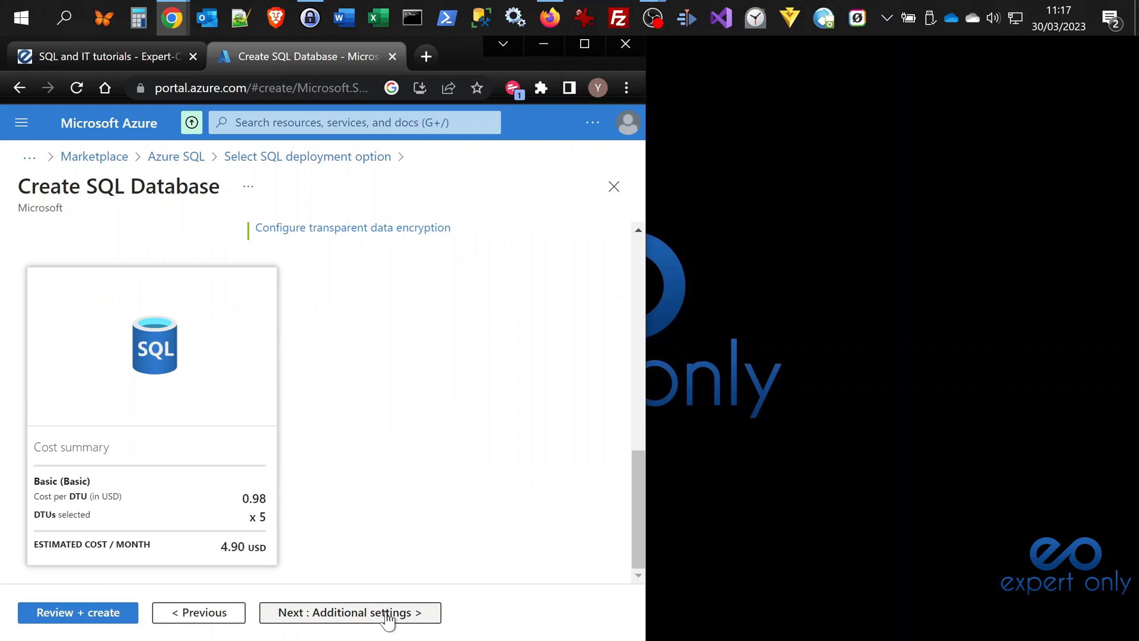
left_click(351, 611)
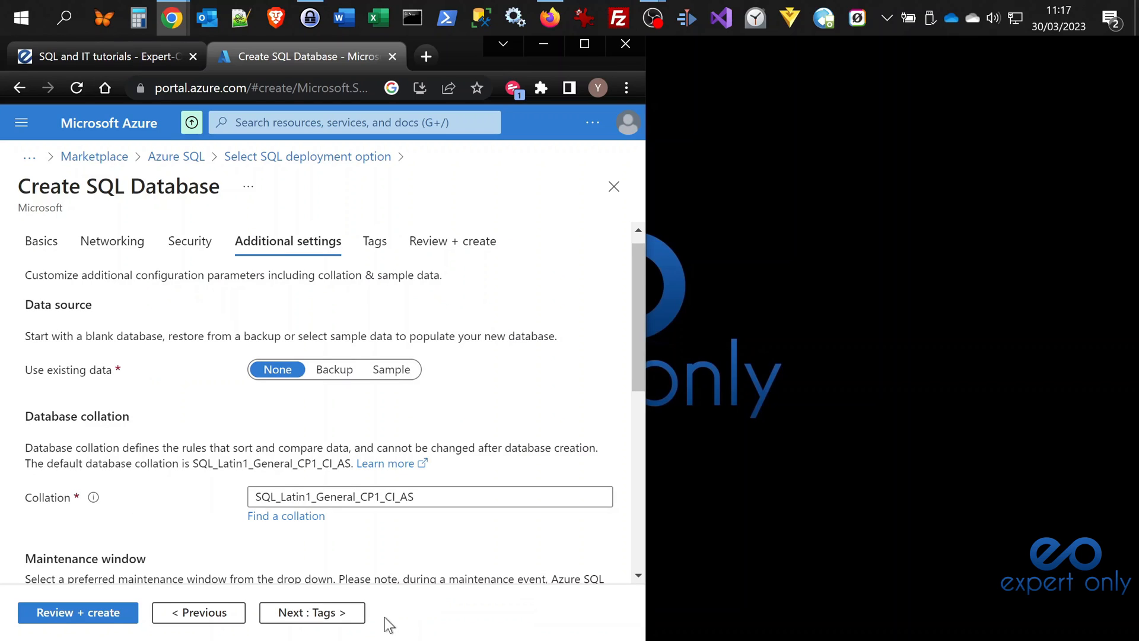
mouse_move(390, 369)
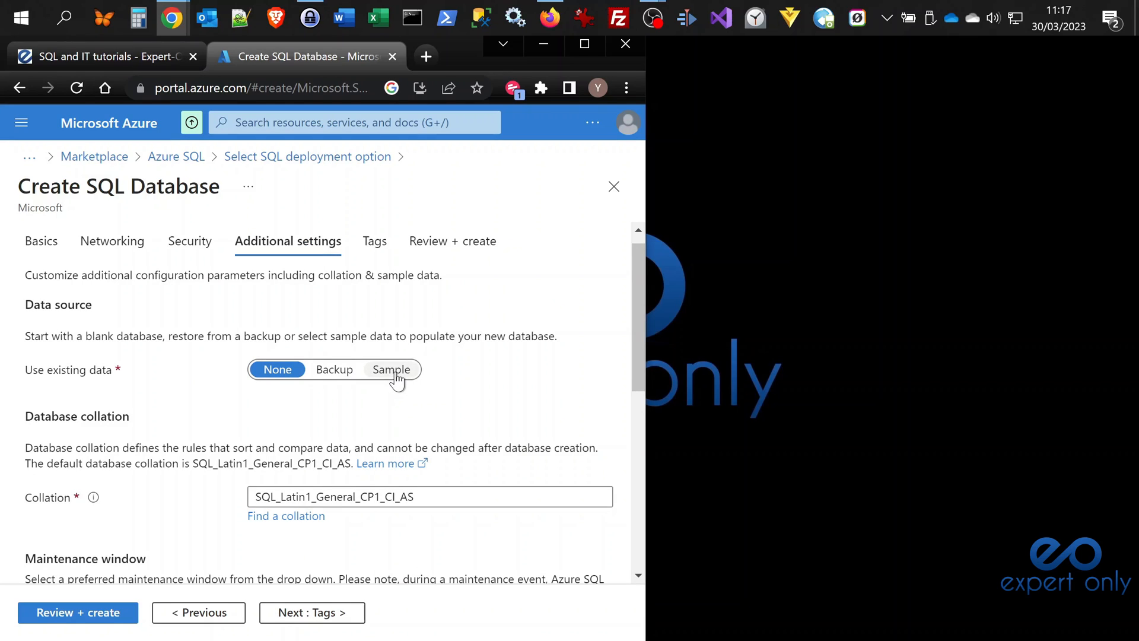
- Choose Sample as existing data, confirm AdventureWorksLT, and go to Review + create
left_click(391, 369)
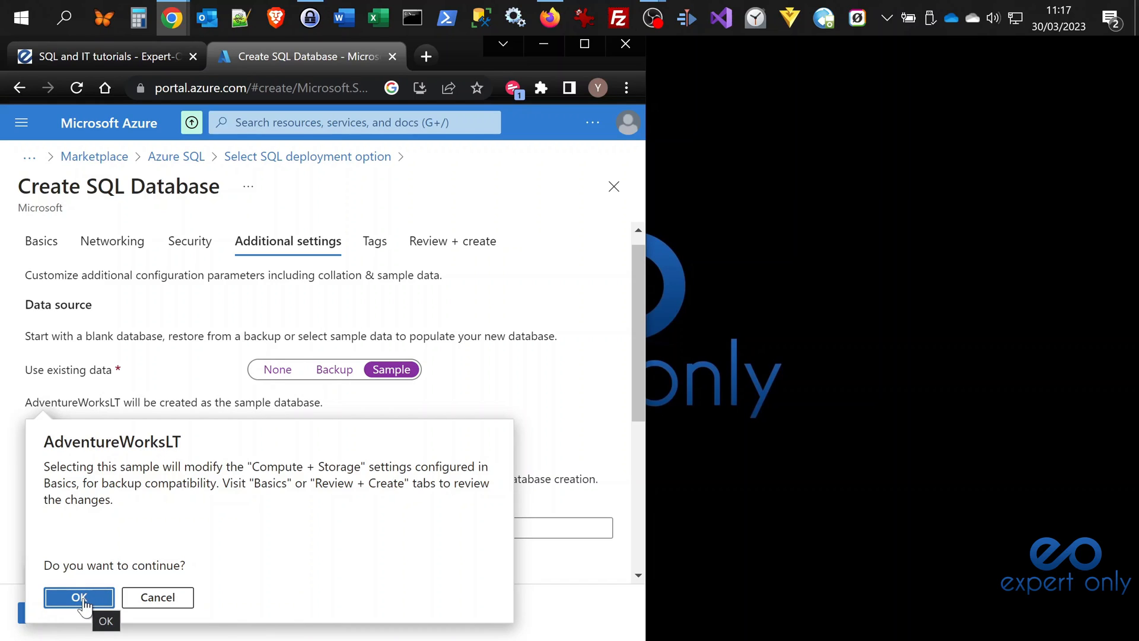
left_click(78, 597)
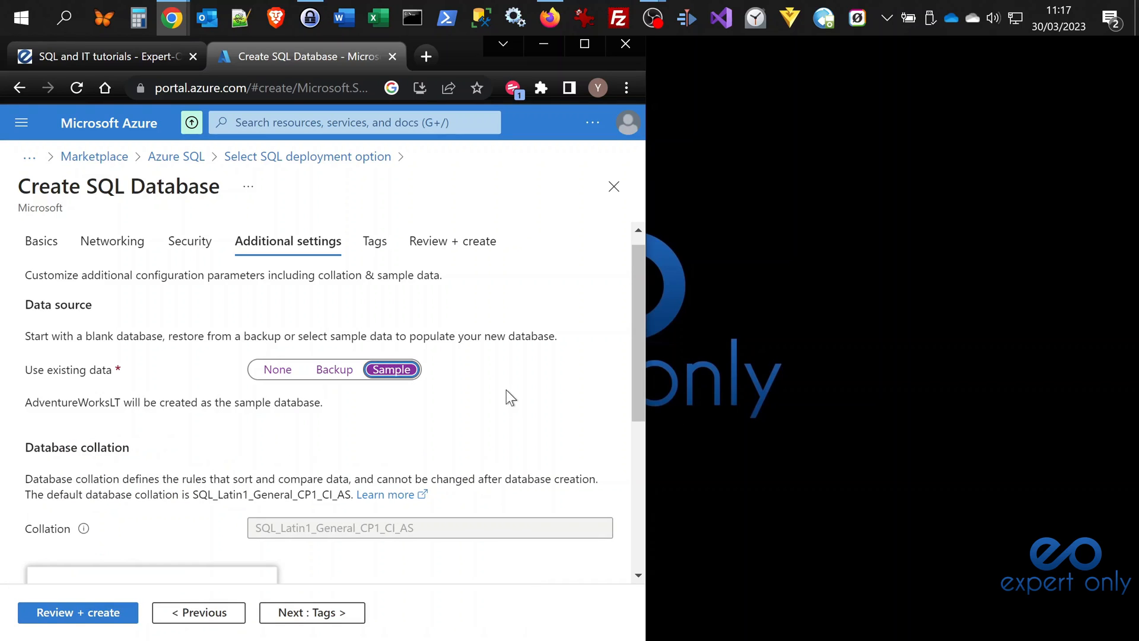
scroll("down", 3)
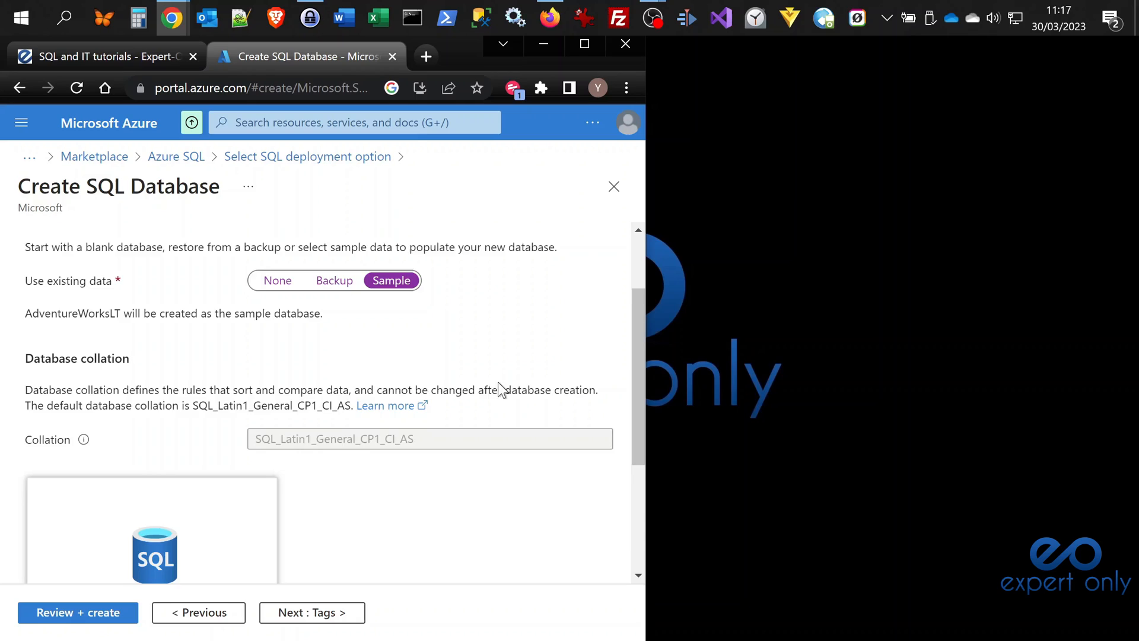
scroll("down", 3)
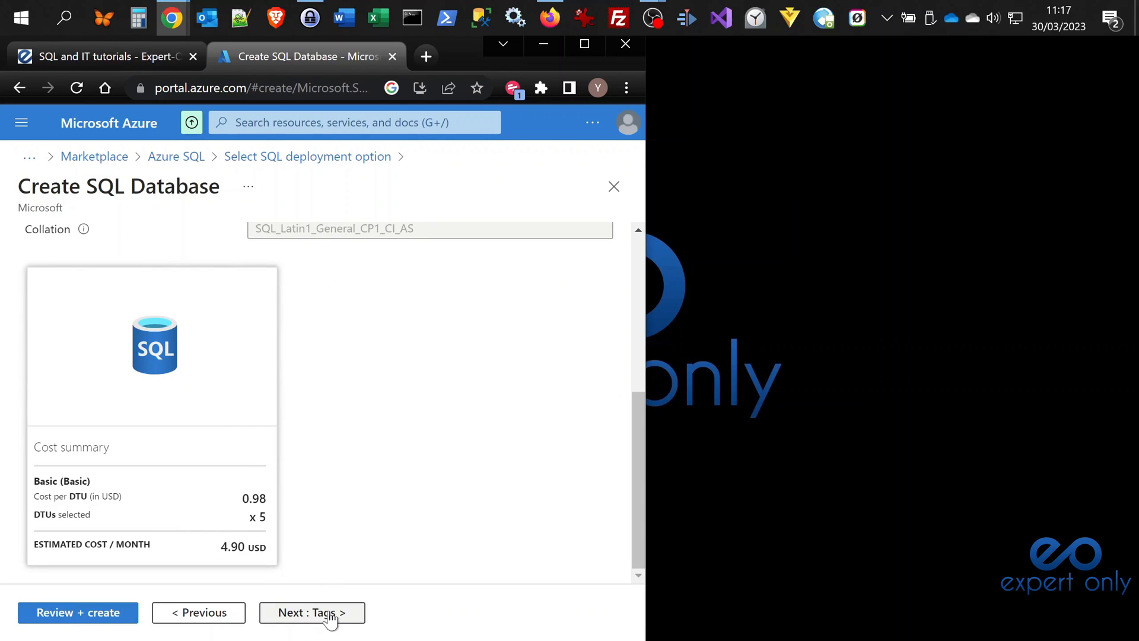
mouse_move(78, 612)
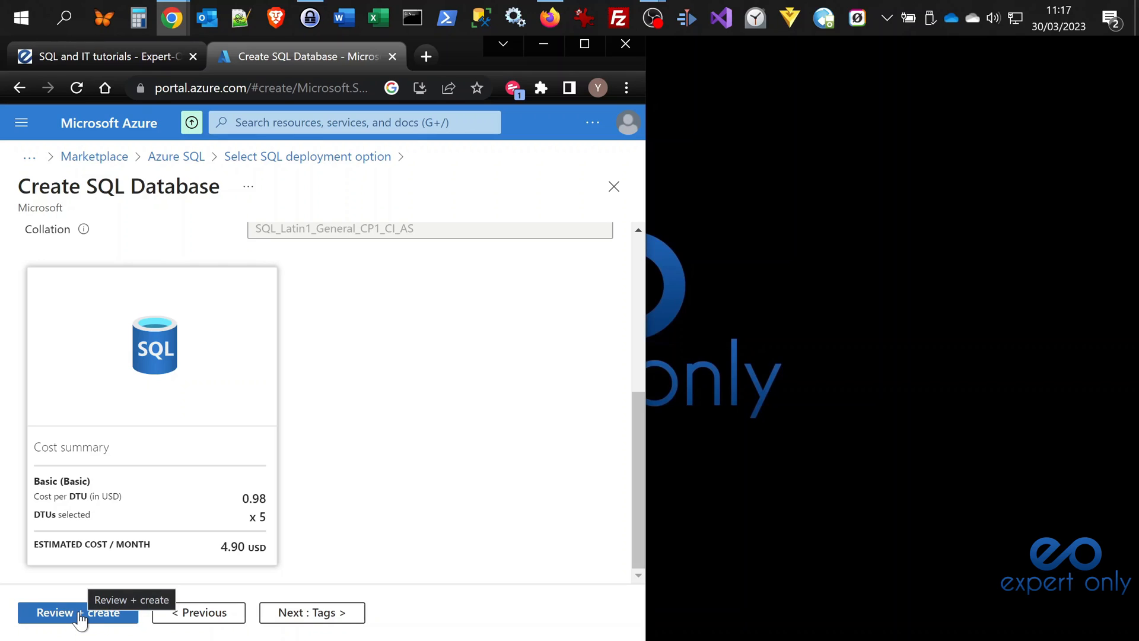
left_click(76, 612)
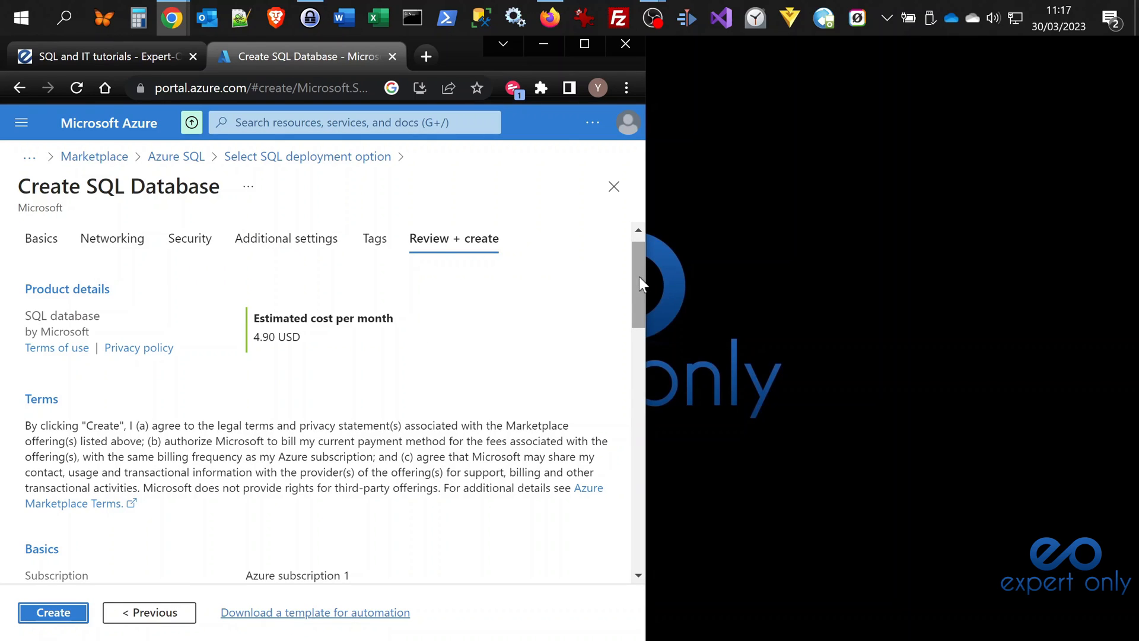
scroll("down", 3)
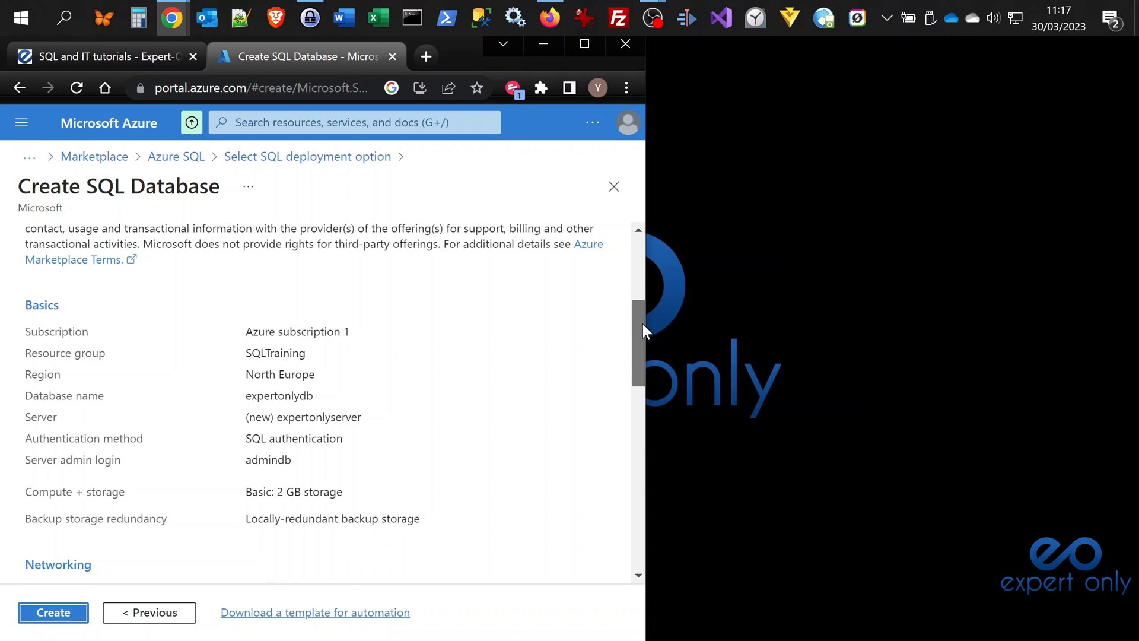
scroll("down", 3)
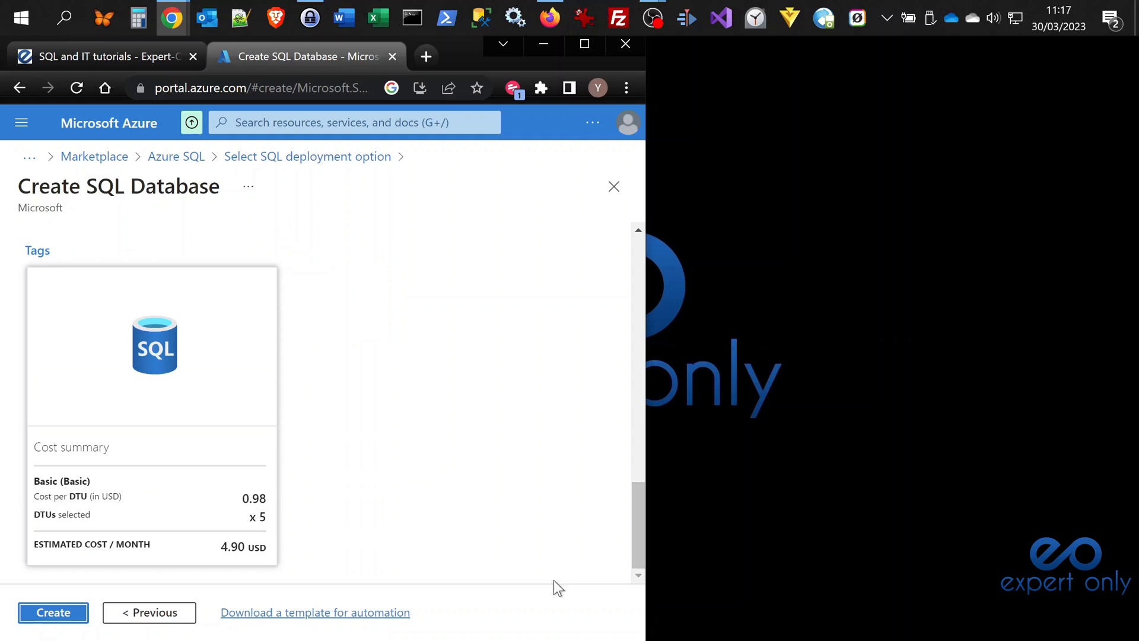
mouse_move(314, 612)
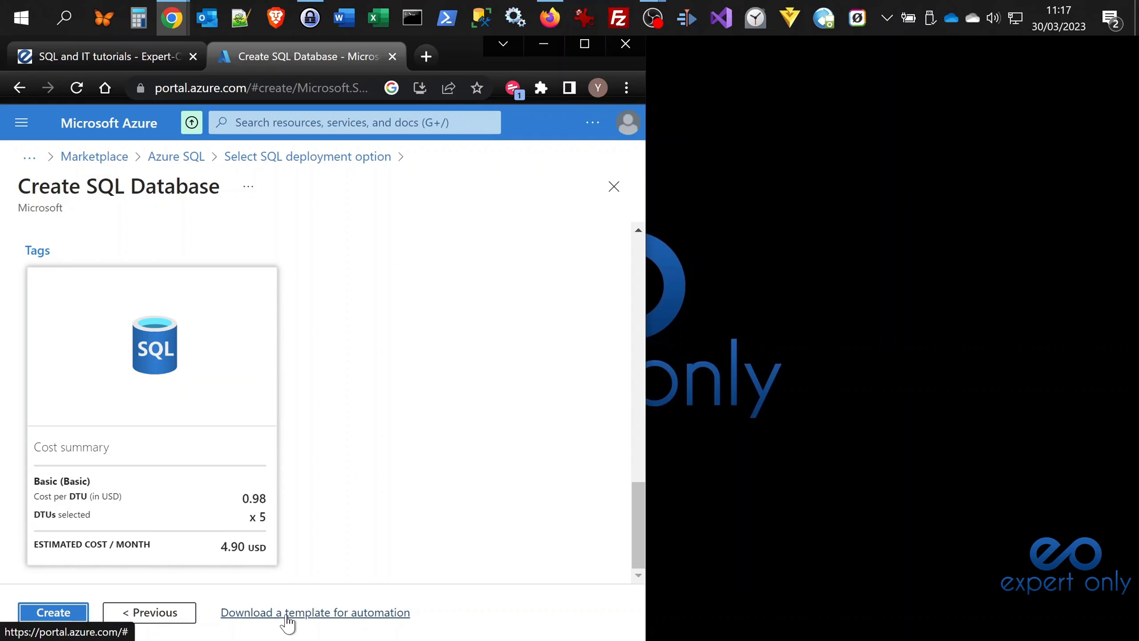
mouse_move(324, 614)
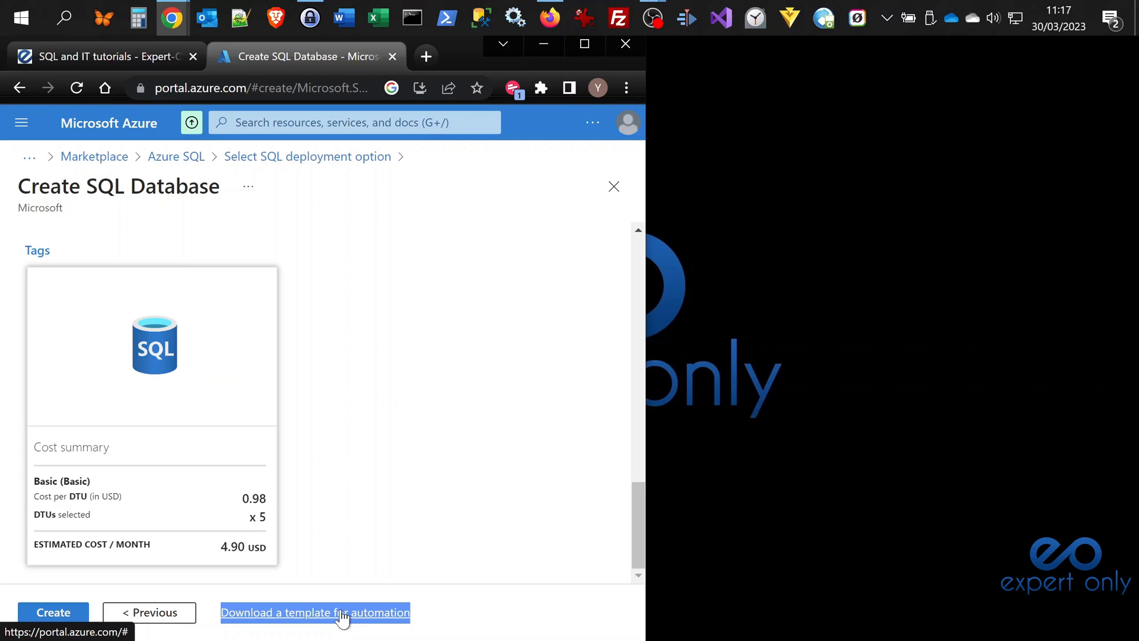
left_click(314, 612)
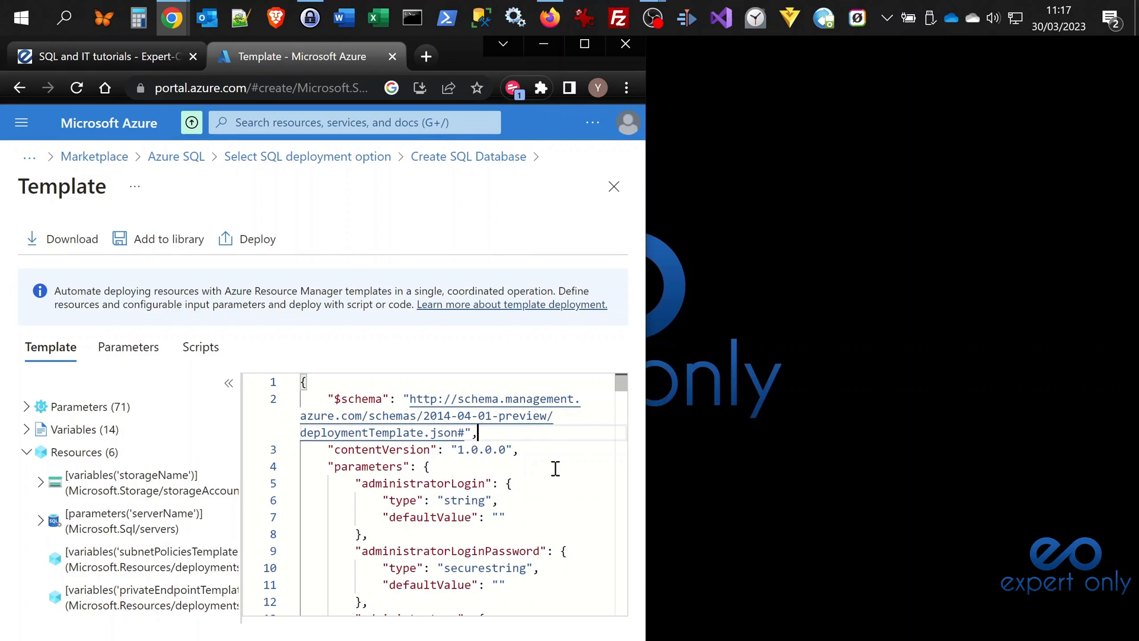
key("ctrl+a")
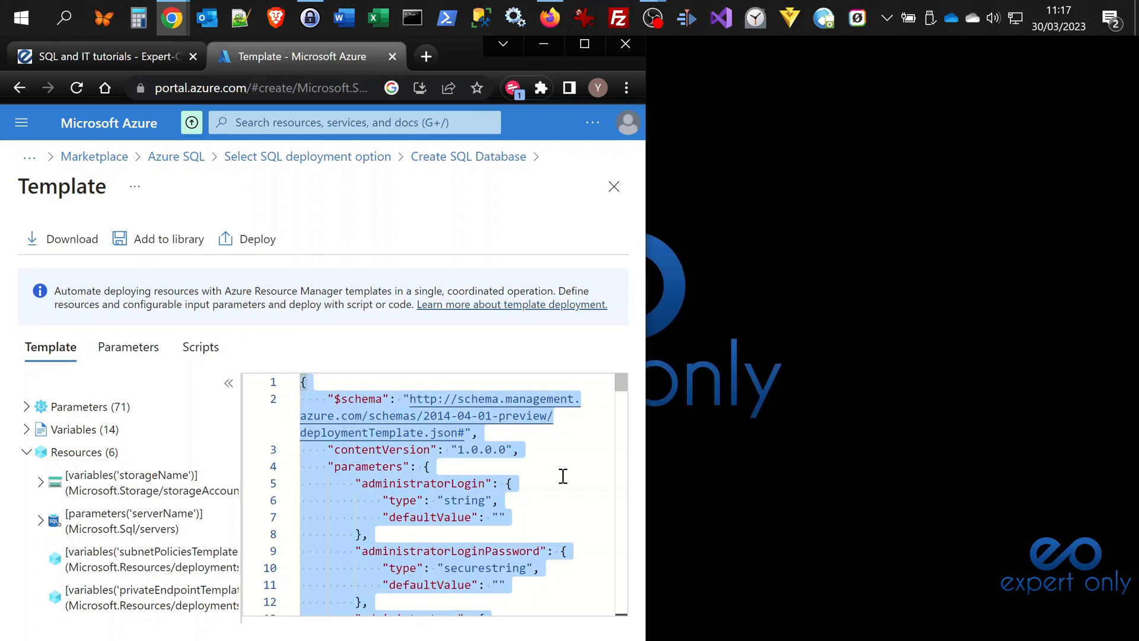
scroll("down", 3)
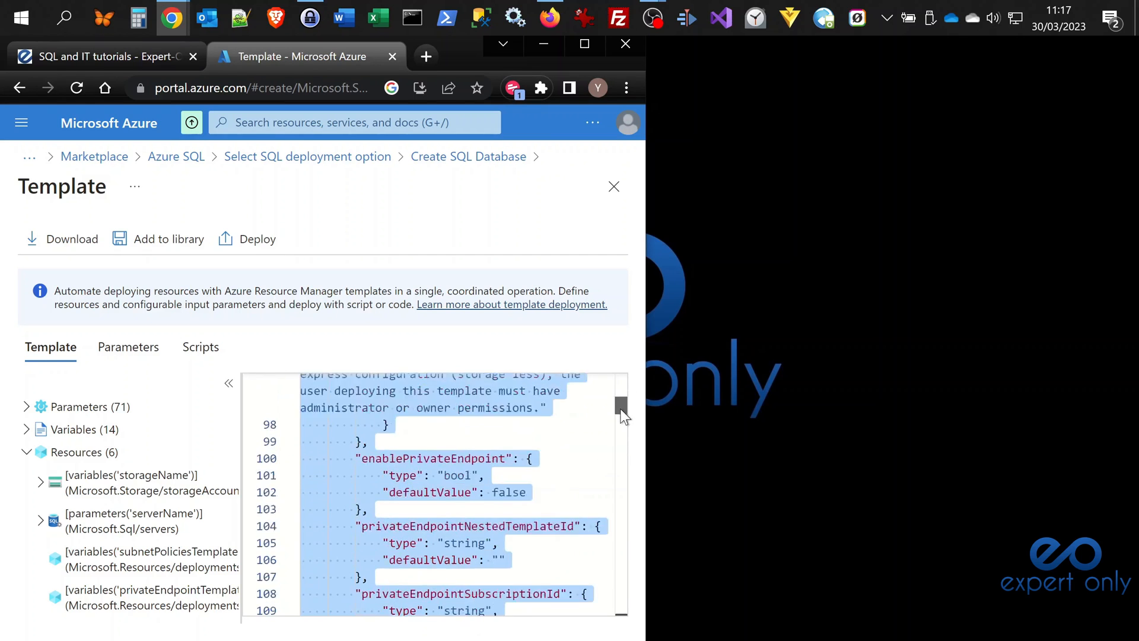
scroll("down", 3)
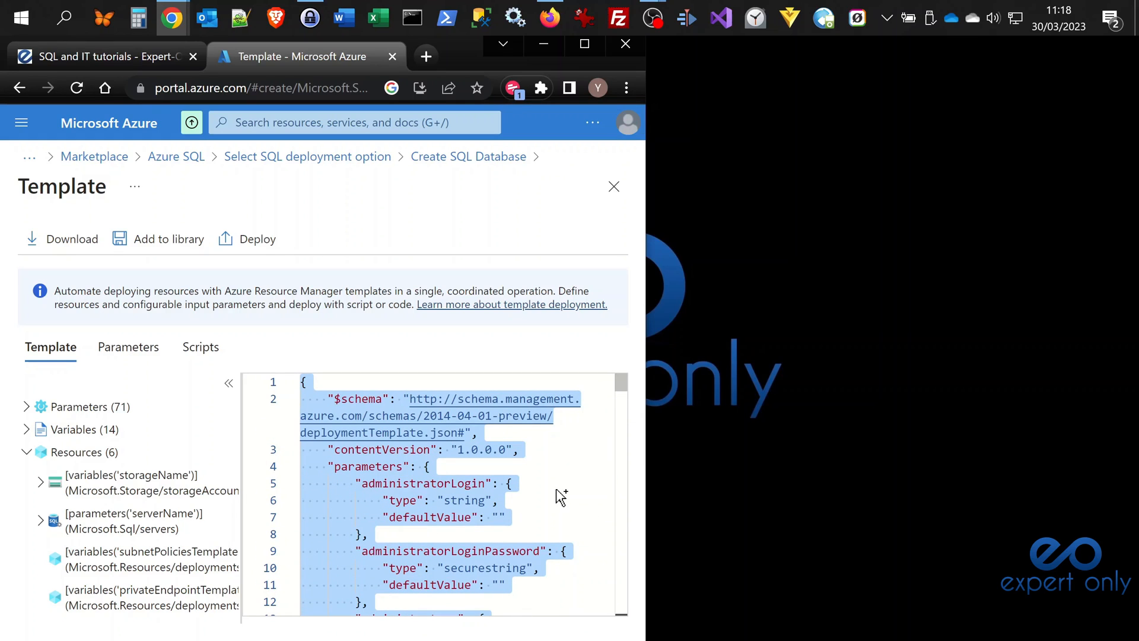
mouse_move(138, 247)
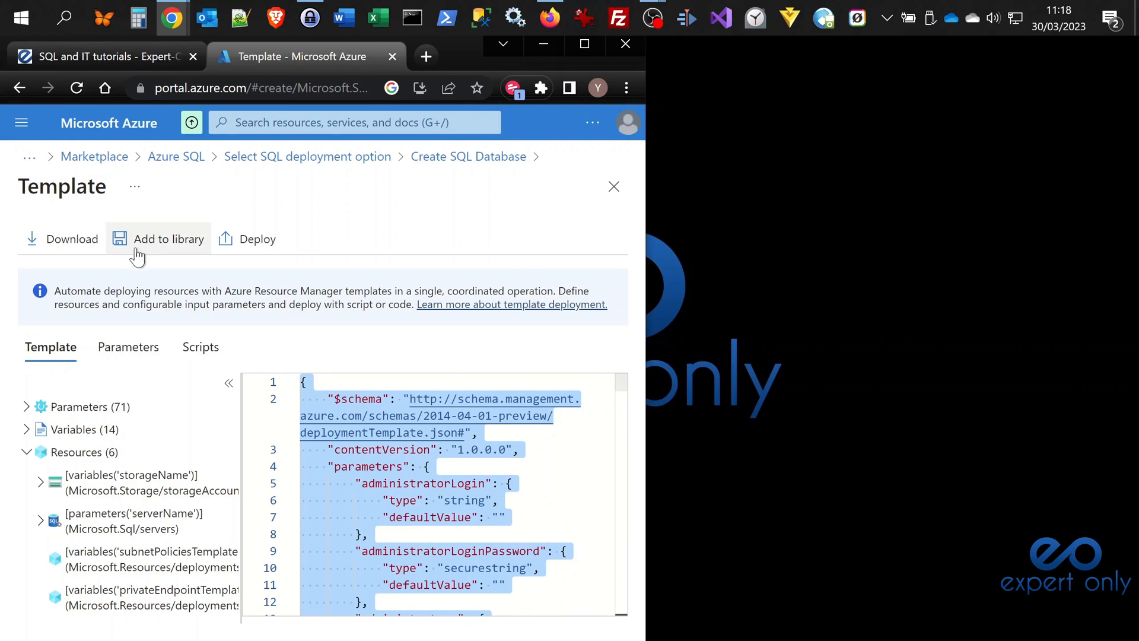
mouse_move(72, 239)
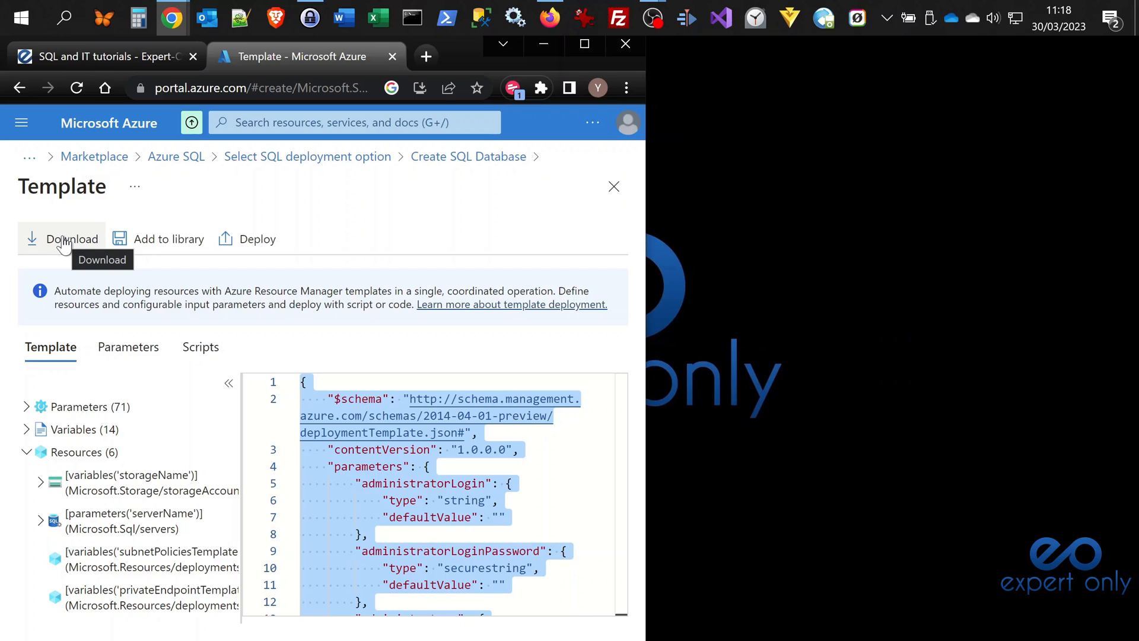
mouse_move(168, 238)
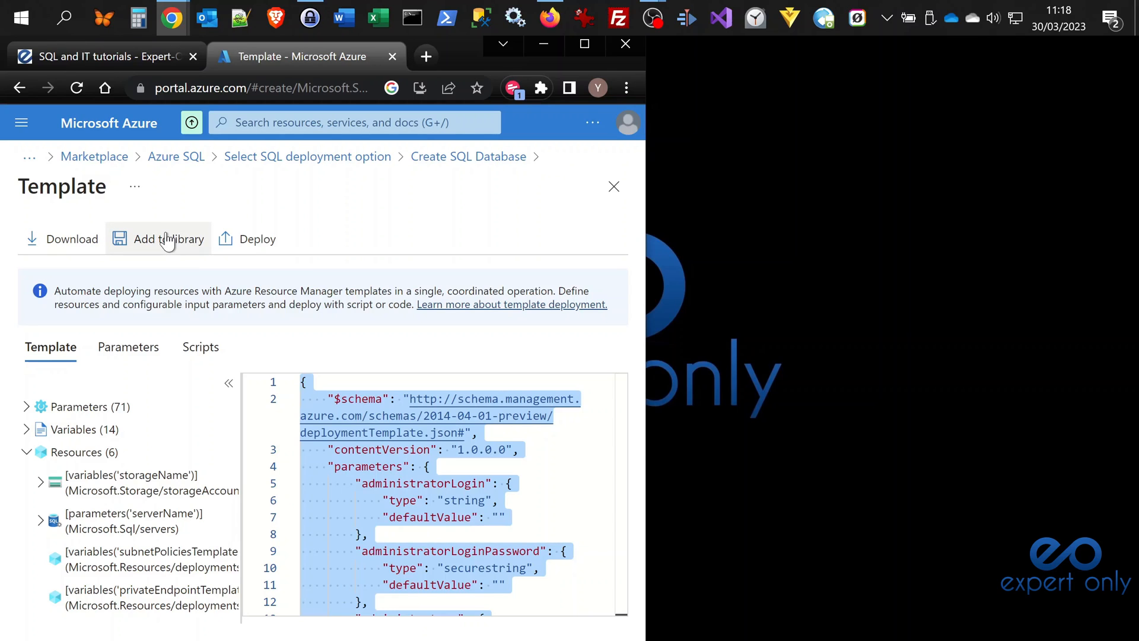
mouse_move(157, 239)
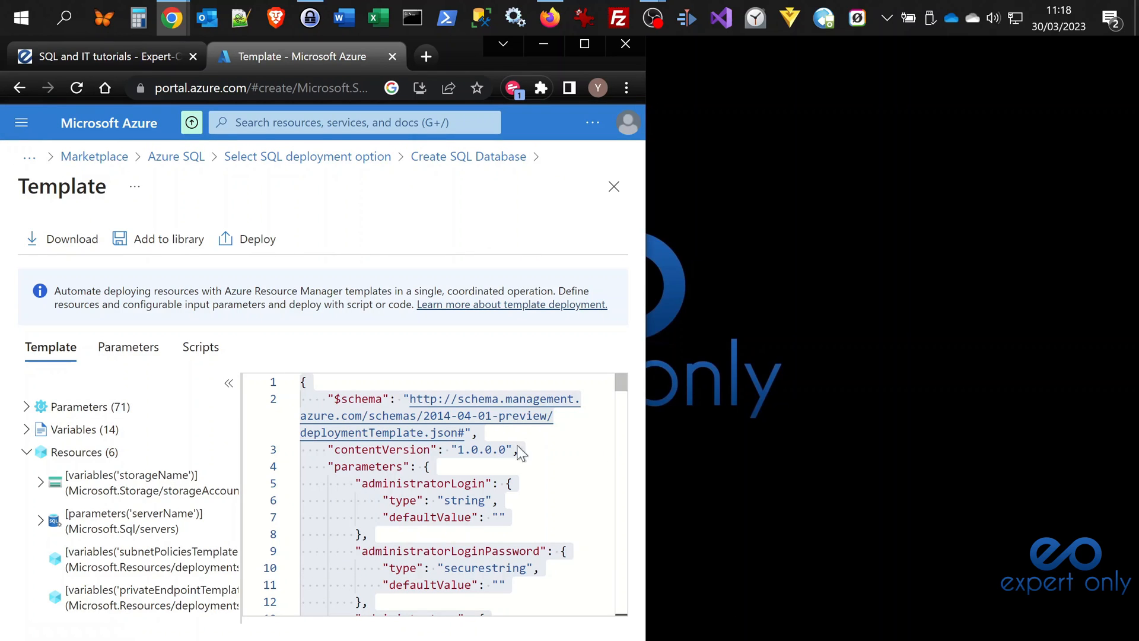
mouse_move(477, 460)
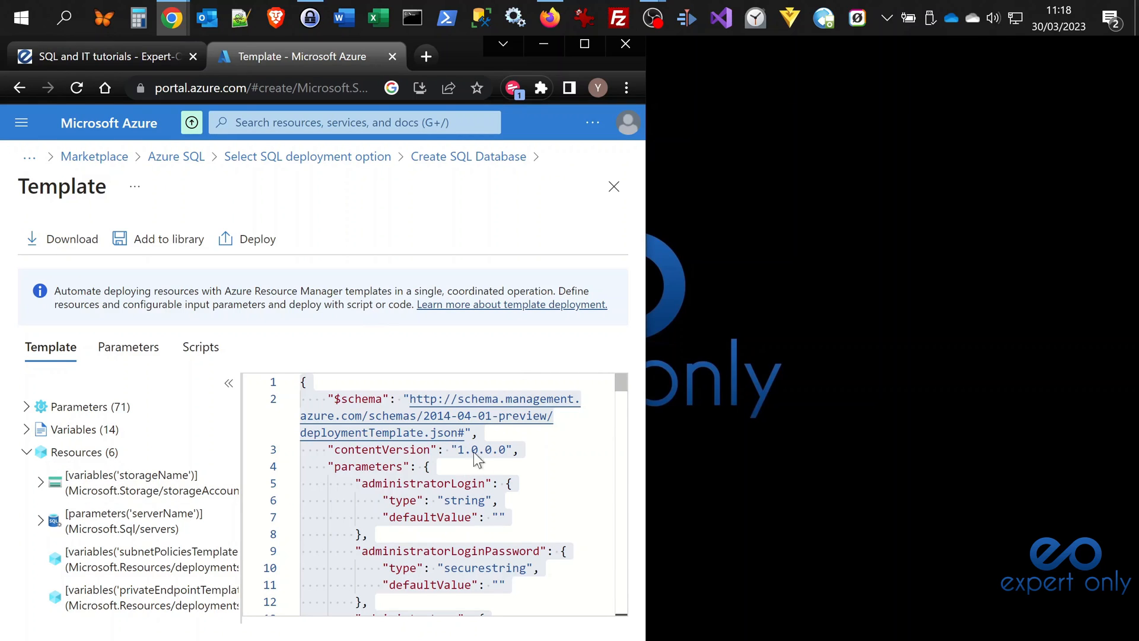
left_click(511, 483)
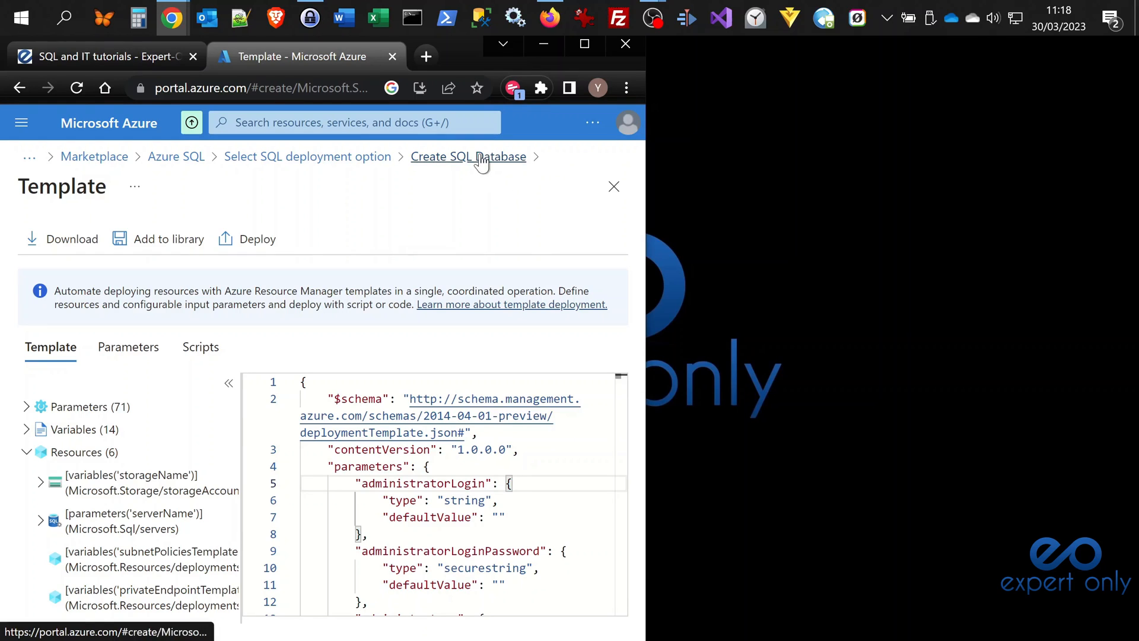
left_click(468, 156)
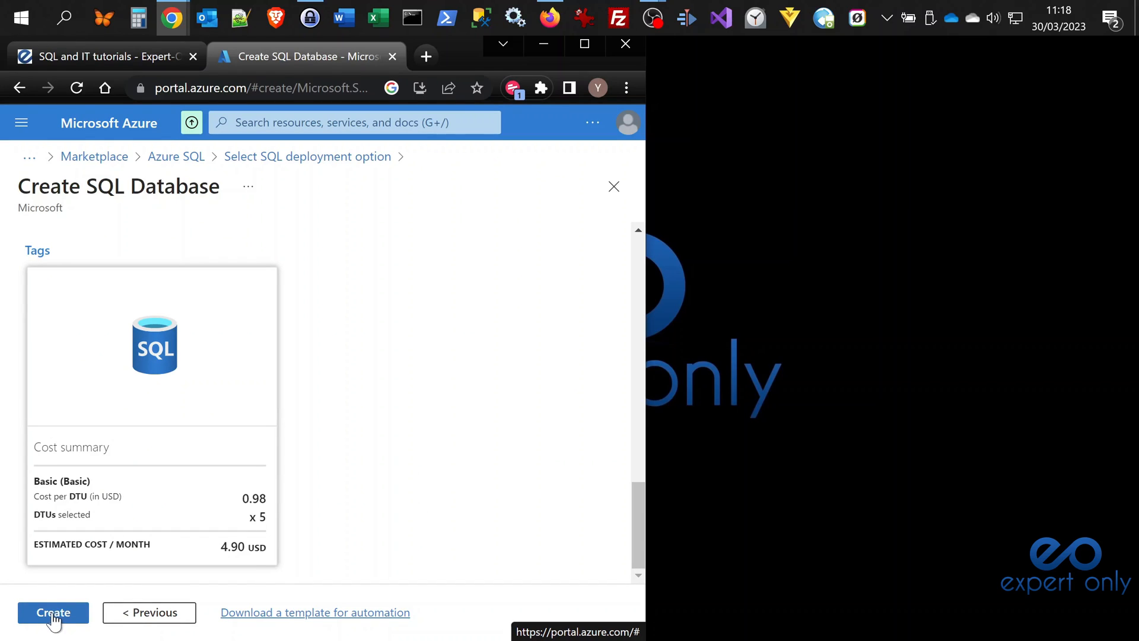
- Create the database and widen the Resource column of the deployment details table
left_click(52, 612)
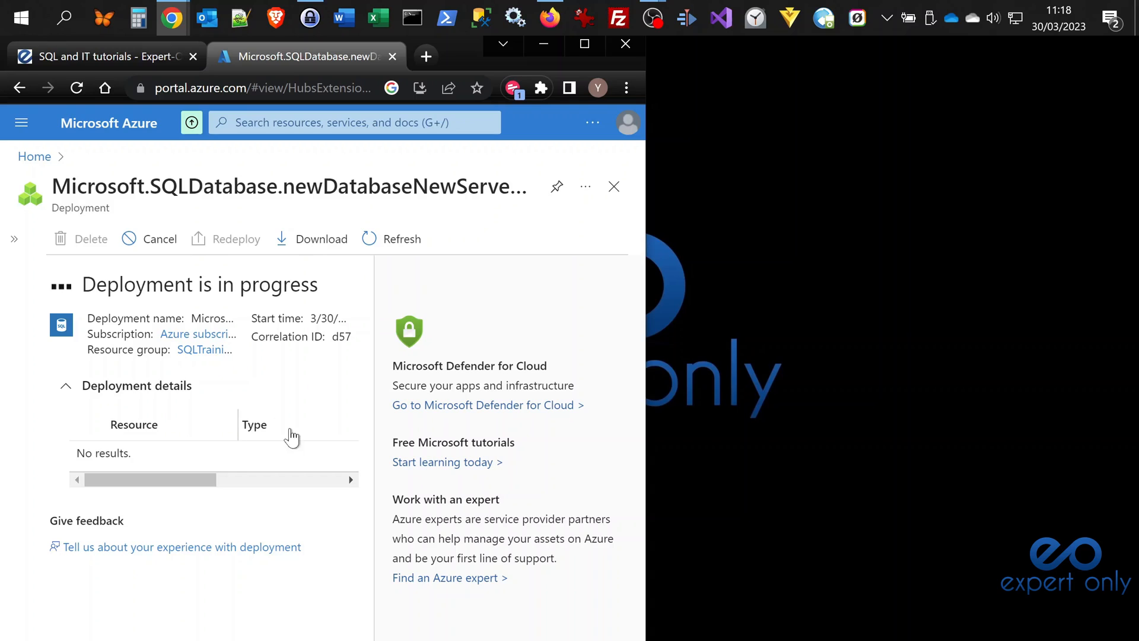
mouse_move(260, 411)
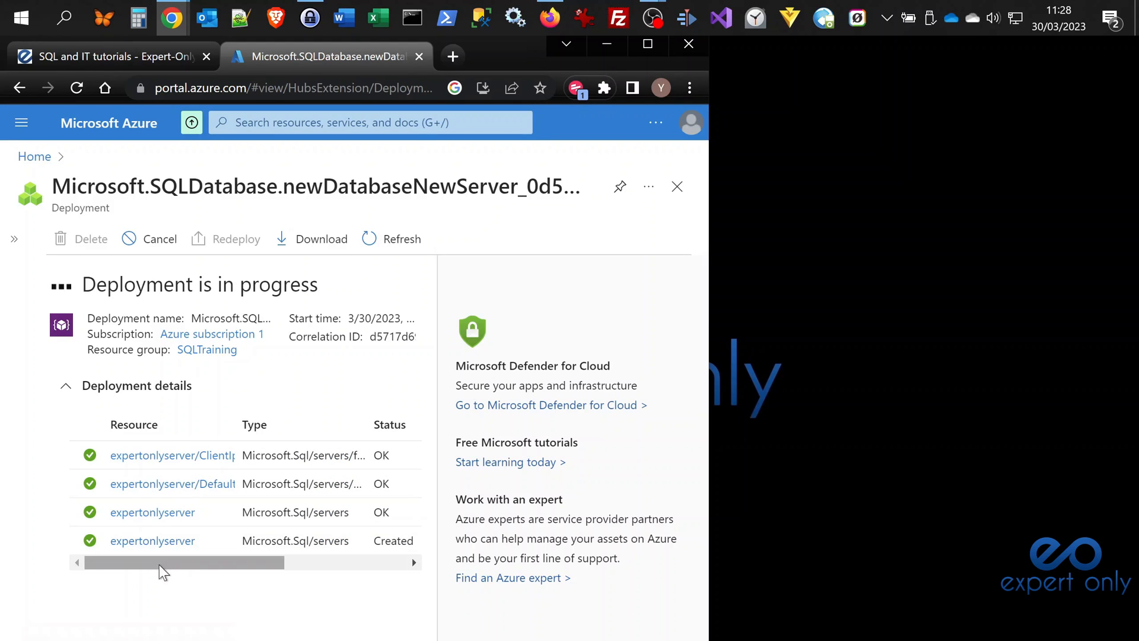
scroll("right", 3)
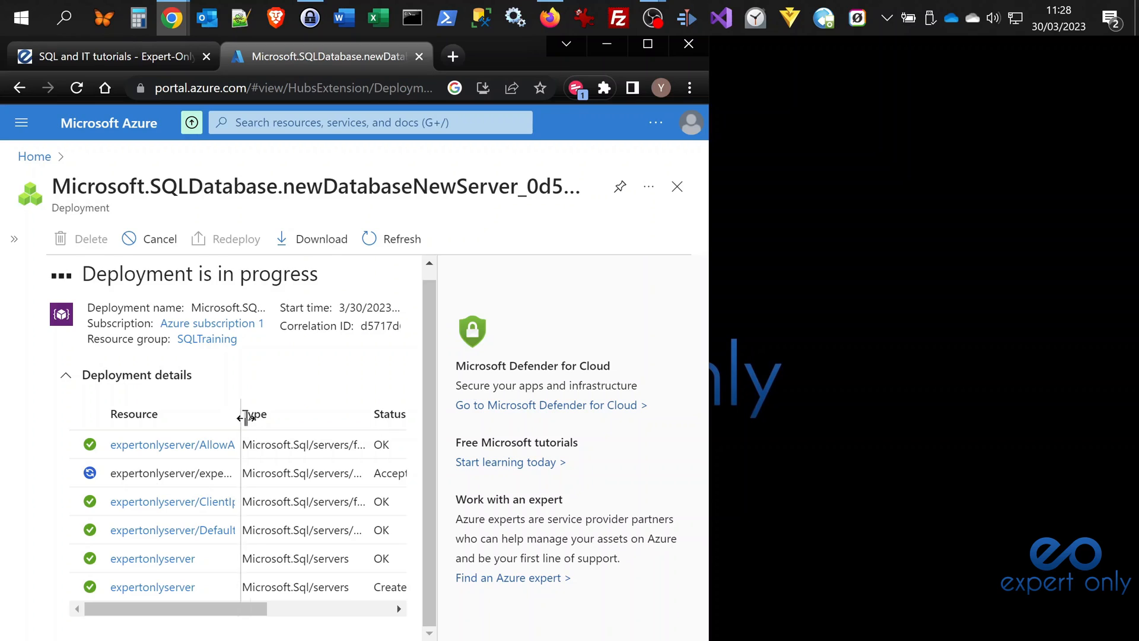
left_click_drag(242, 414, 275, 414)
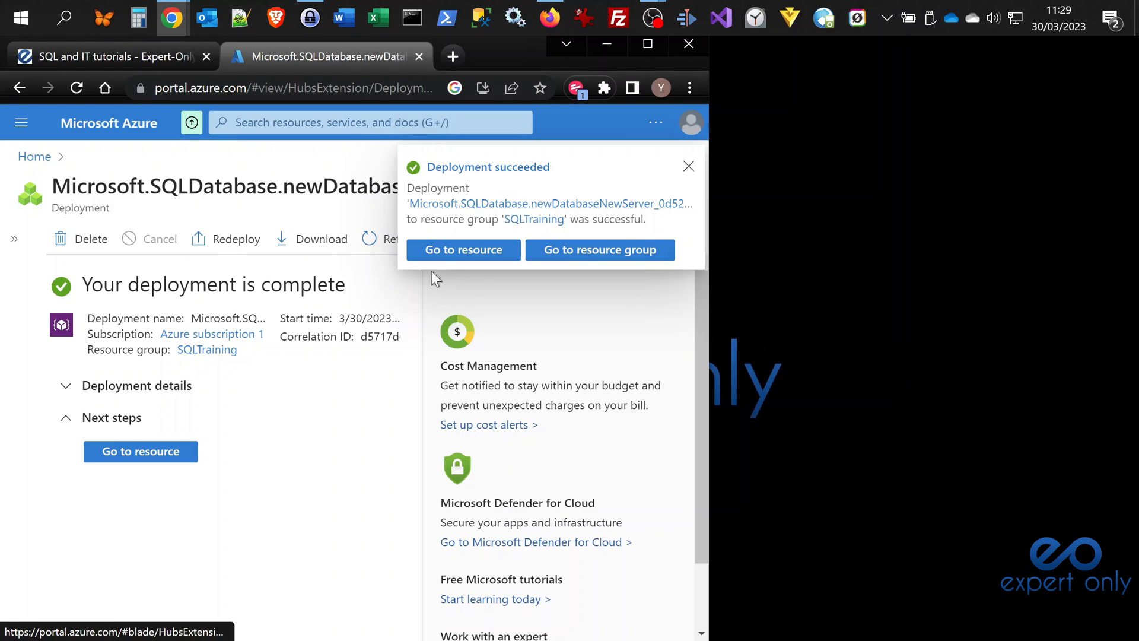
mouse_move(489, 167)
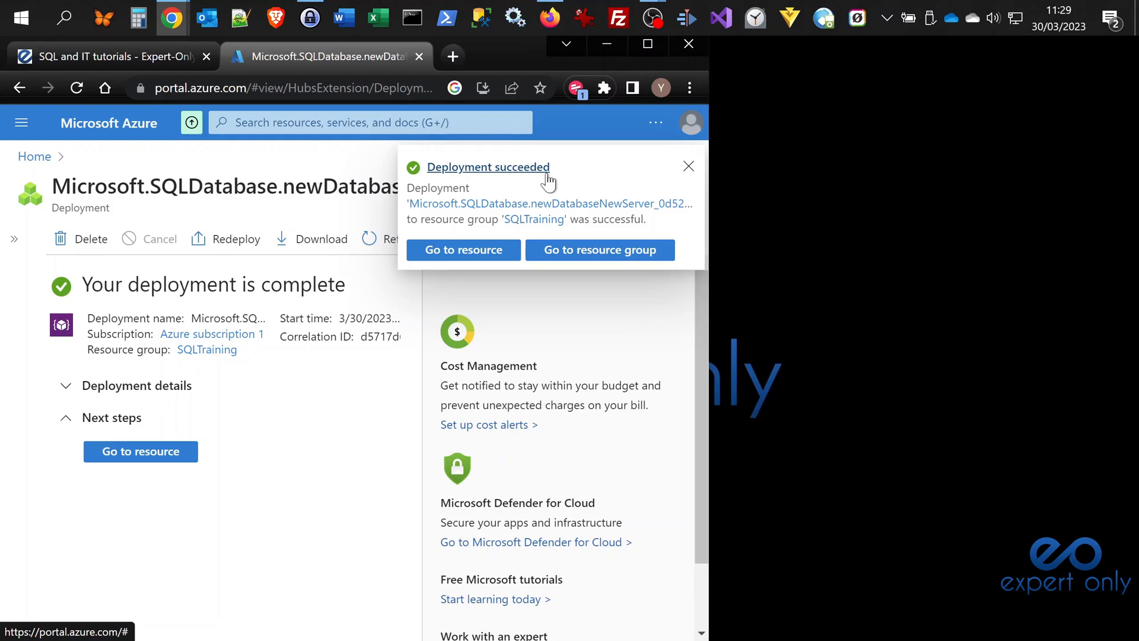
mouse_move(570, 203)
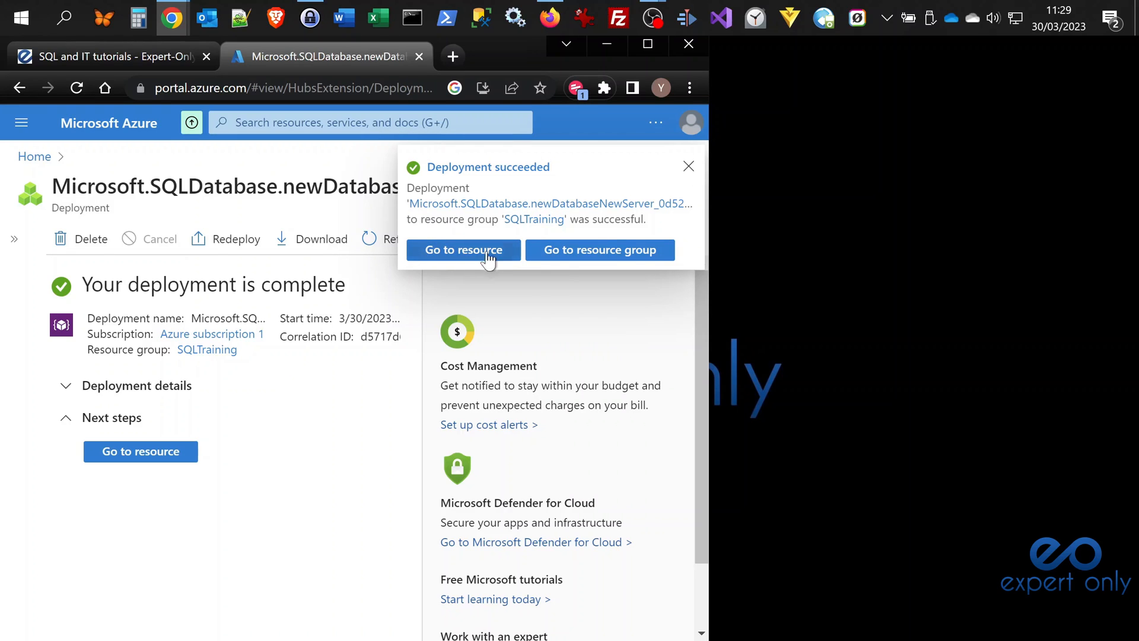
- Close the 'Deployment succeeded' notice and expand Deployment details to list all six resources
left_click(689, 166)
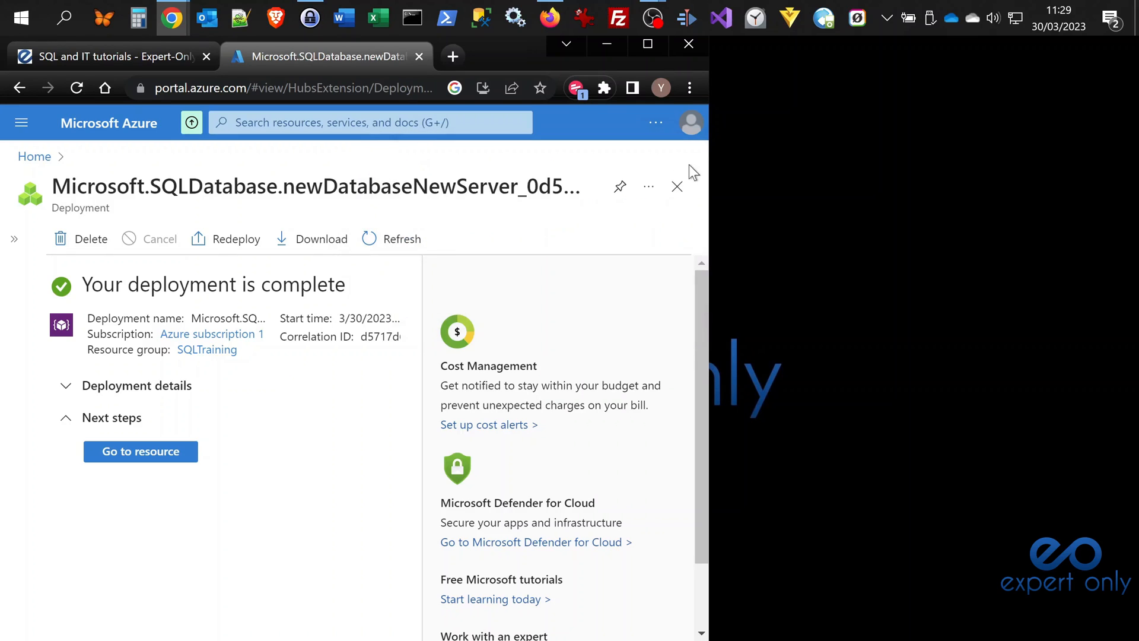
left_click(136, 385)
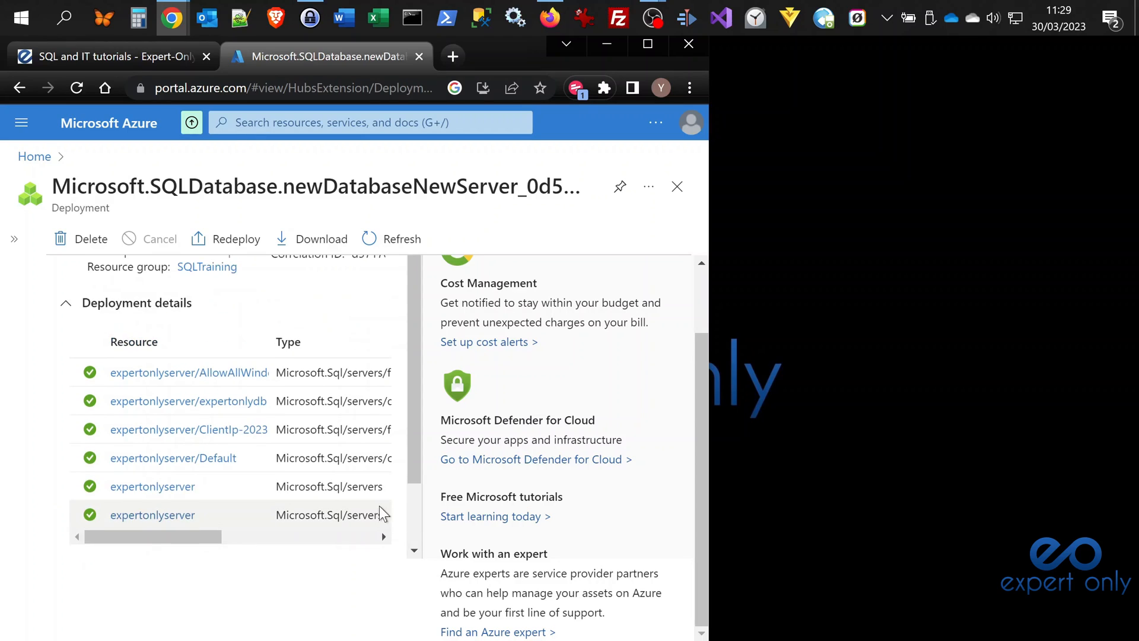
scroll("down", 3)
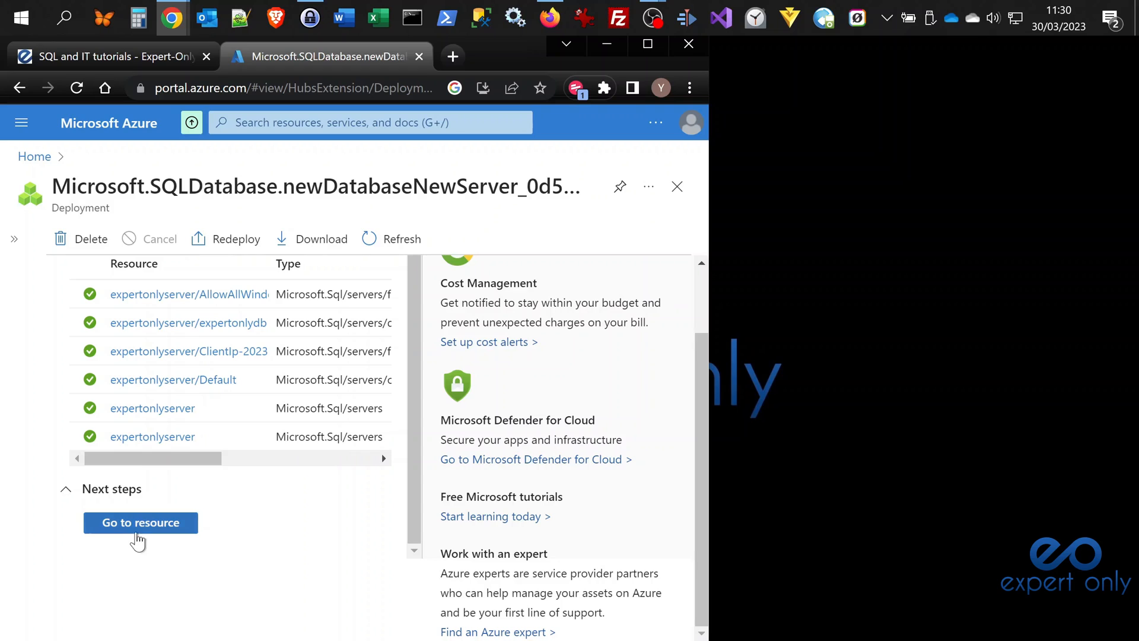
mouse_move(140, 522)
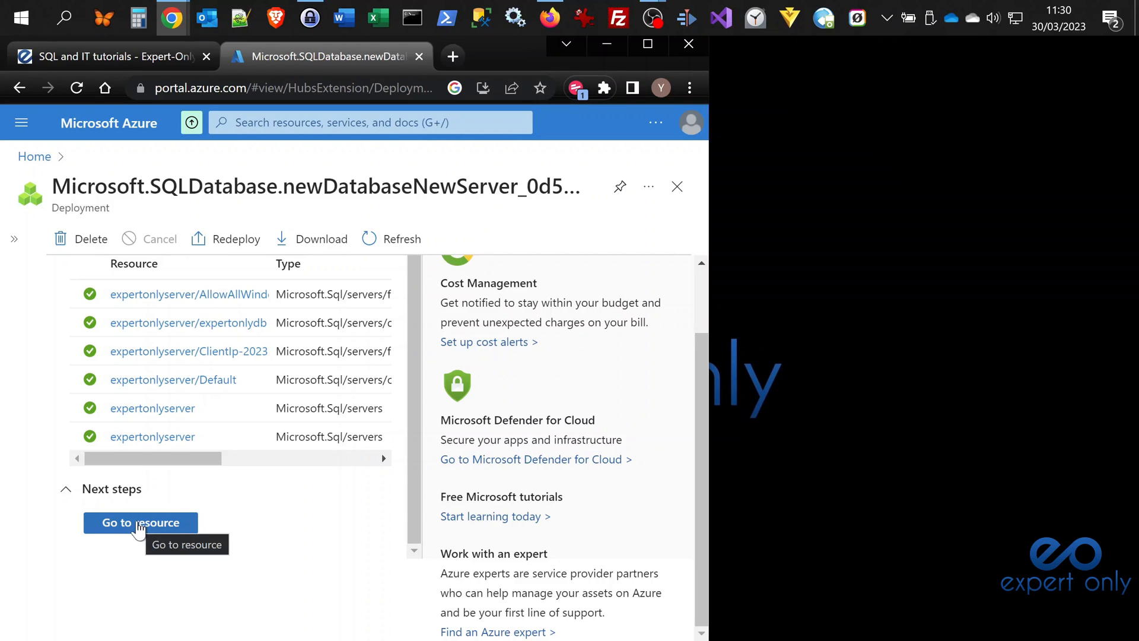
left_click(139, 522)
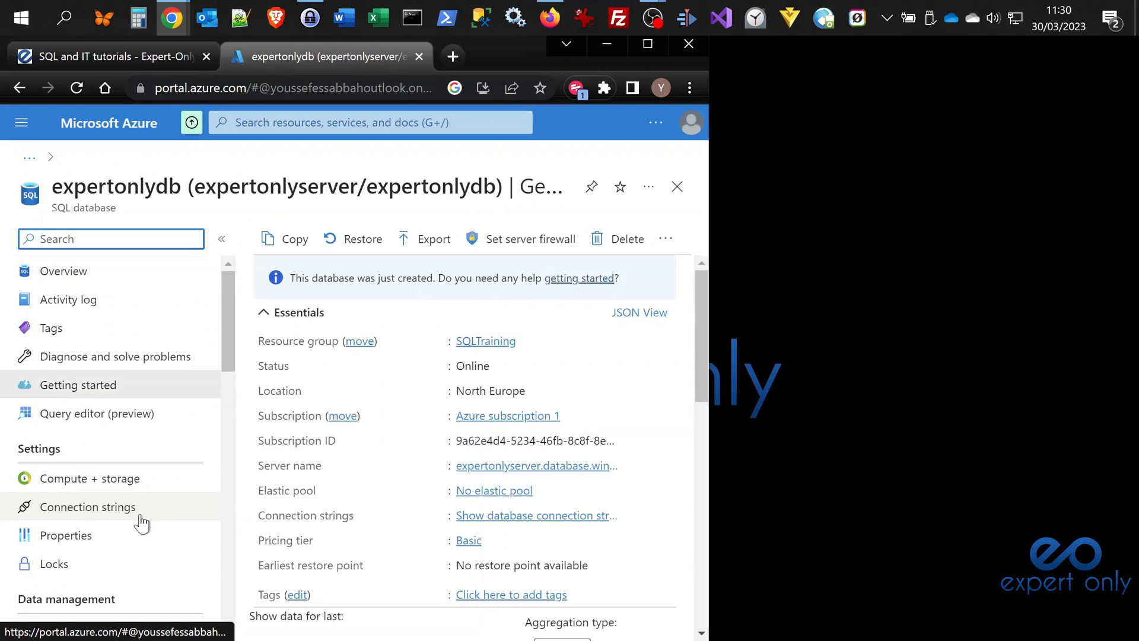
left_click(78, 385)
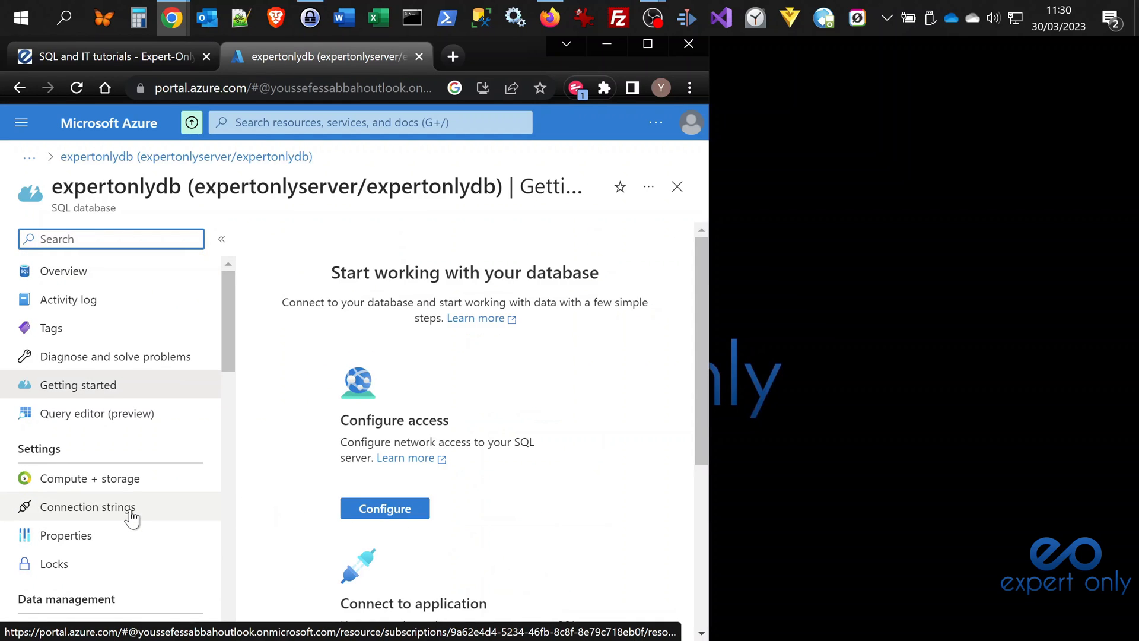
mouse_move(127, 396)
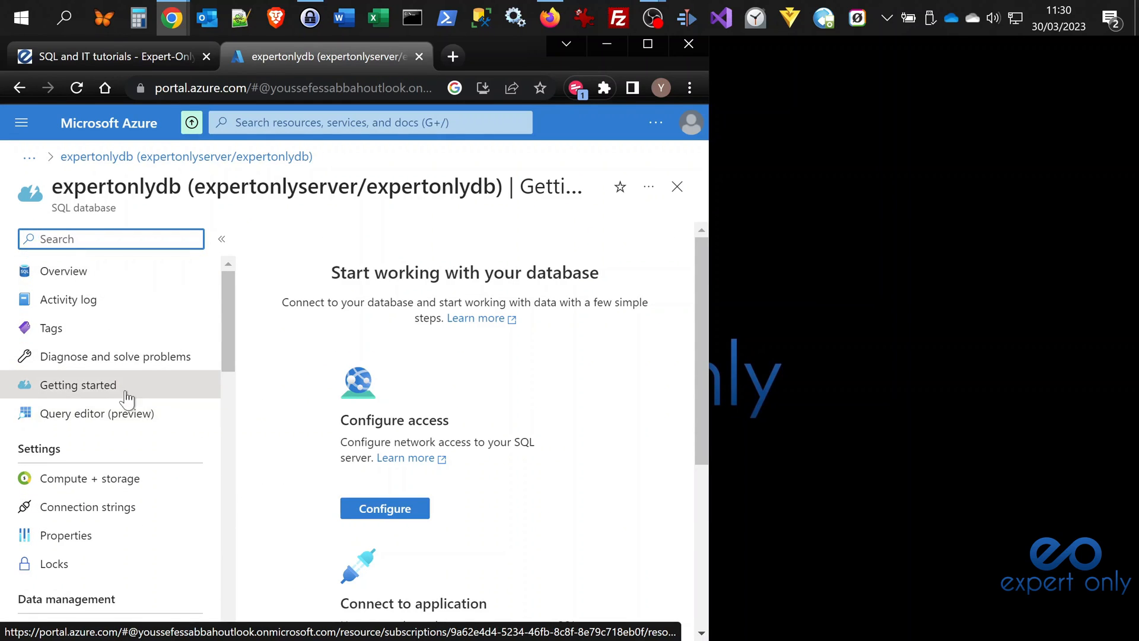
mouse_move(69, 299)
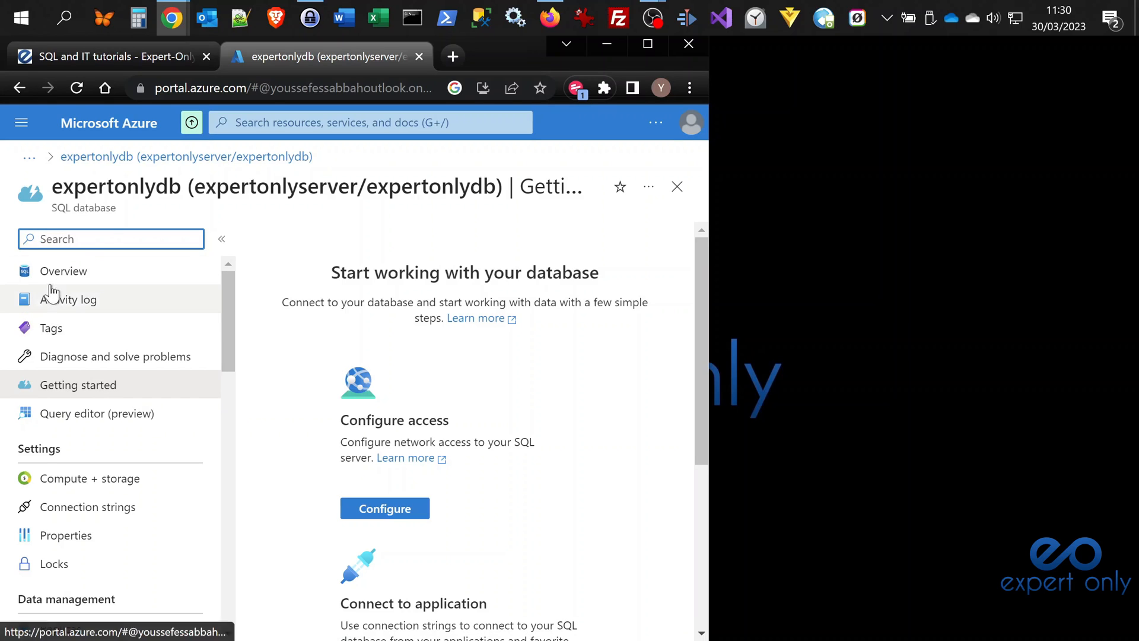
left_click(64, 271)
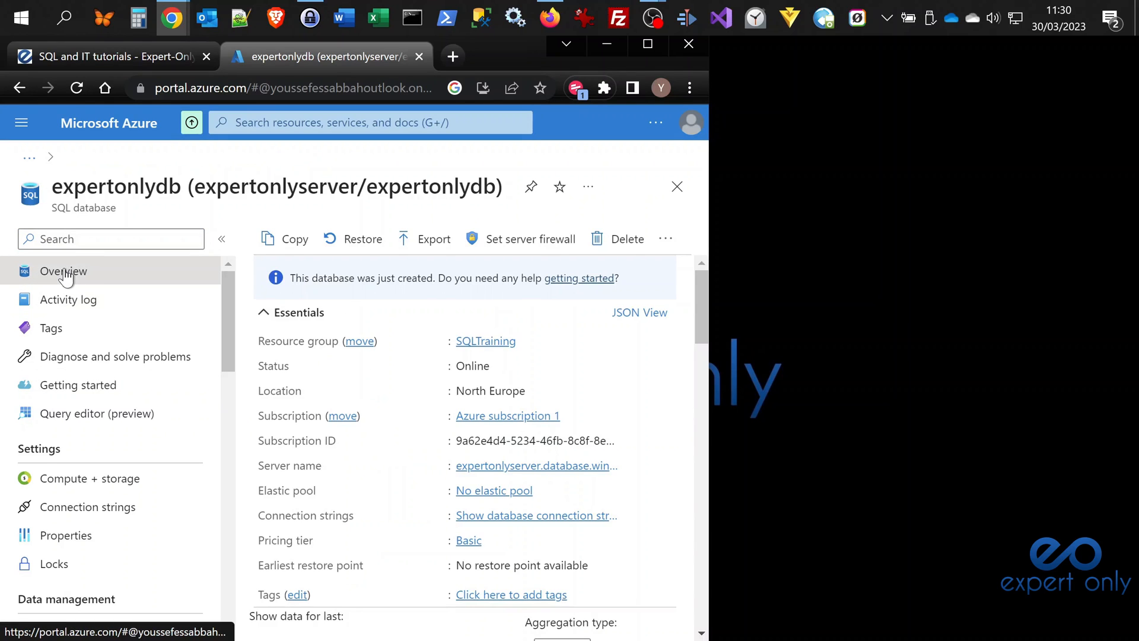
scroll("down", 3)
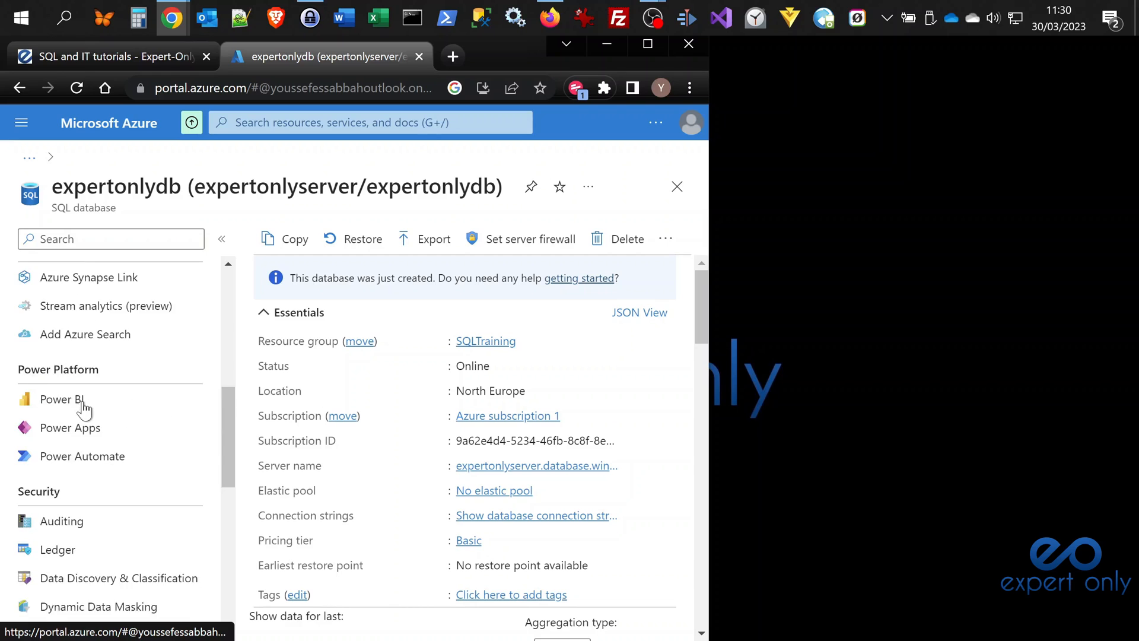
scroll("down", 3)
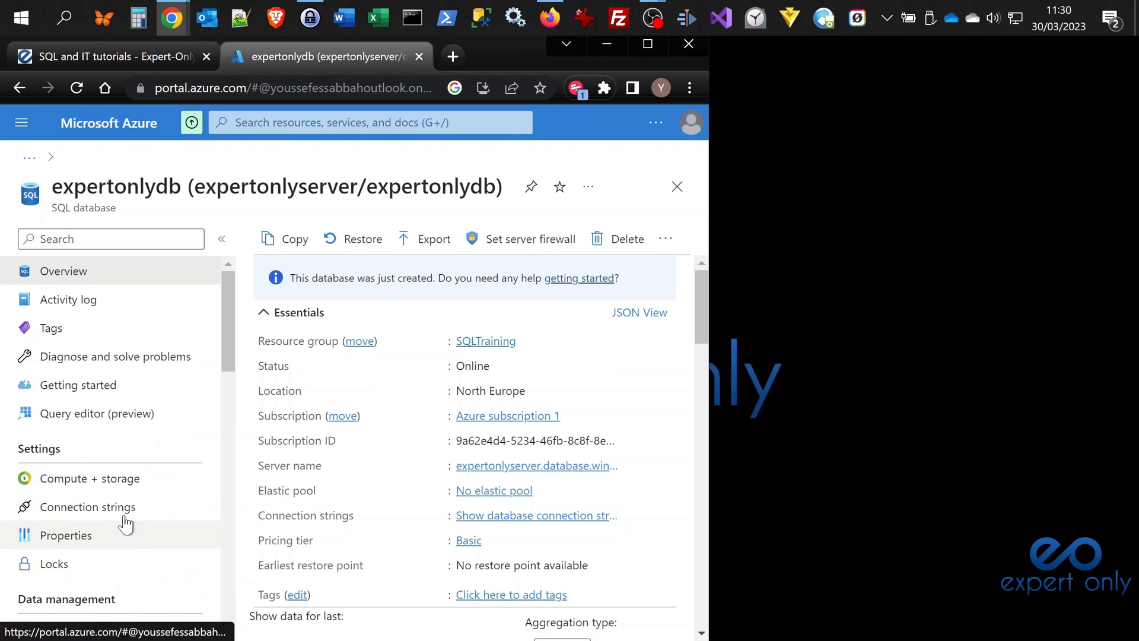
mouse_move(72, 418)
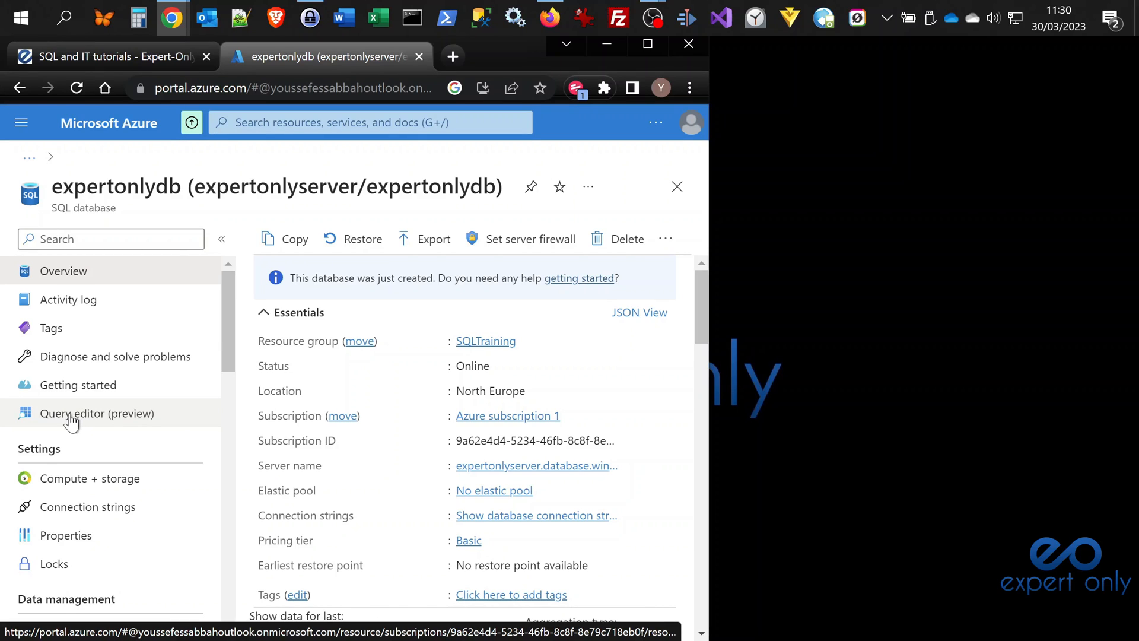
mouse_move(68, 424)
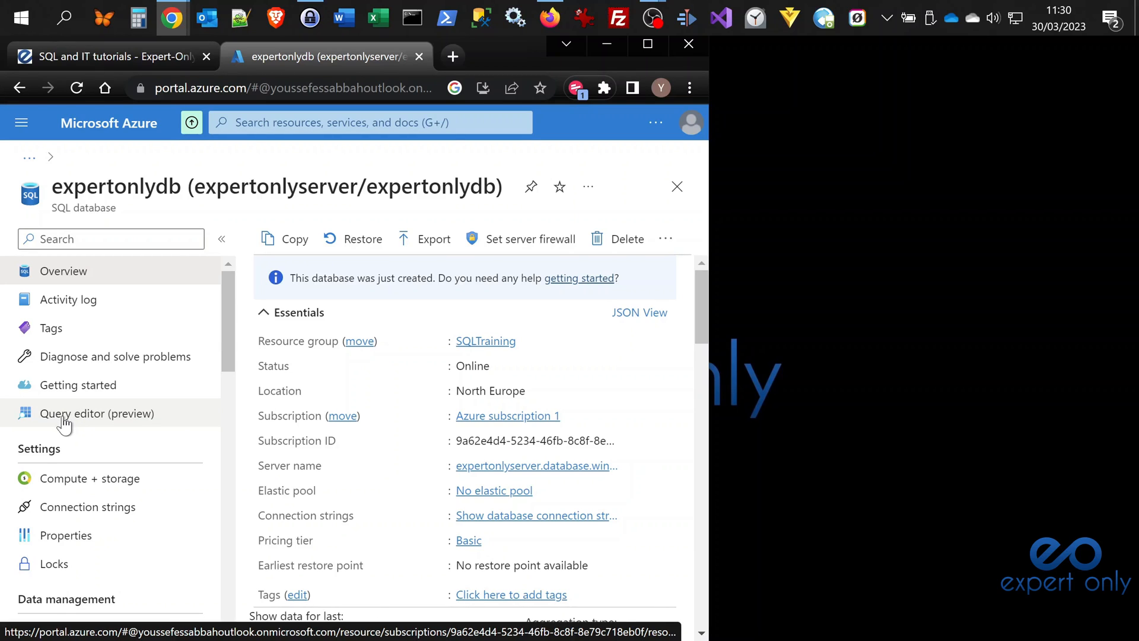
- Open Query editor (preview) for expertonlydb and sign in with the admindb password
left_click(96, 413)
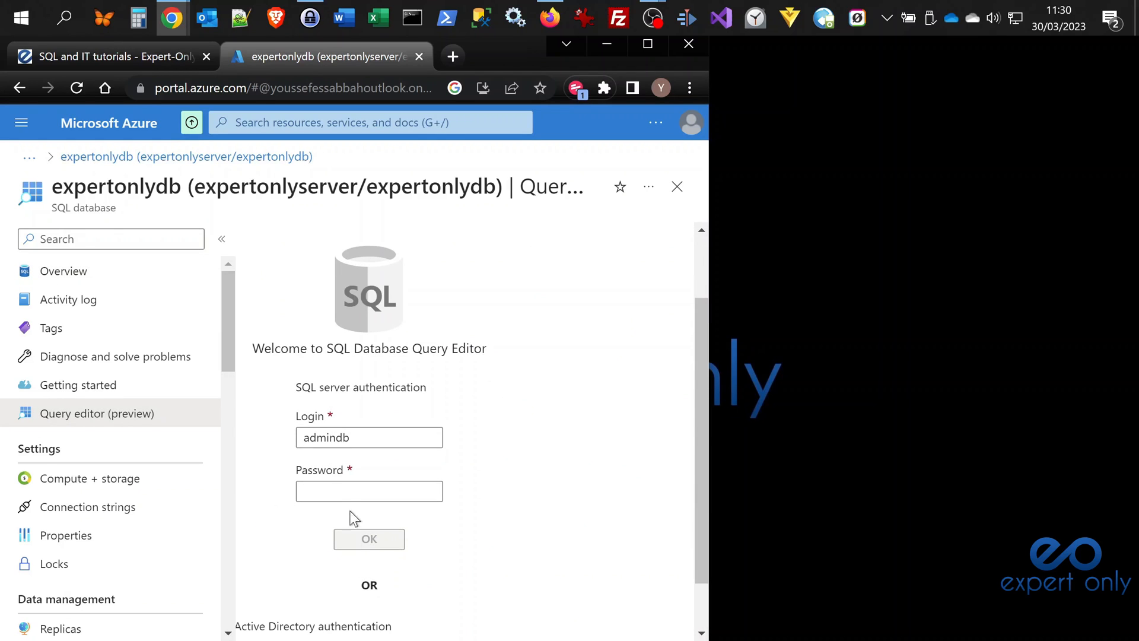
left_click(369, 491)
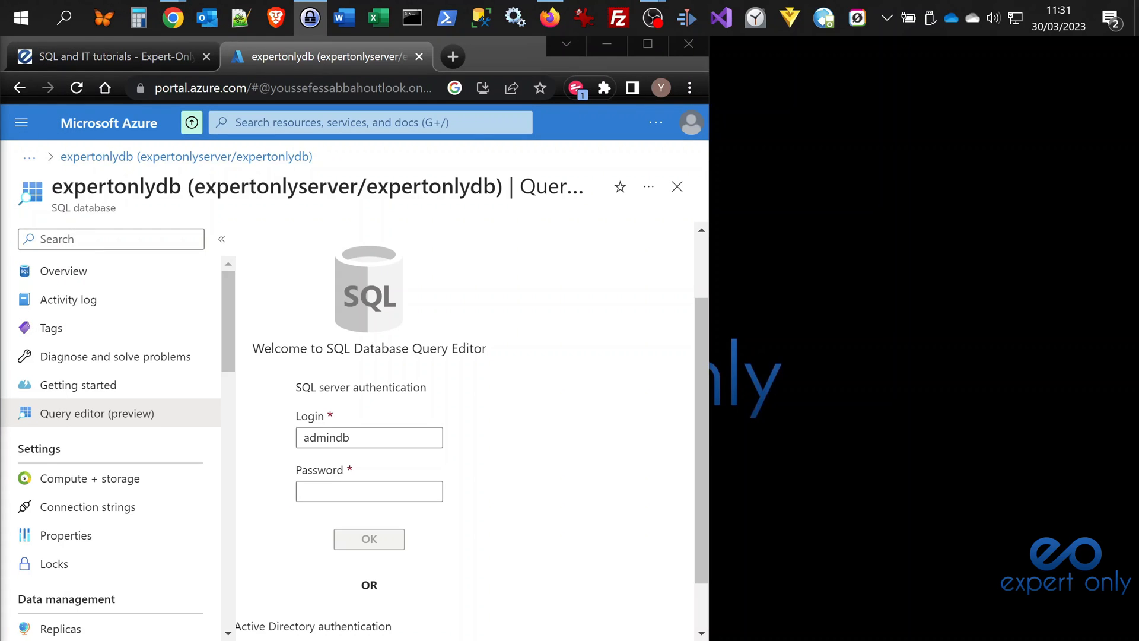
mouse_move(175, 462)
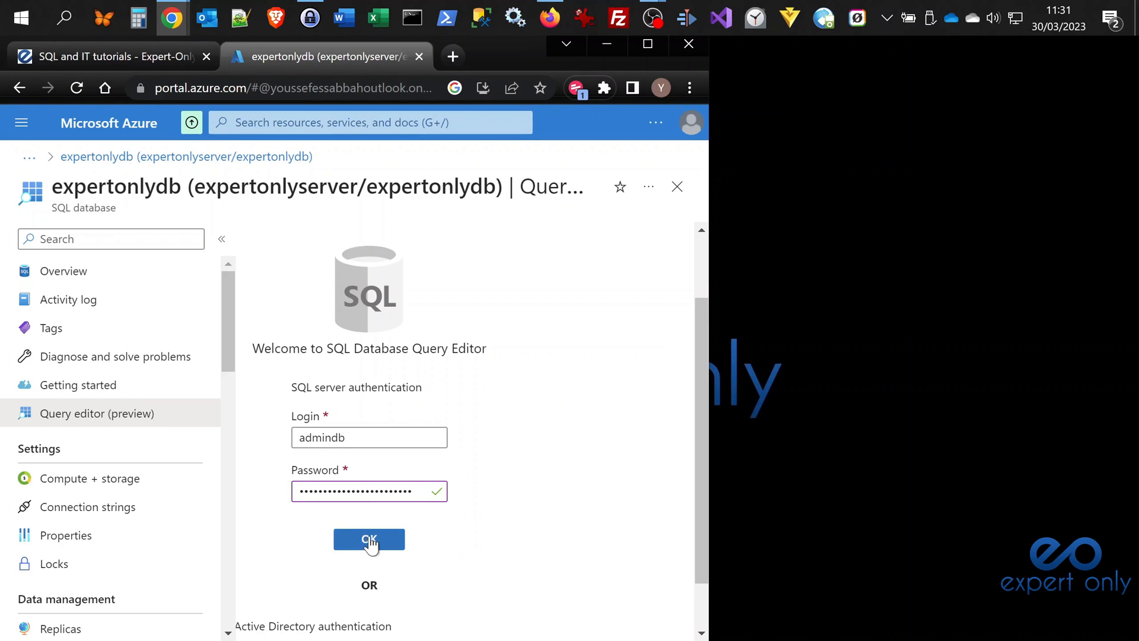
left_click(369, 540)
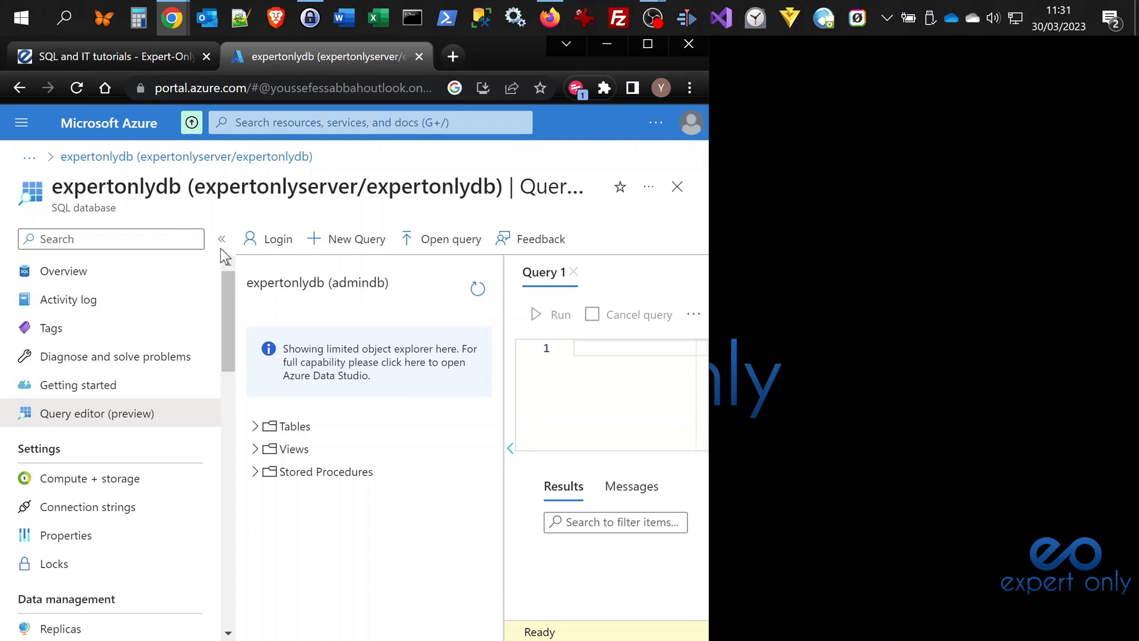
mouse_move(221, 240)
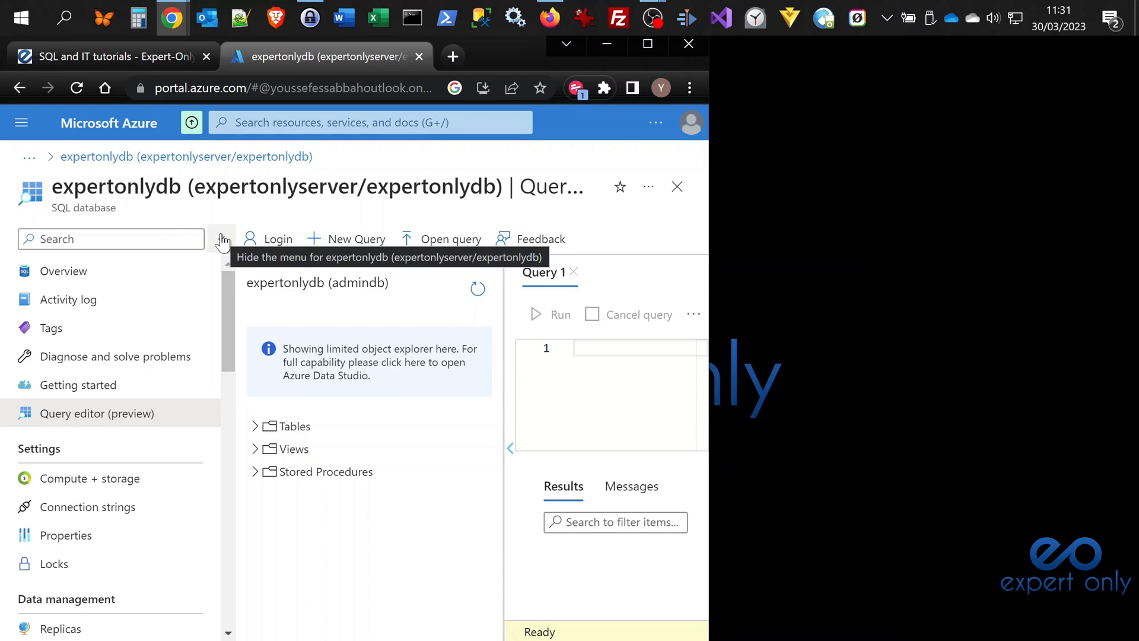
- Hide the database side menu, then collapse and reopen the object explorer pane
left_click(221, 239)
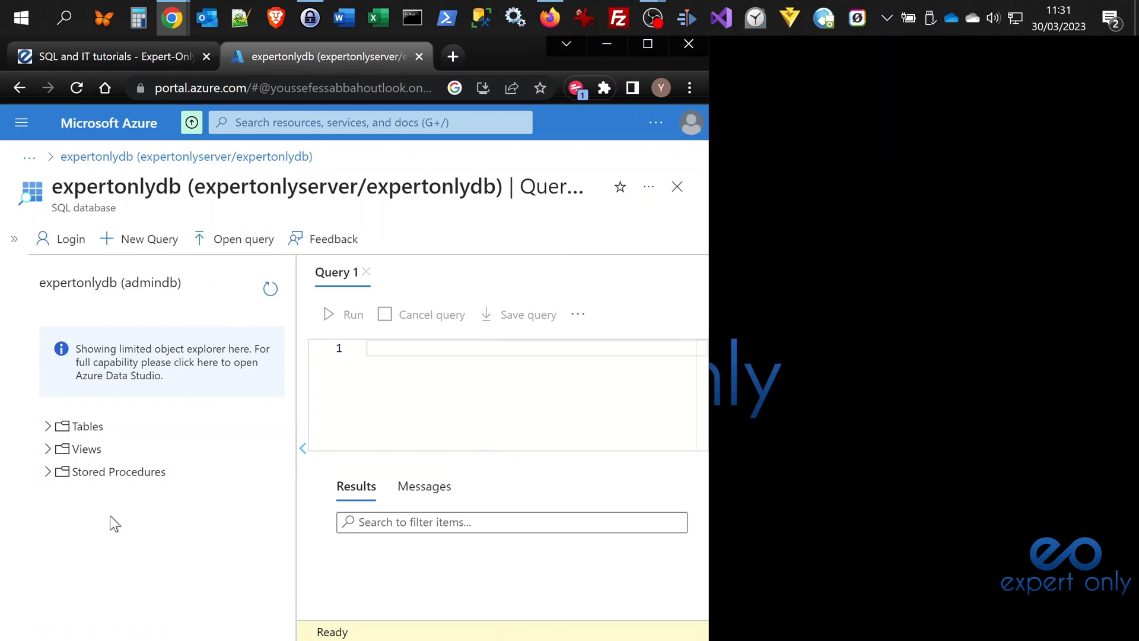
mouse_move(305, 449)
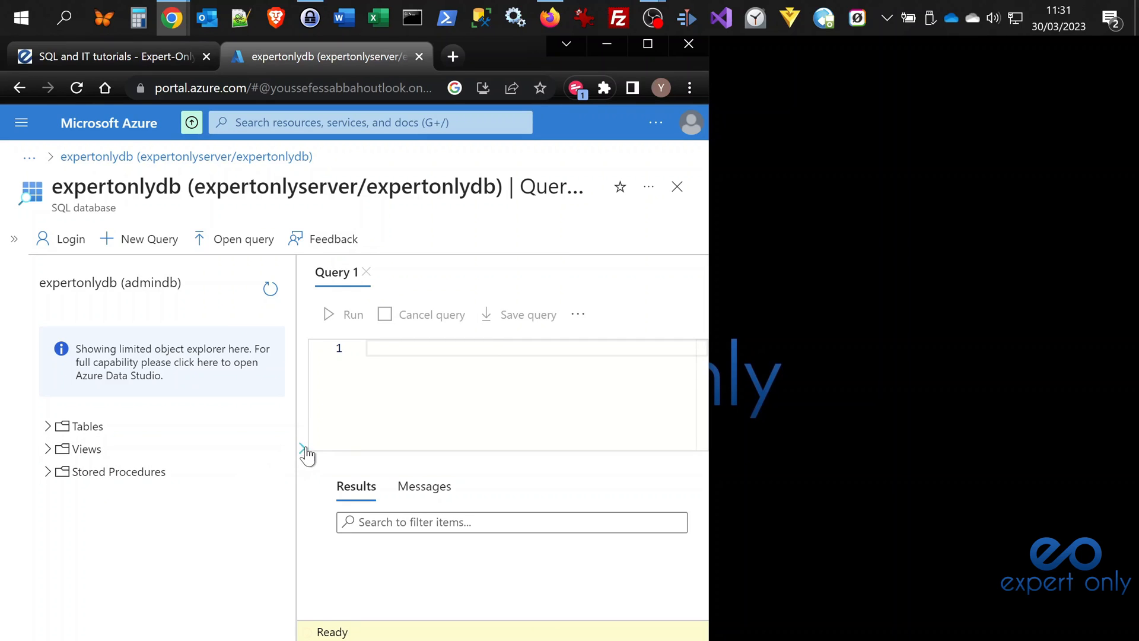
left_click(305, 449)
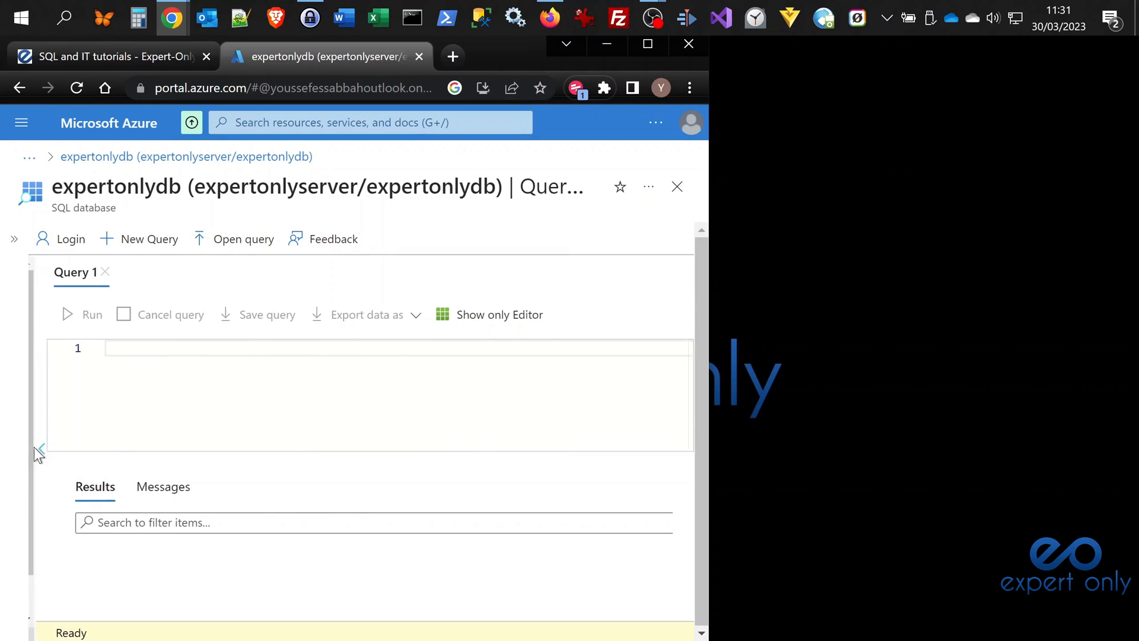
left_click(40, 449)
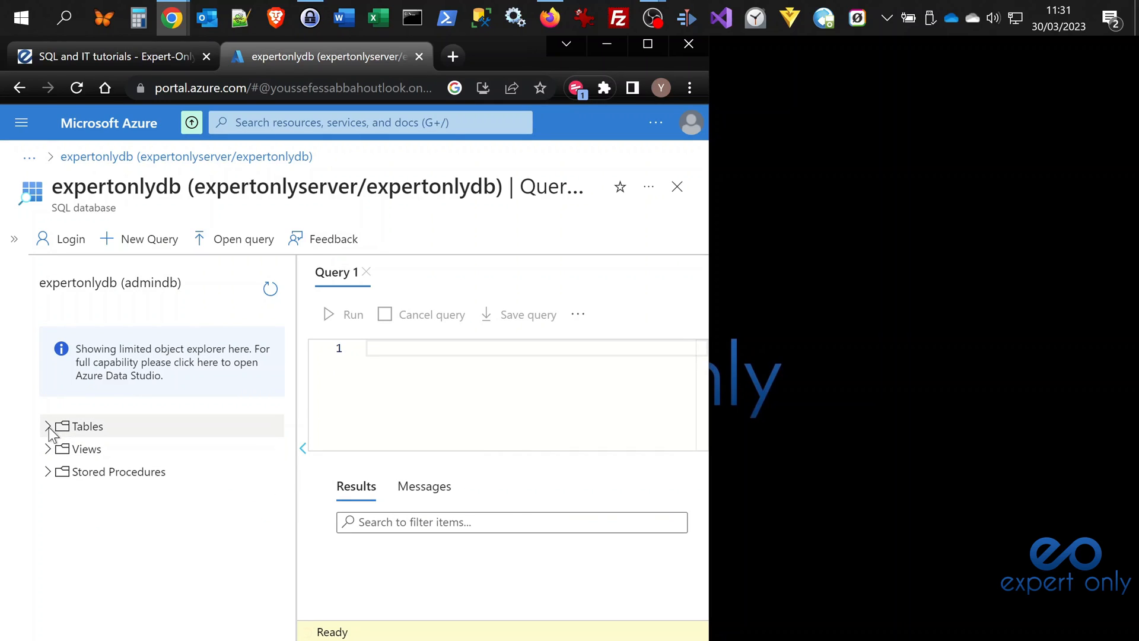
mouse_move(87, 426)
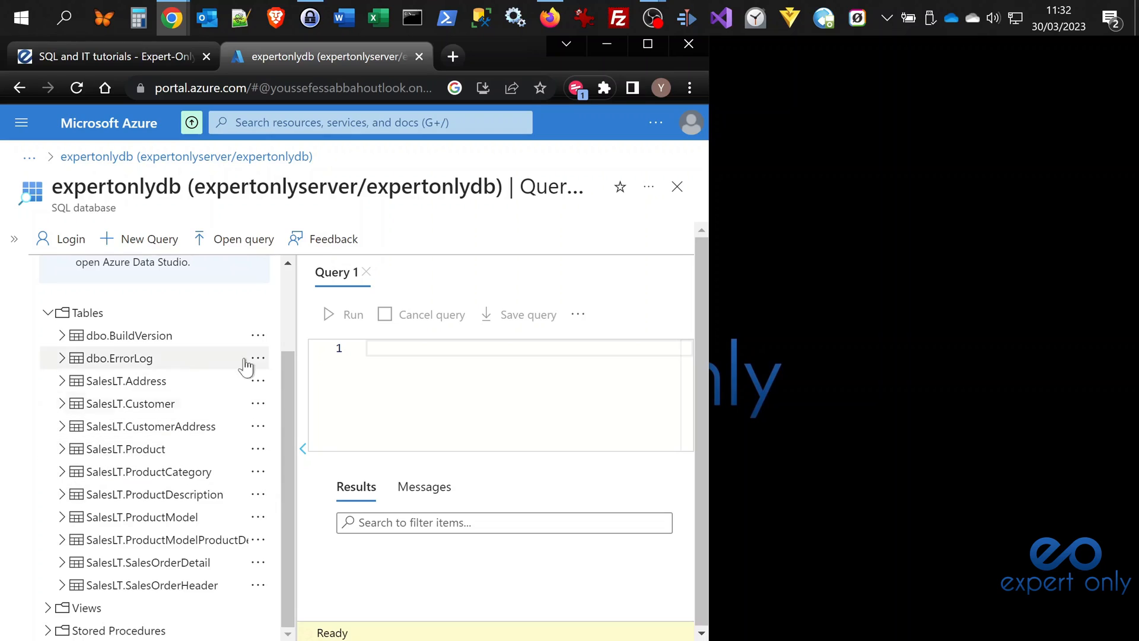
mouse_move(260, 404)
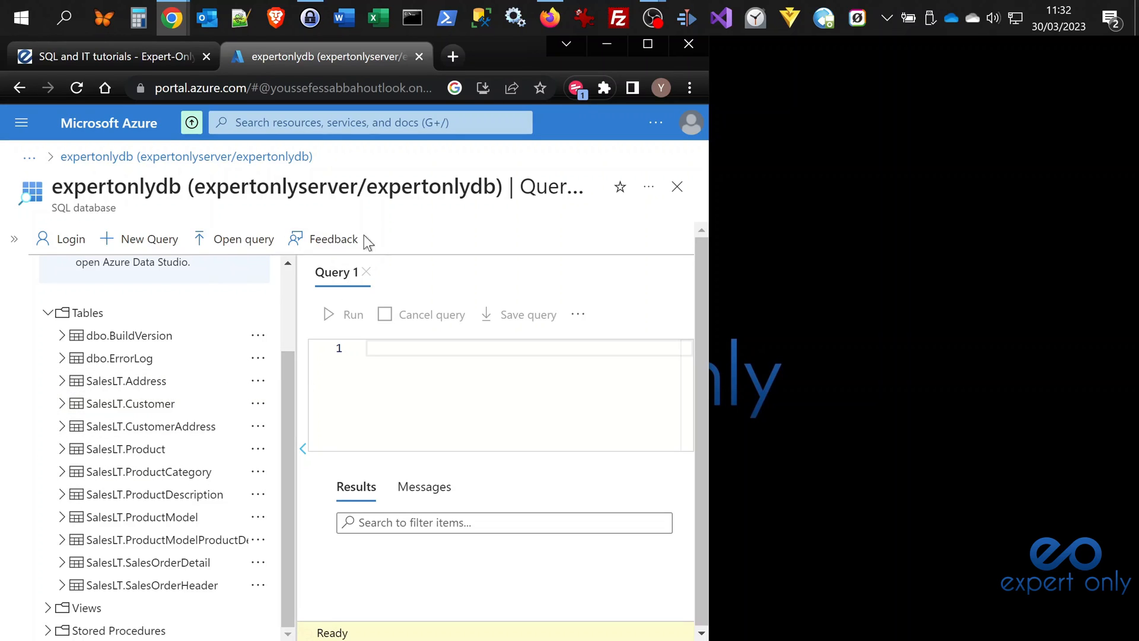
mouse_move(285, 410)
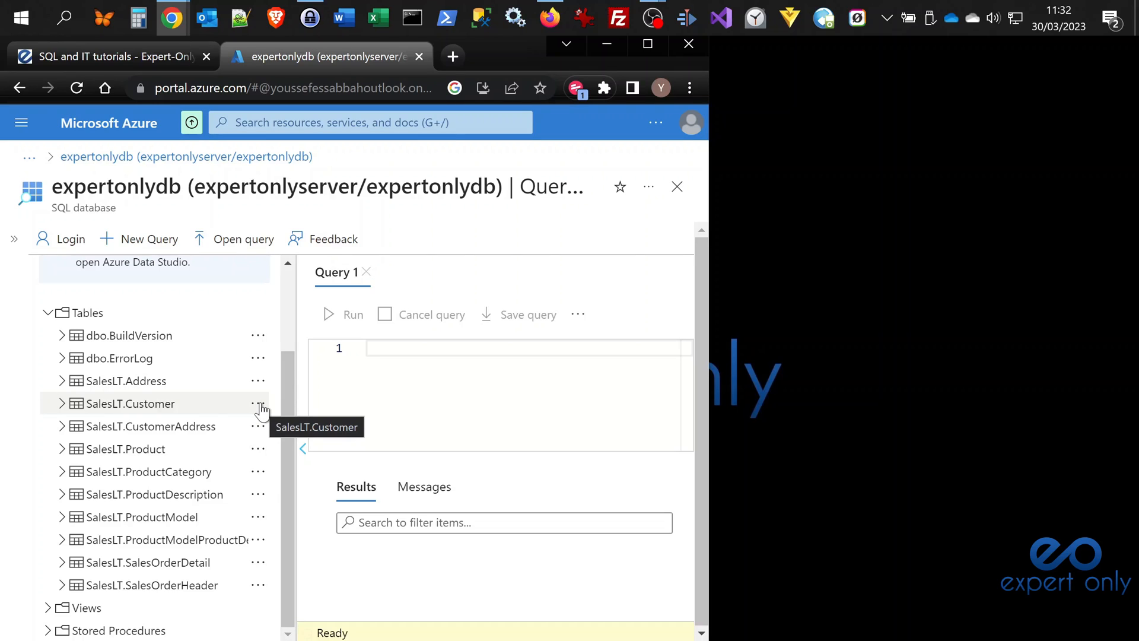
- Run Select Top 1000 Rows on SalesLT.Customer and scroll through the customer results
left_click(257, 403)
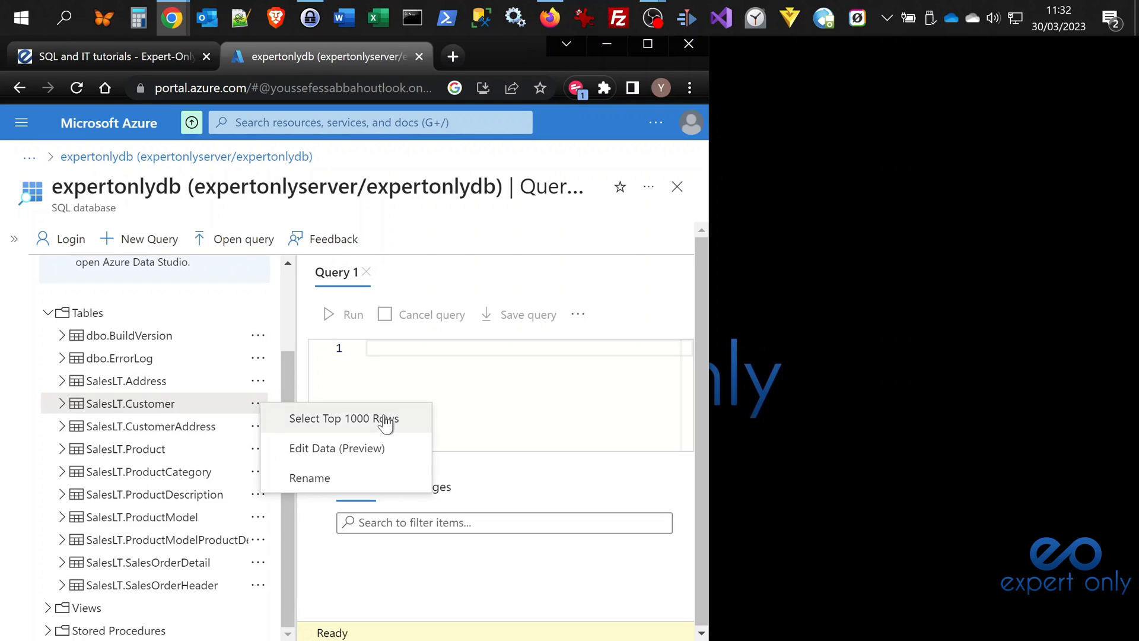
left_click(343, 418)
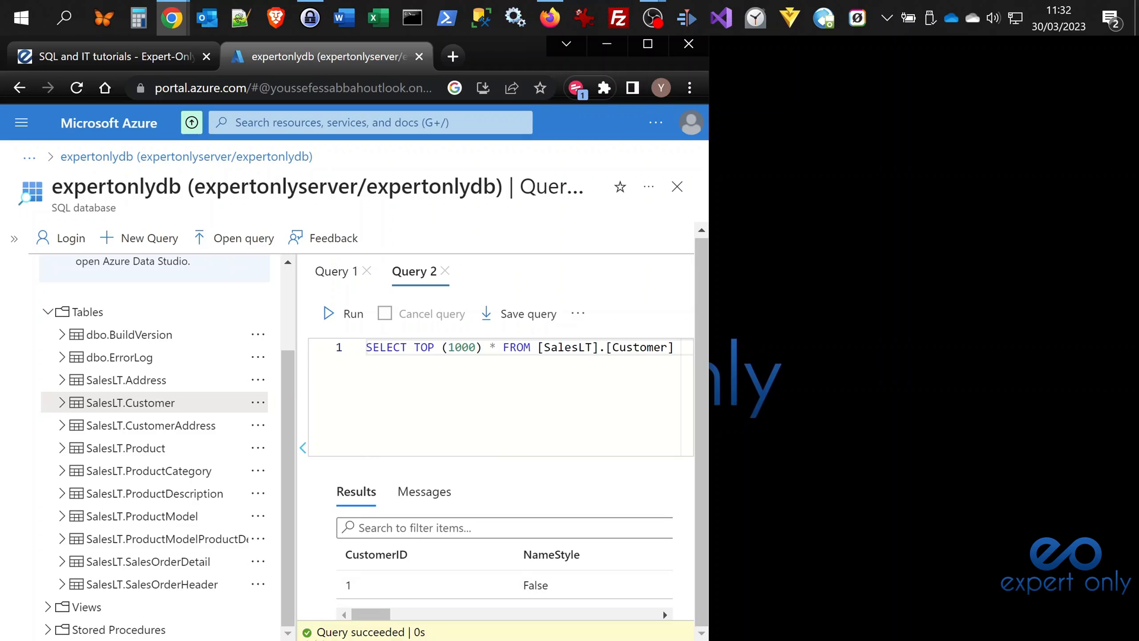
scroll("down", 3)
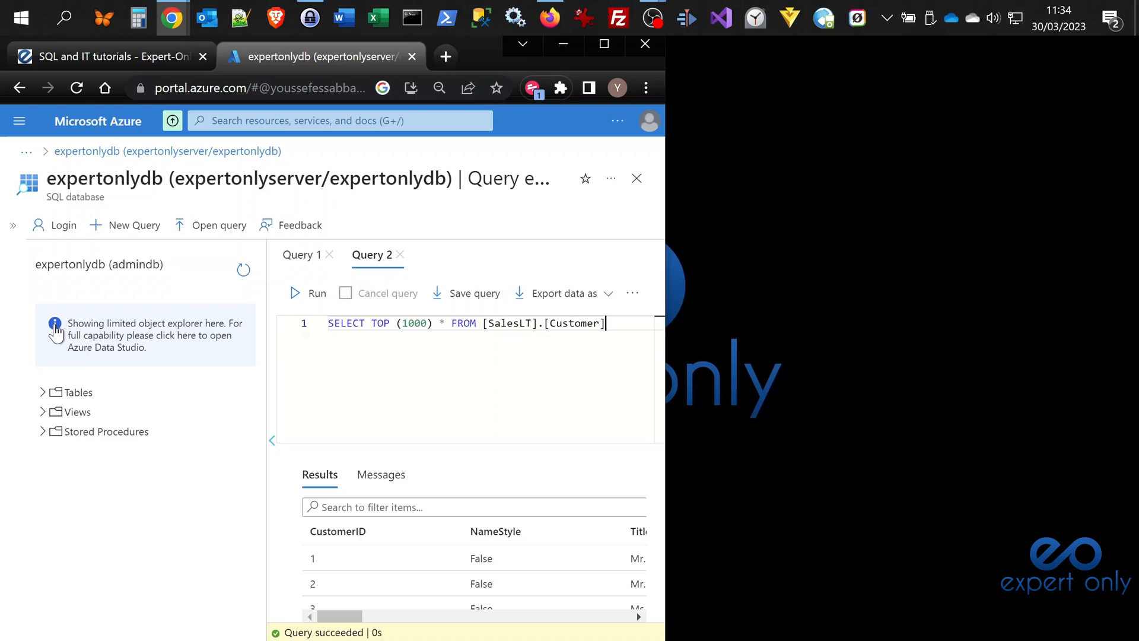
mouse_move(125, 355)
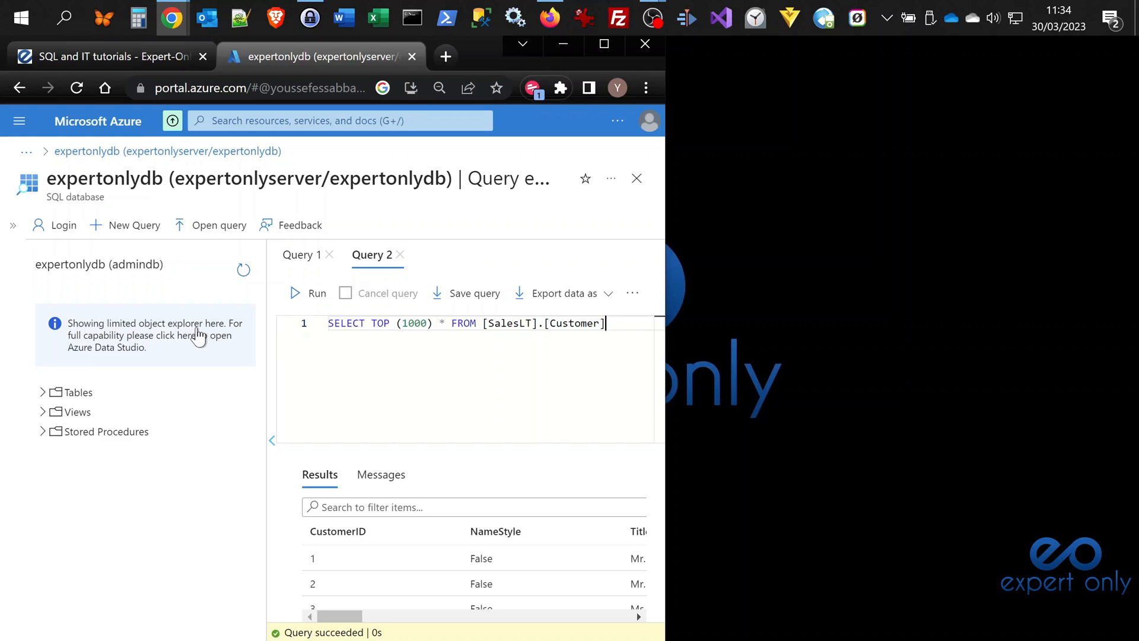
mouse_move(217, 356)
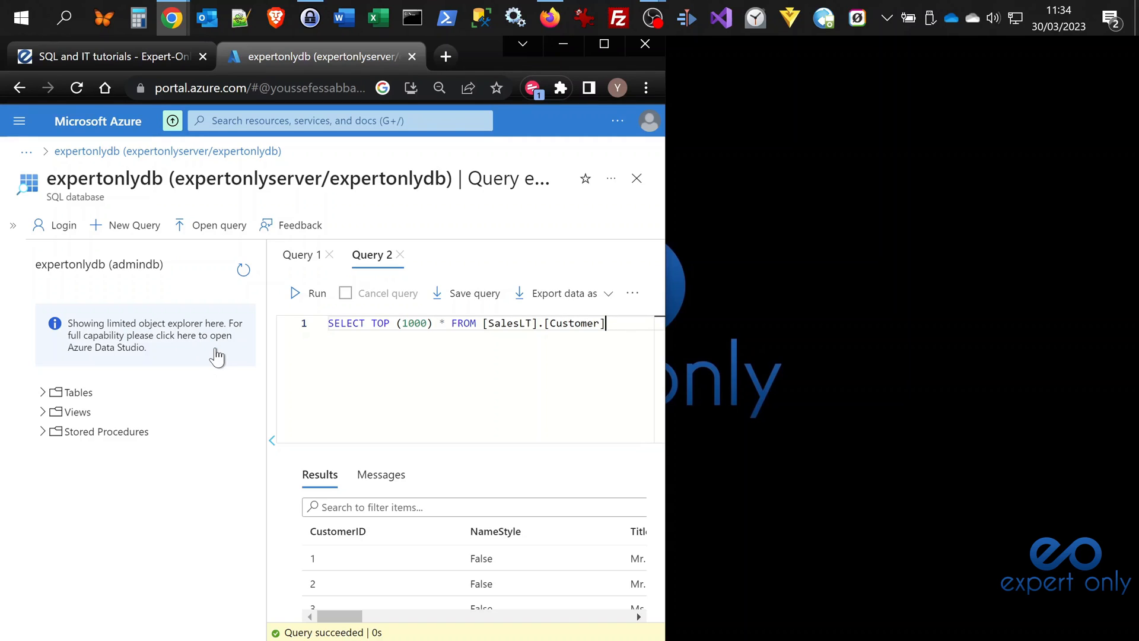
mouse_move(134, 342)
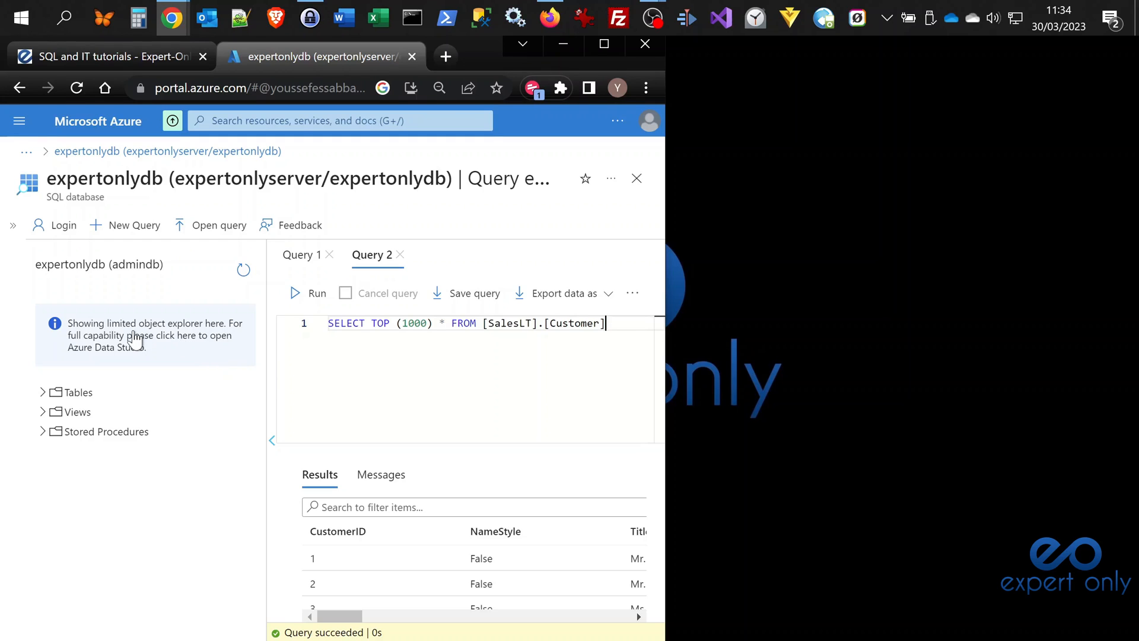
- Follow the object explorer notice's 'click here' link to the Azure Data Studio page
left_click(133, 335)
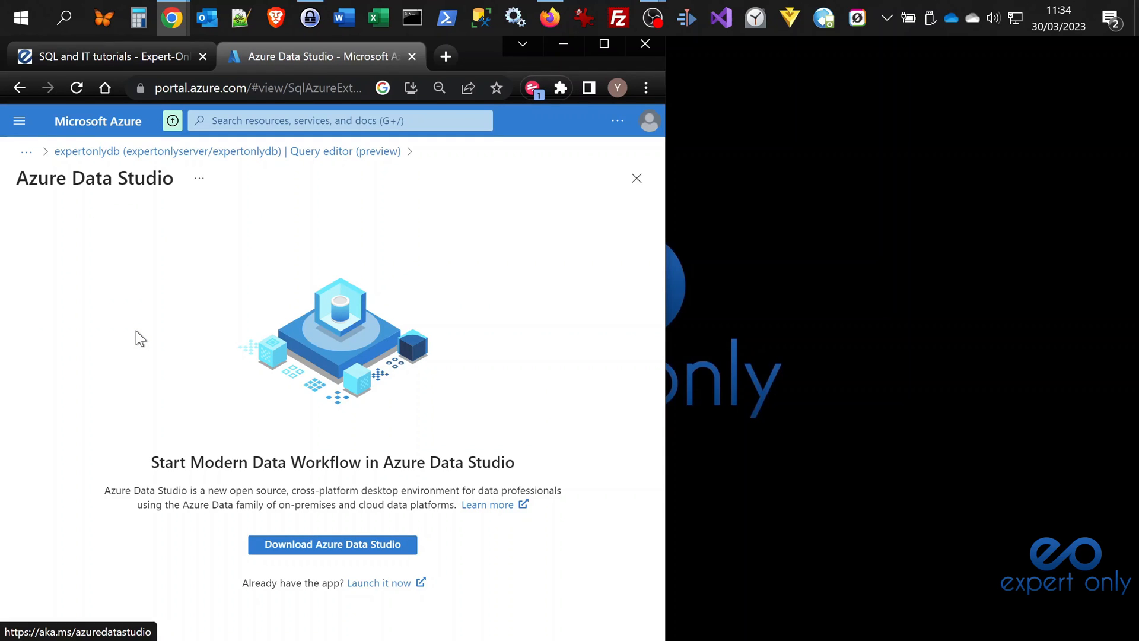
mouse_move(402, 382)
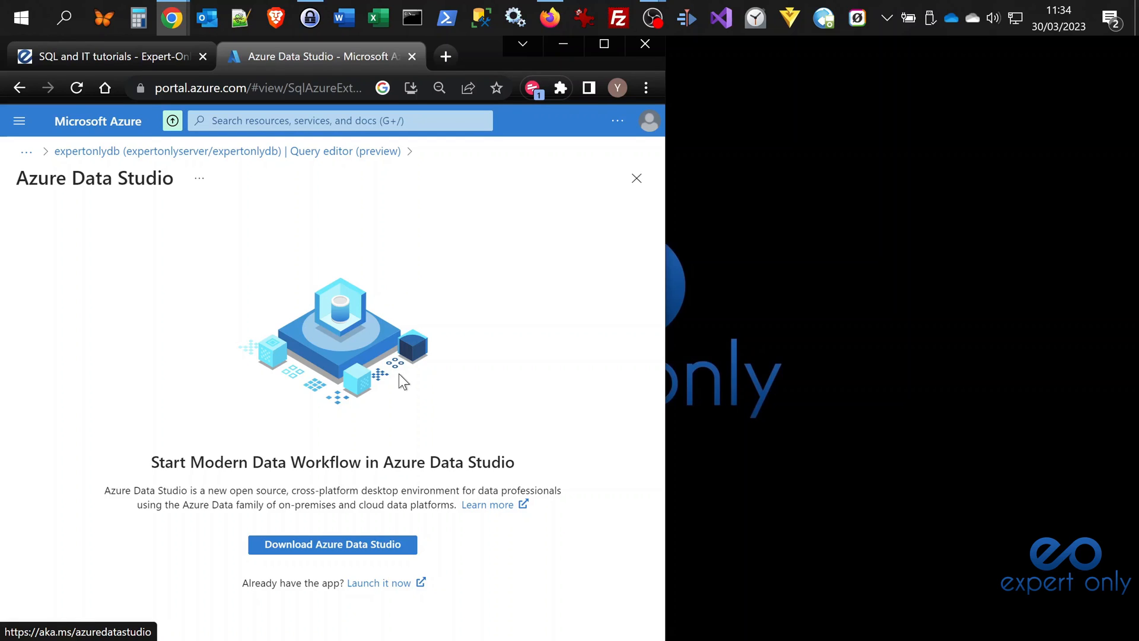
mouse_move(333, 544)
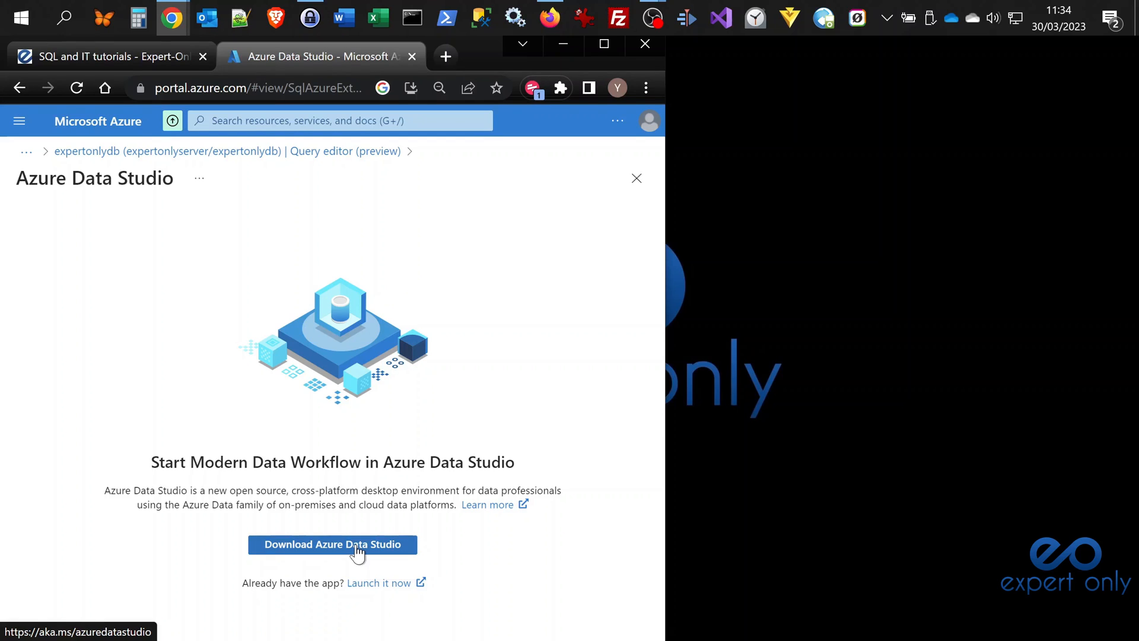
mouse_move(331, 544)
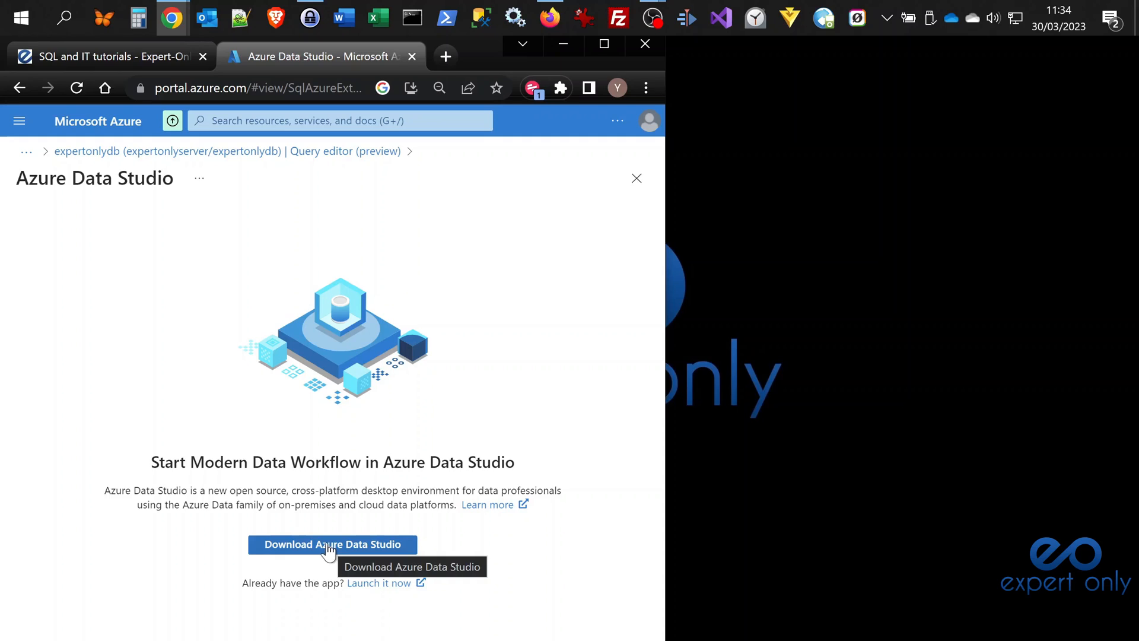